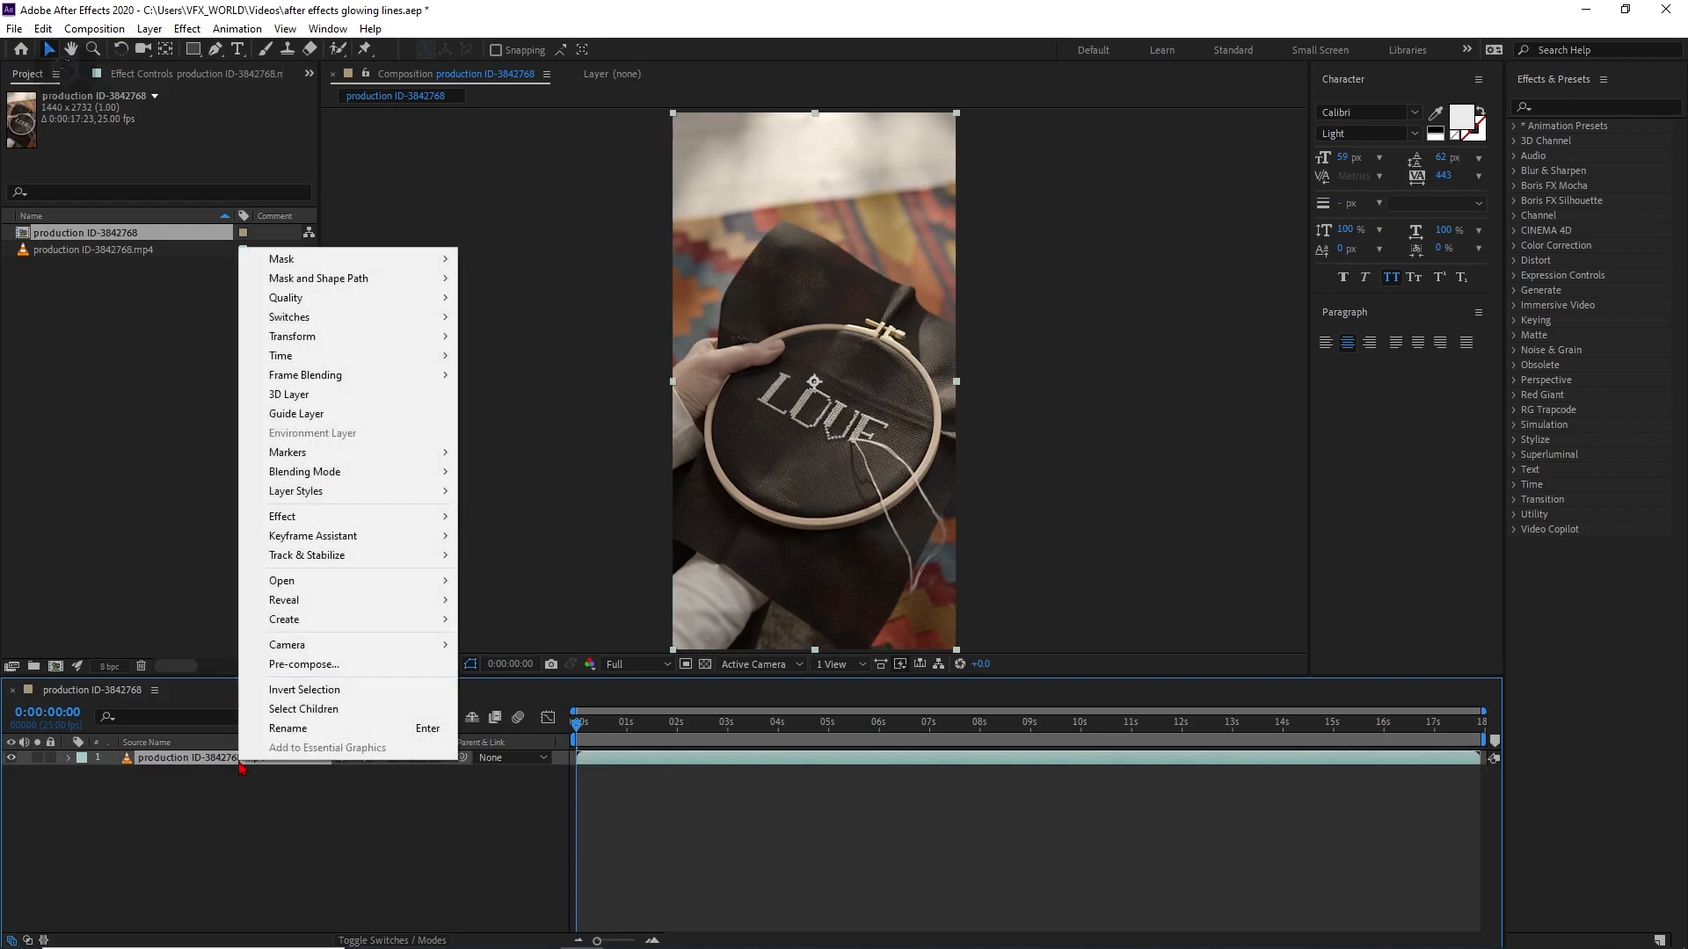
{"action": "mouse_move", "coordinate": [282, 517]}
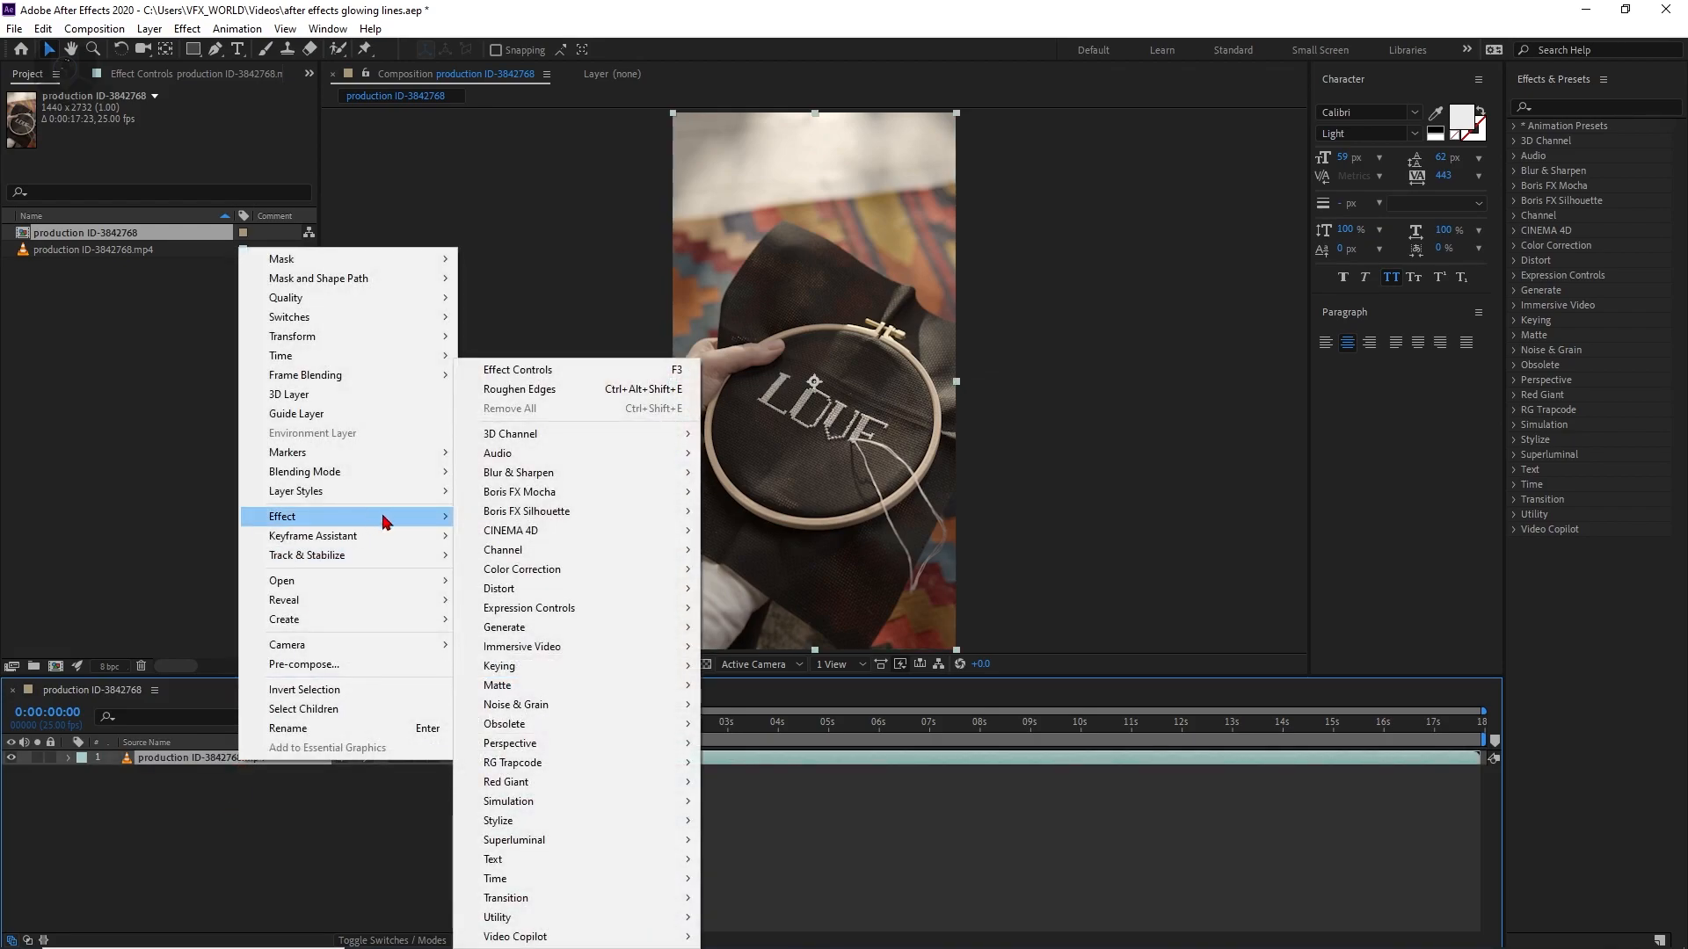
{"action": "mouse_move", "coordinate": [520, 492]}
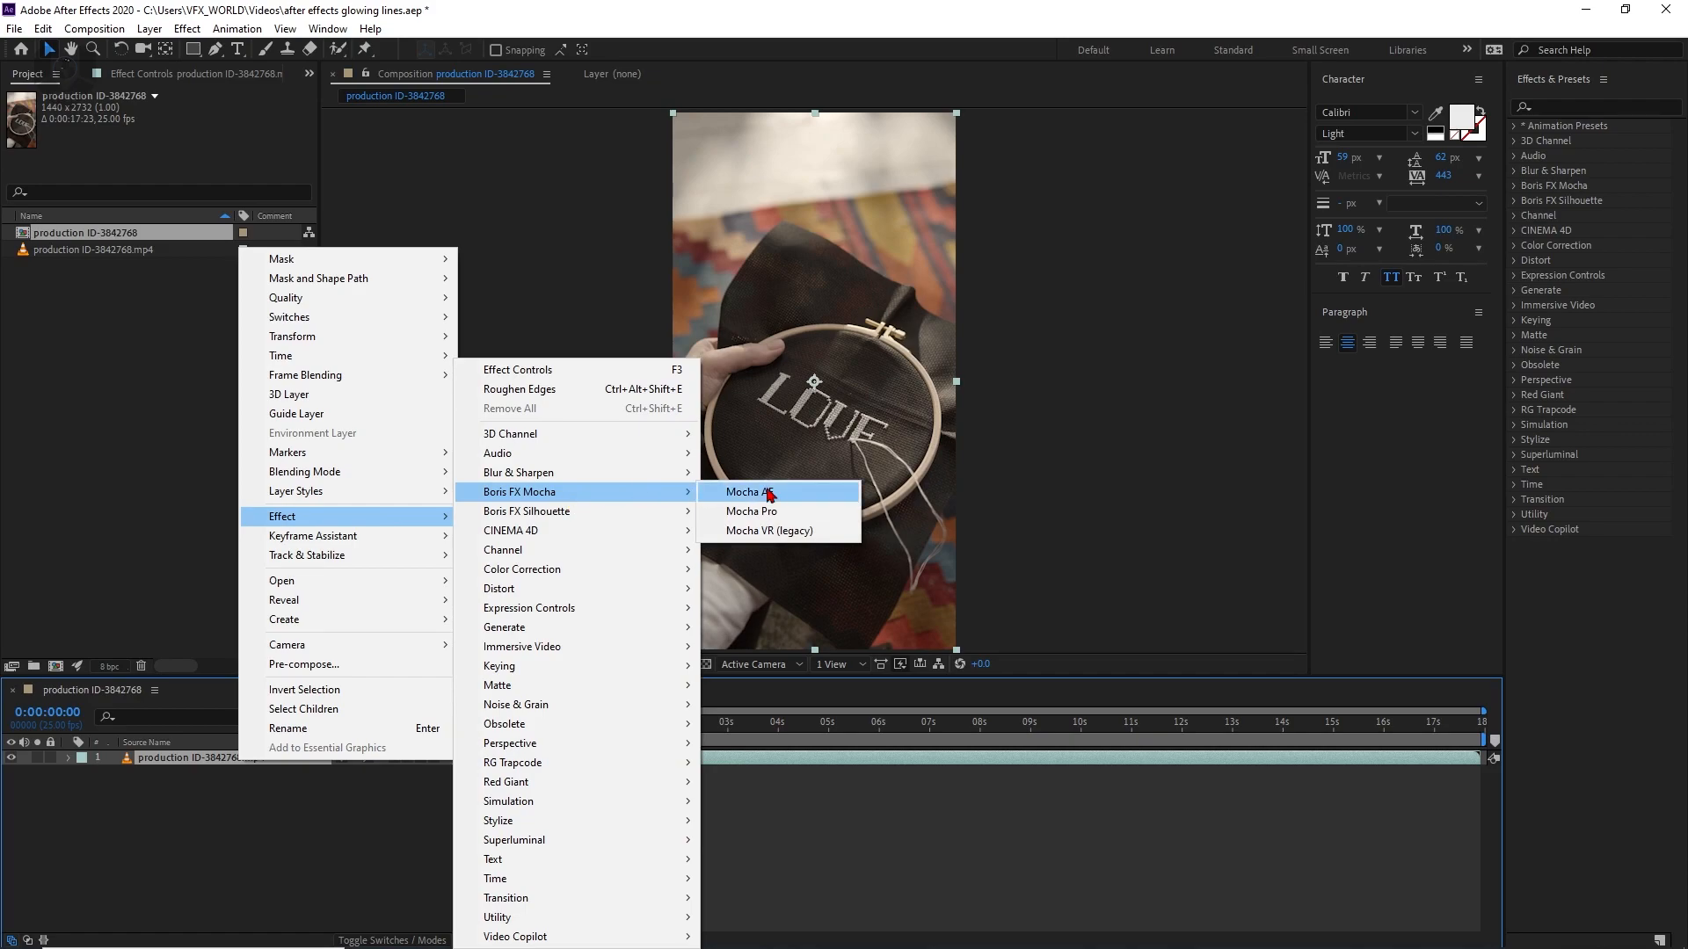
Apply the Boris FX Mocha Pro effect to the LOVE embroidery footage layer.
{"action": "left_click", "coordinate": [751, 510]}
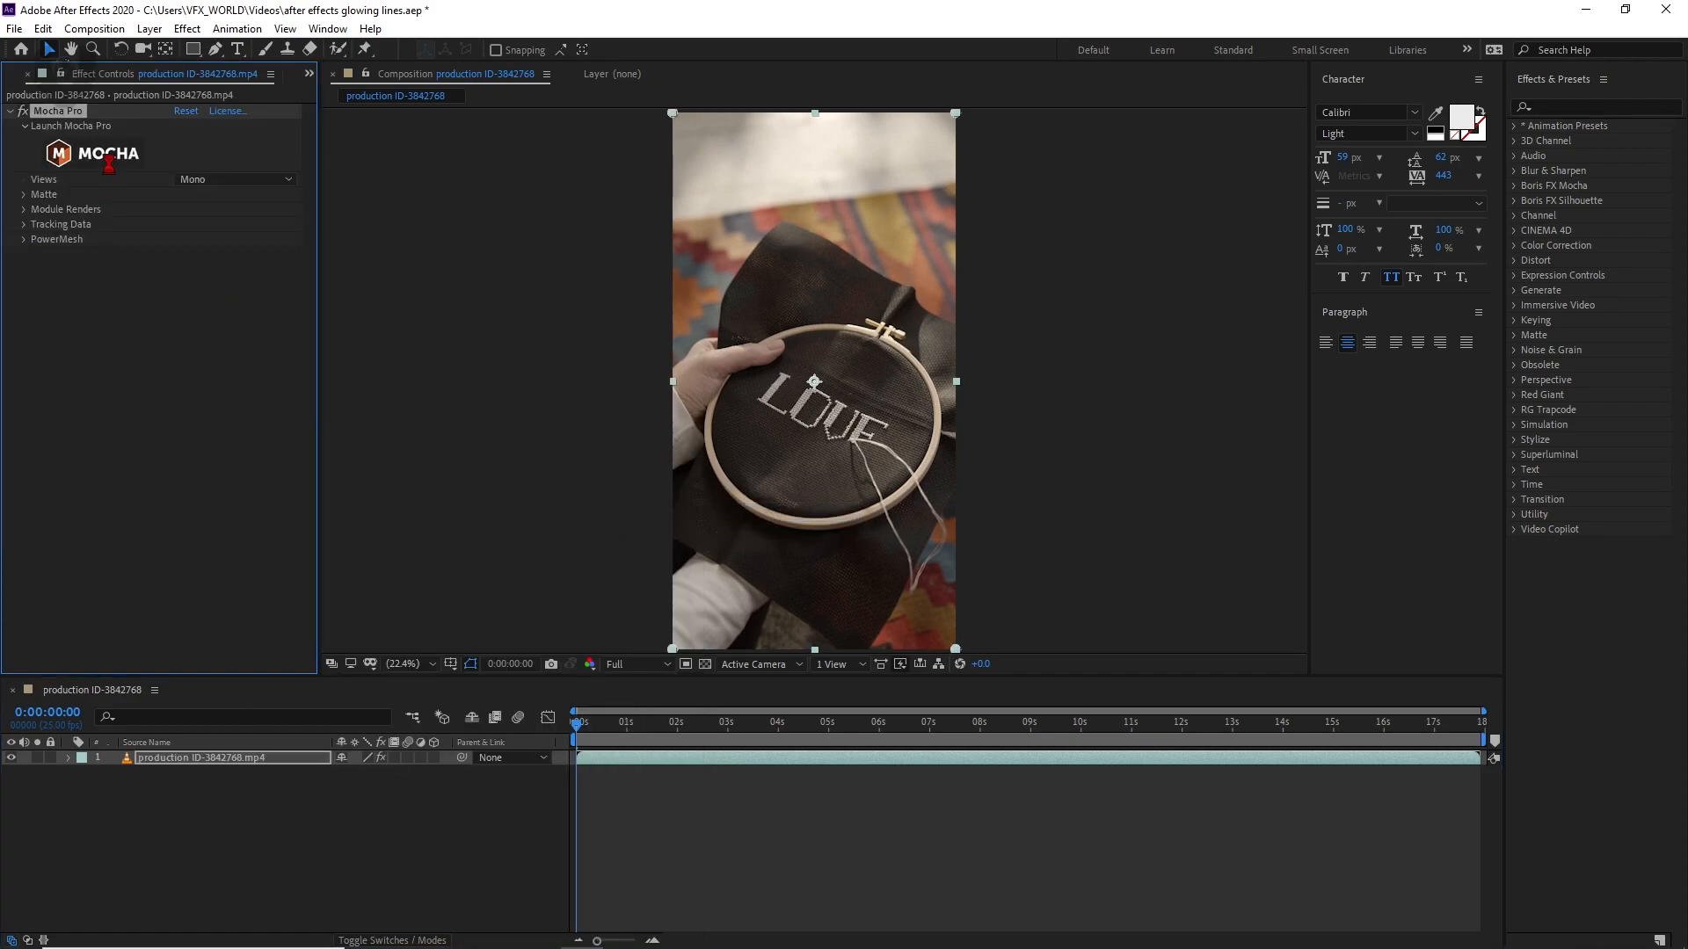
Launch Mocha and draw an X-spline shape inside the hoop around the LOVE letters.
{"action": "left_click", "coordinate": [106, 153]}
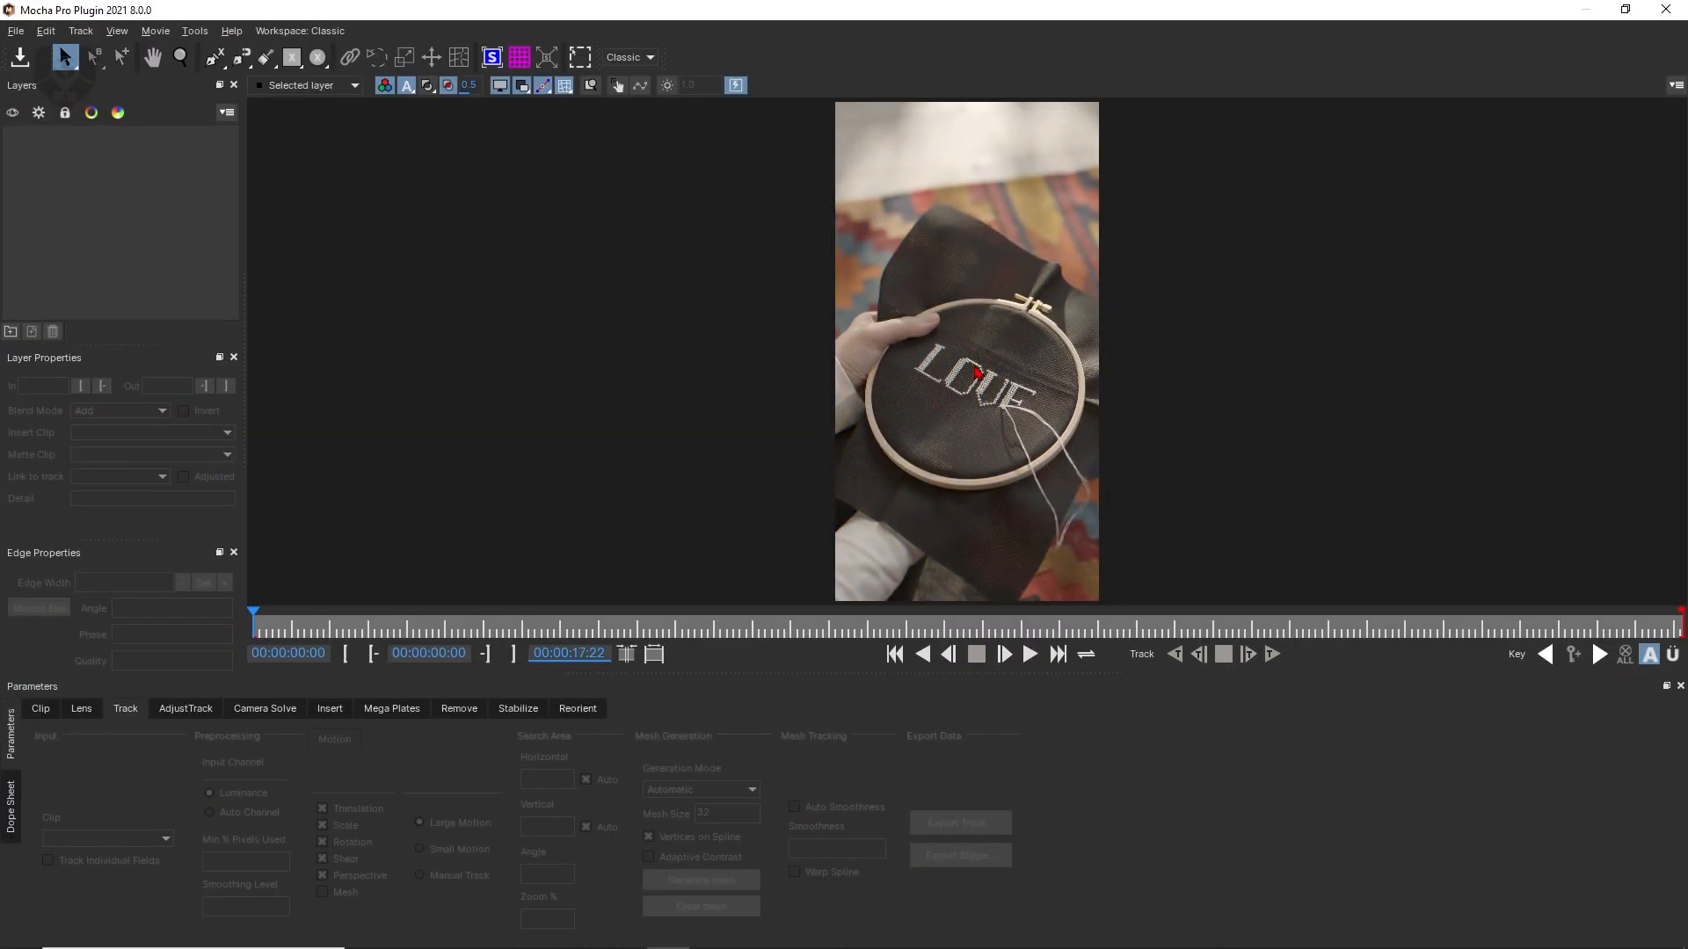
{"action": "left_click", "coordinate": [179, 56]}
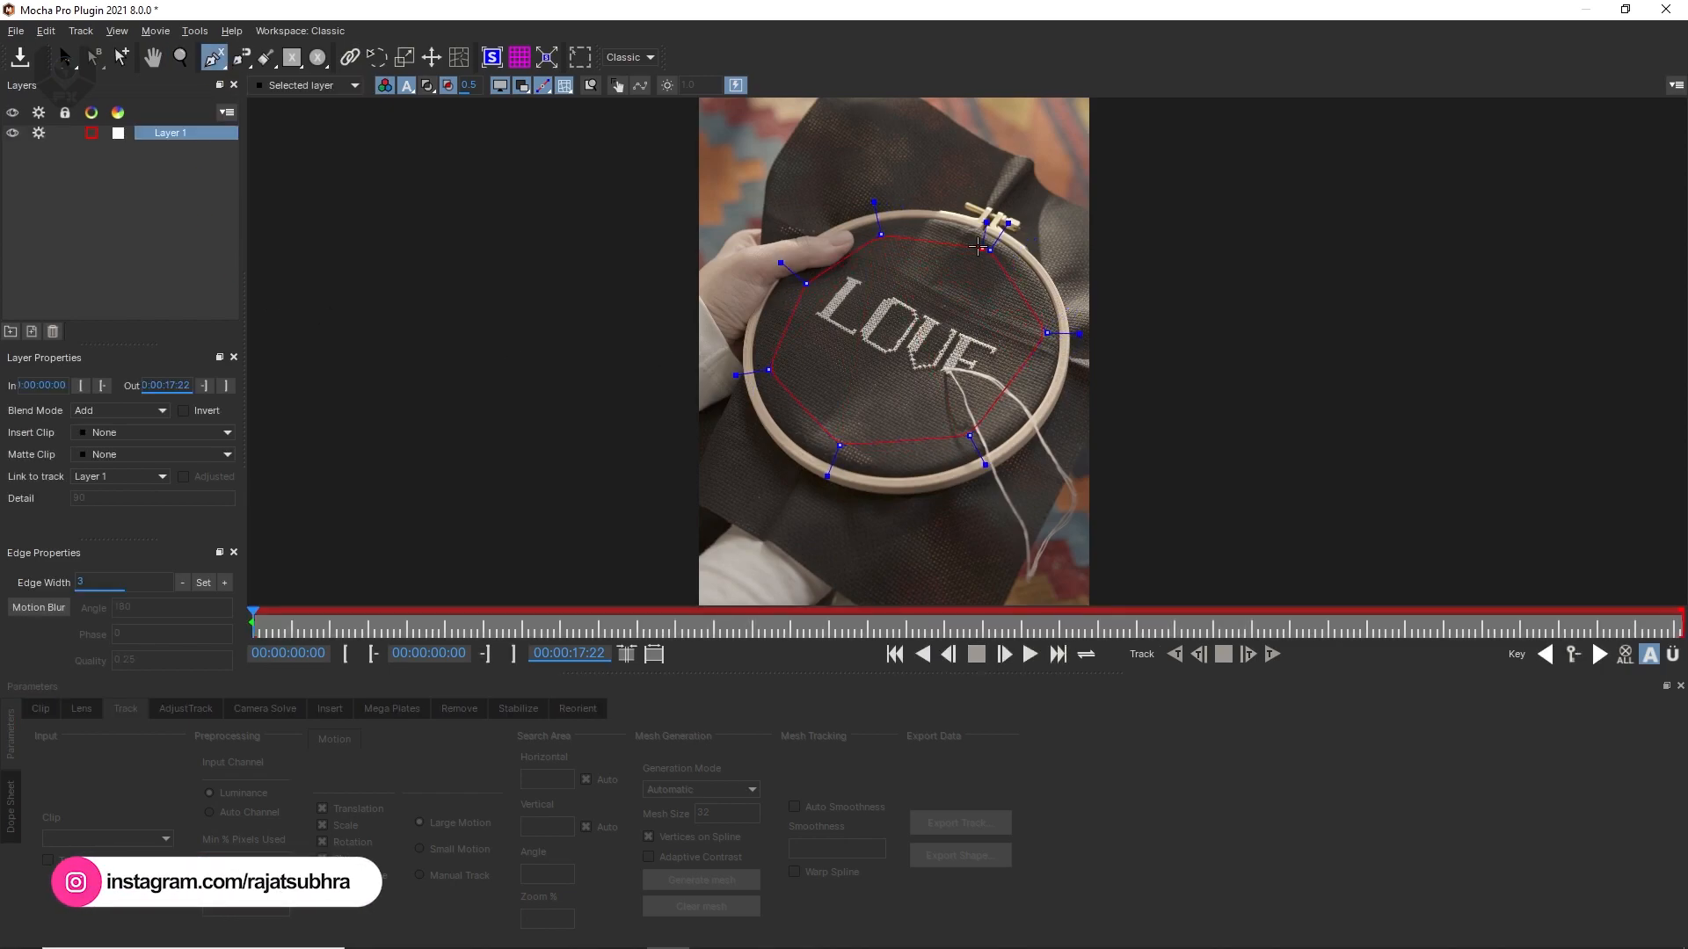
{"action": "left_click", "coordinate": [95, 56]}
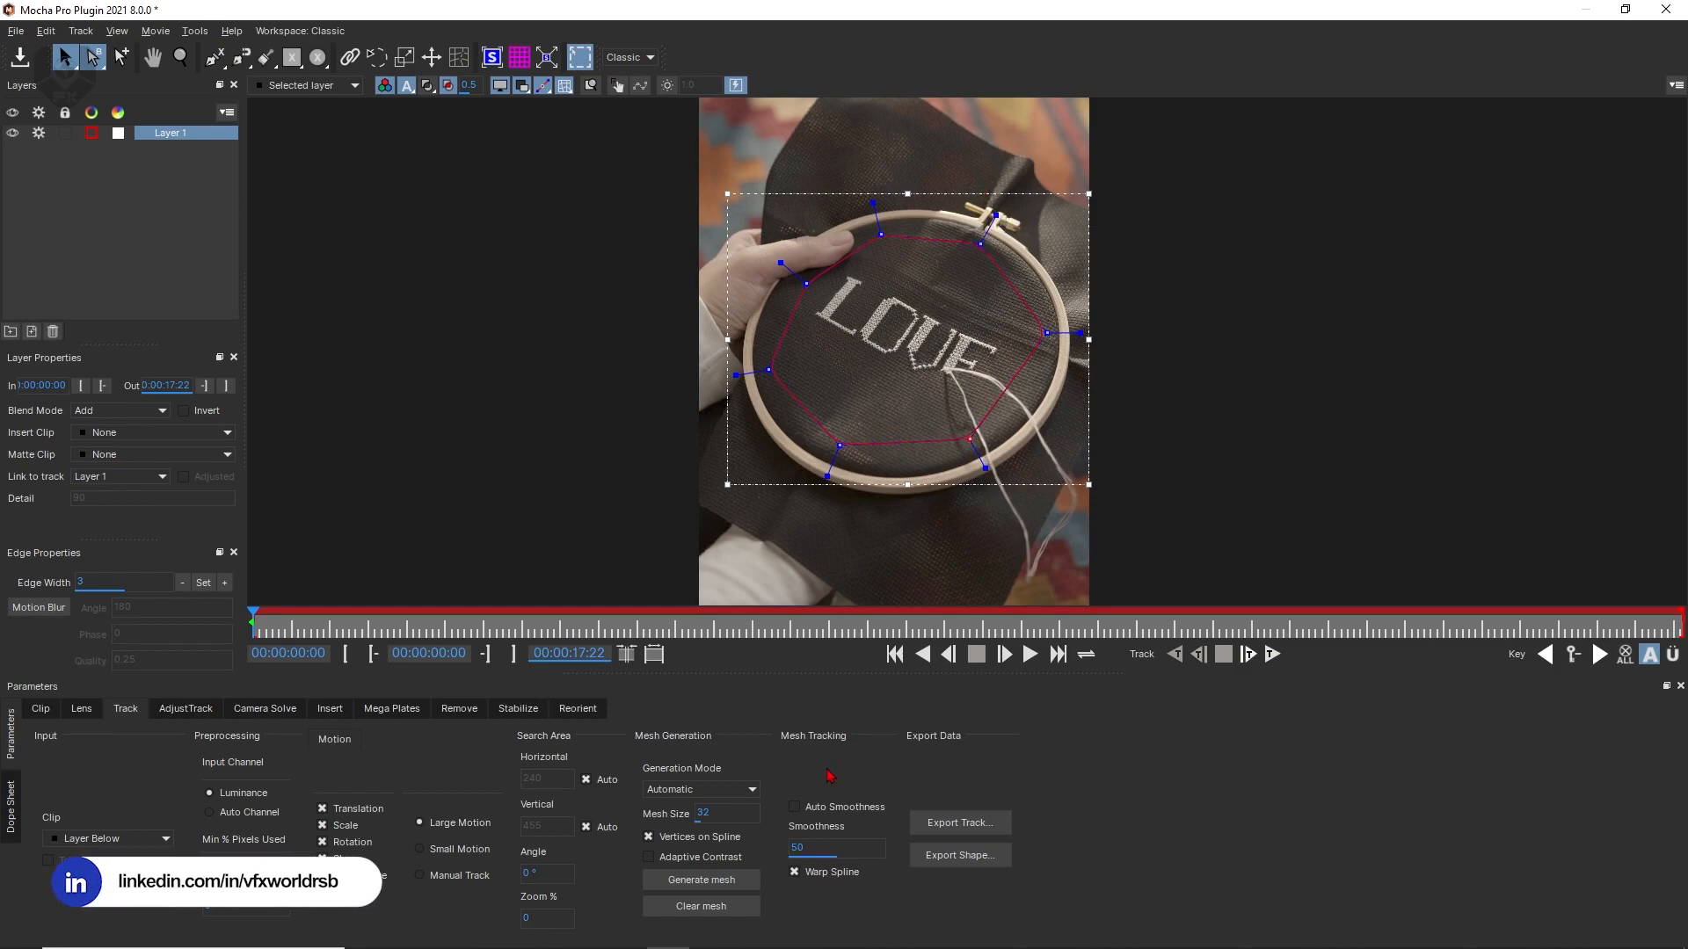
Set mesh Generation Mode to Uniform and include more motion types in the track.
{"action": "left_click", "coordinate": [701, 790]}
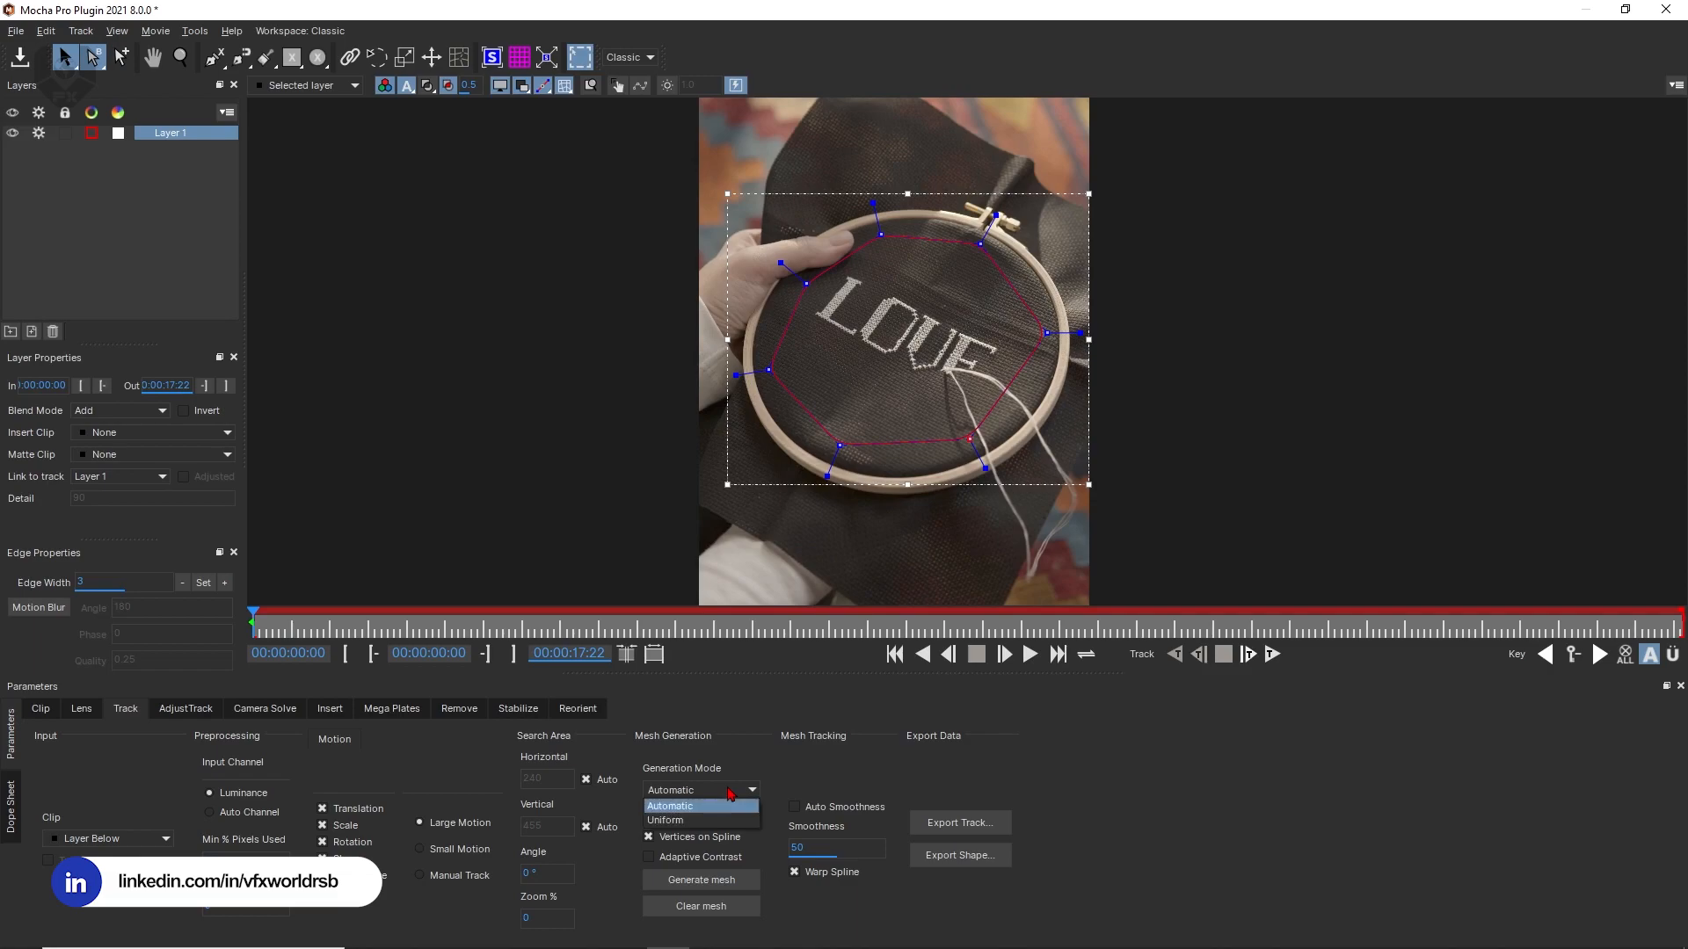
{"action": "left_click", "coordinate": [664, 819]}
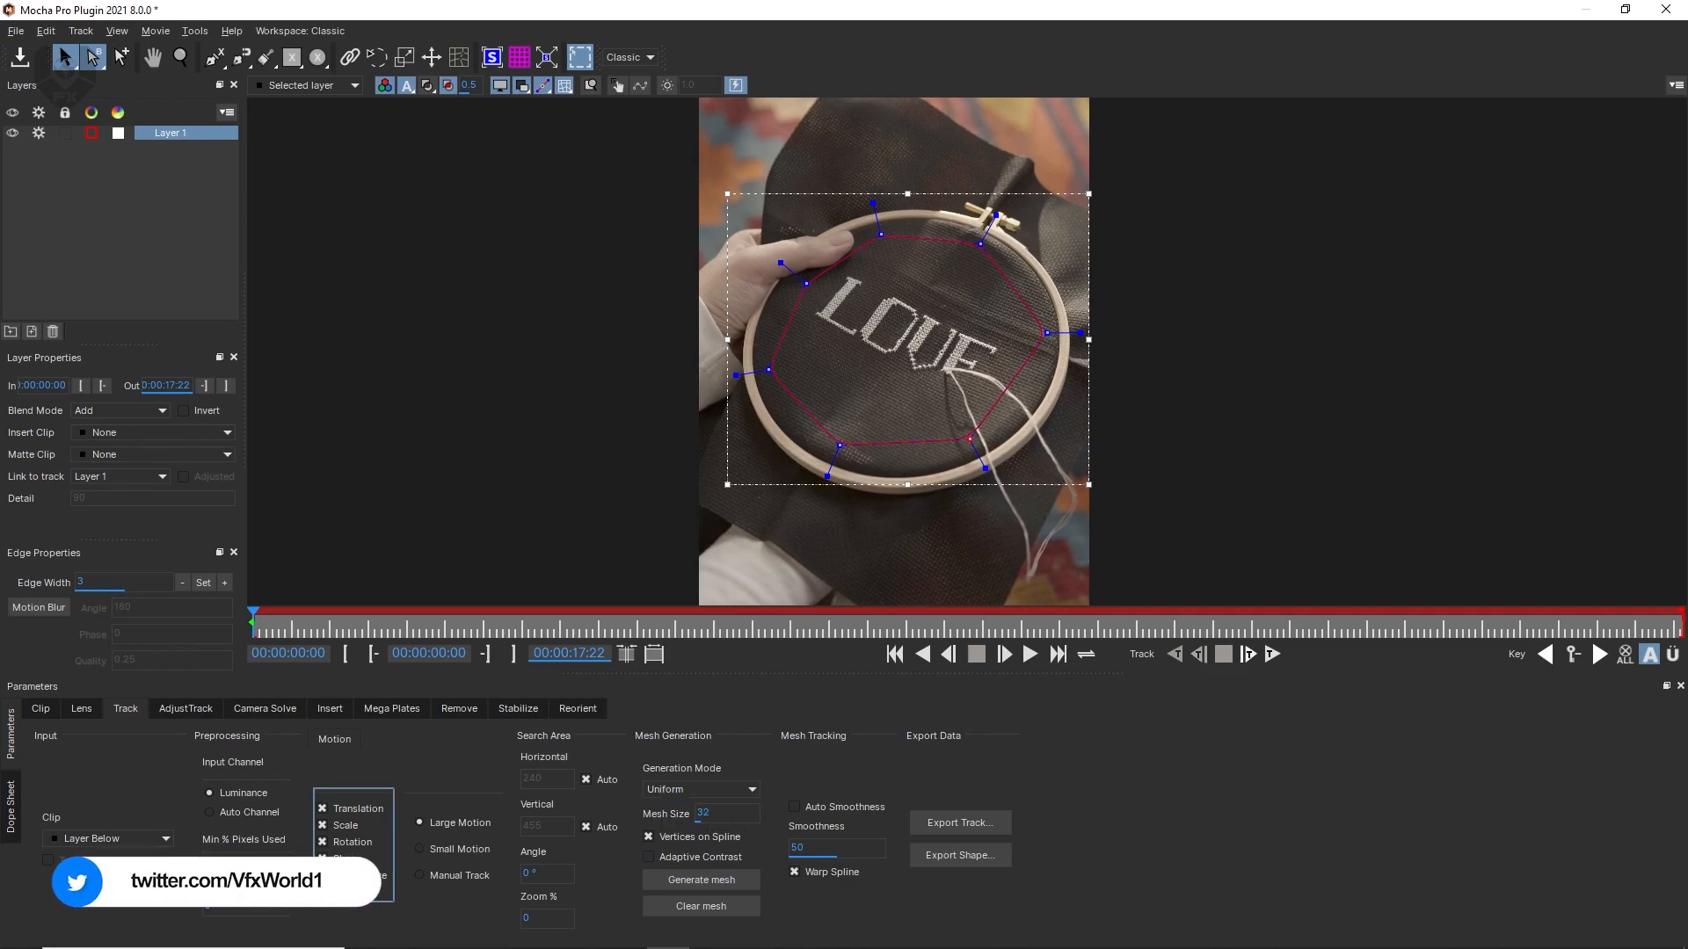
{"action": "left_click", "coordinate": [700, 879]}
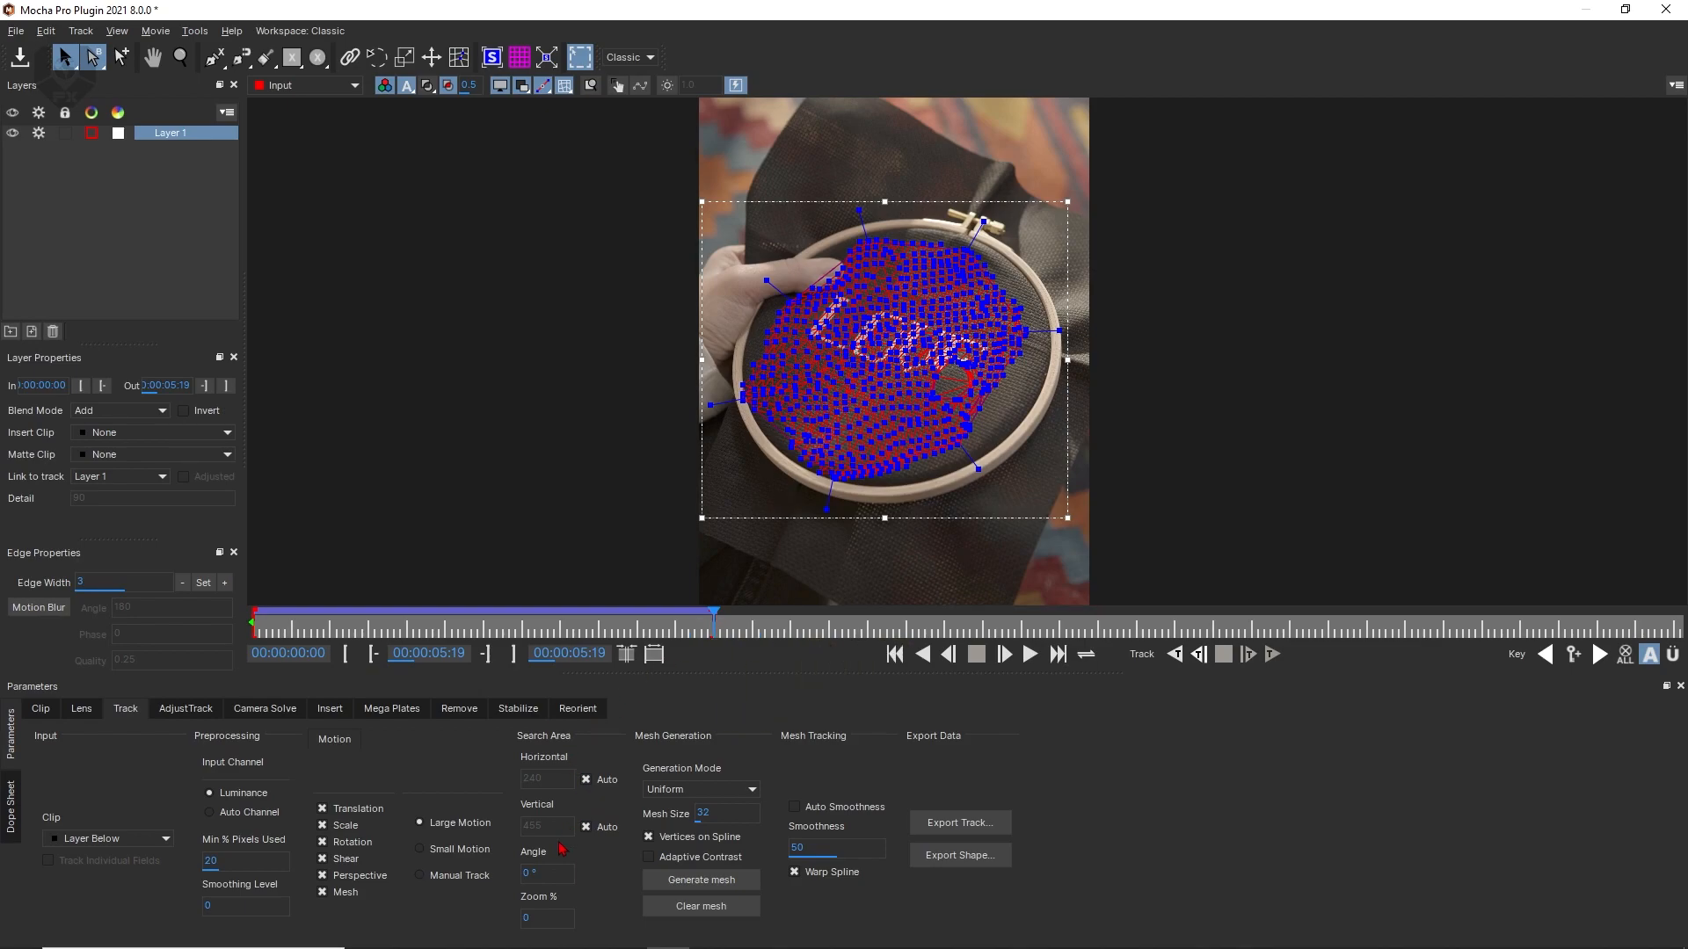
{"action": "mouse_move", "coordinate": [633, 687]}
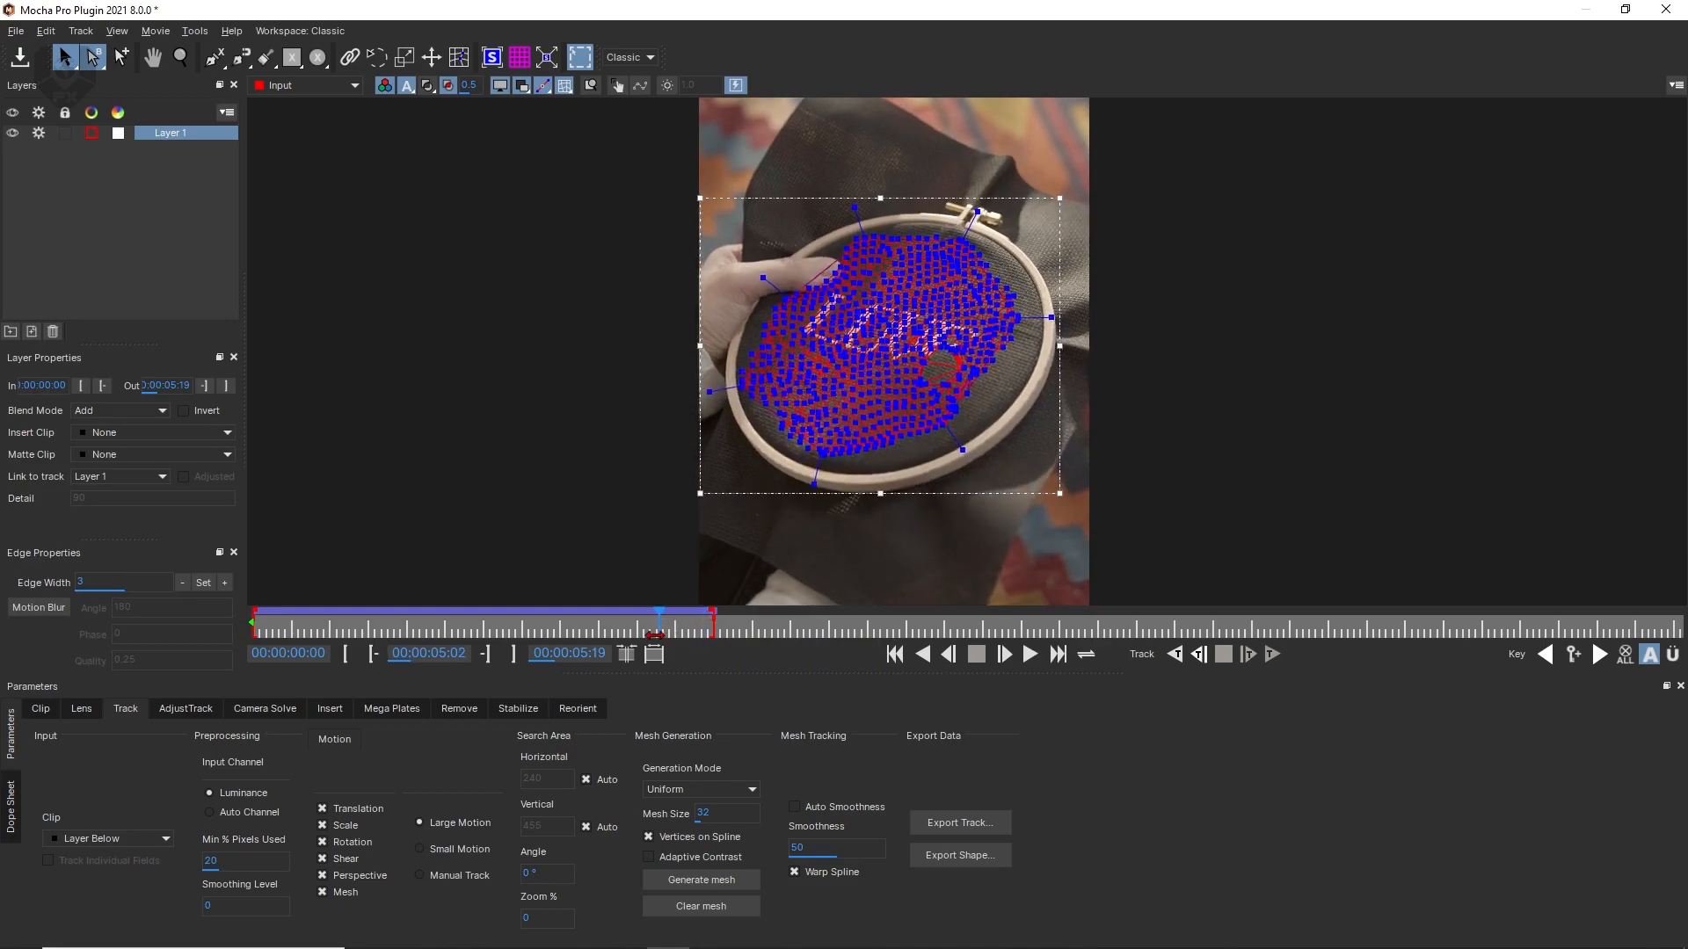
Scrub back through the mesh track to review it and show the planar surface.
{"action": "left_click_drag", "start_coordinate": [657, 614], "coordinate": [525, 614]}
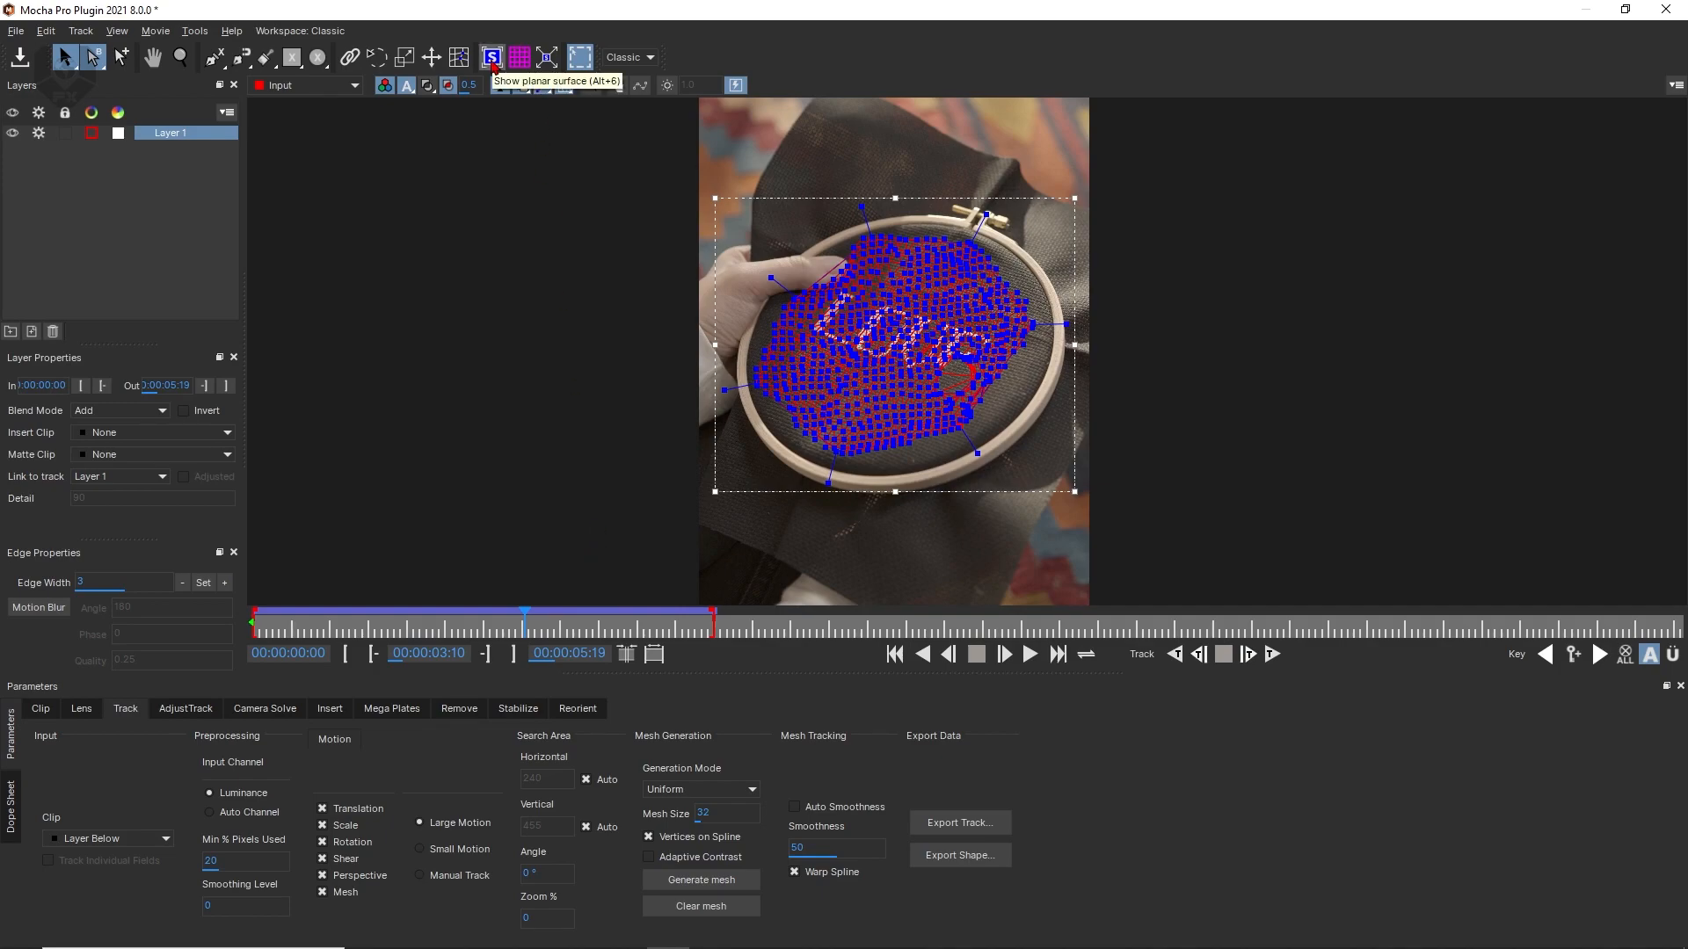
{"action": "left_click", "coordinate": [492, 56]}
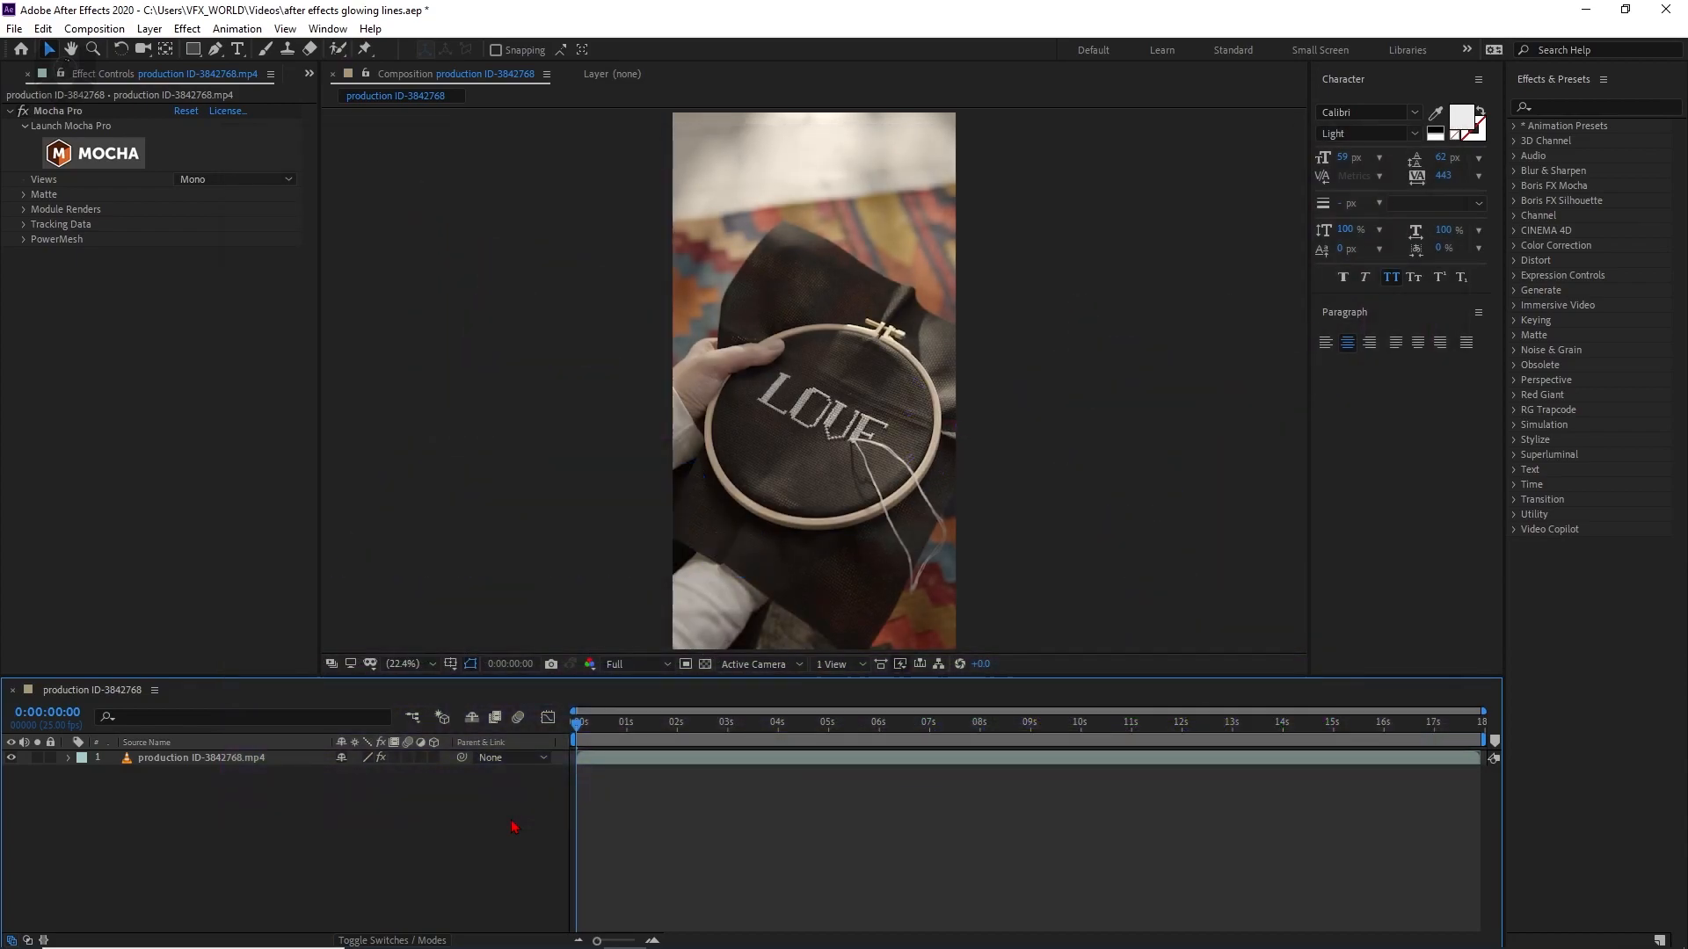
{"action": "mouse_move", "coordinate": [1583, 239]}
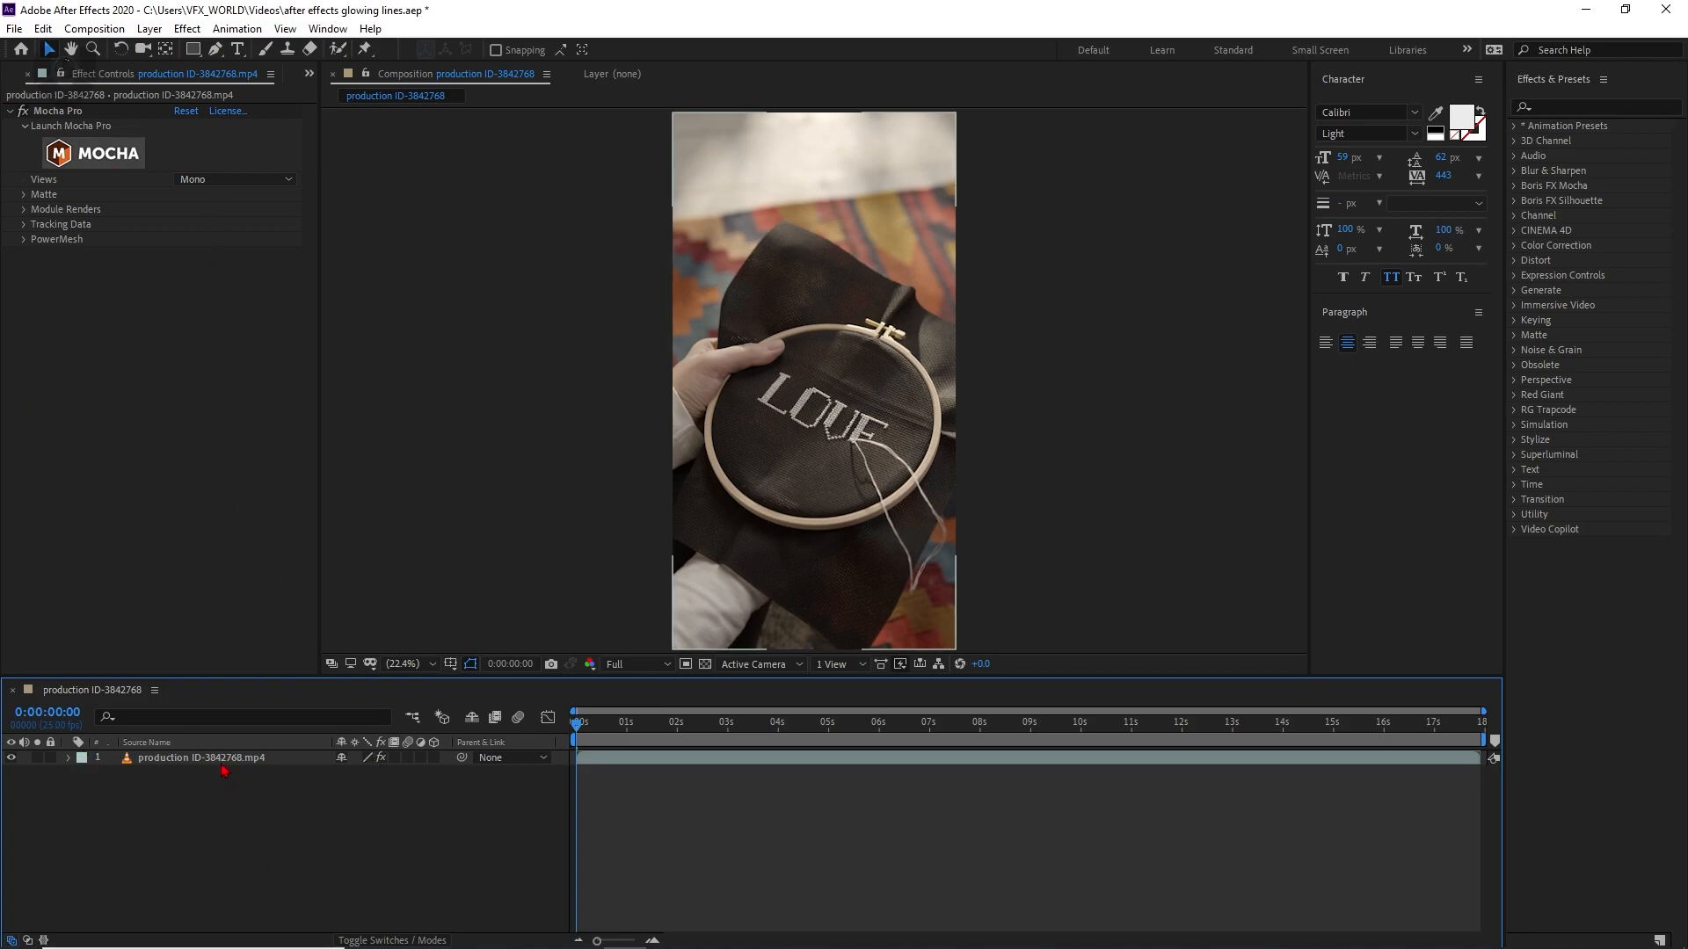
Duplicate the footage layer via Edit > Duplicate.
{"action": "right_click", "coordinate": [199, 758]}
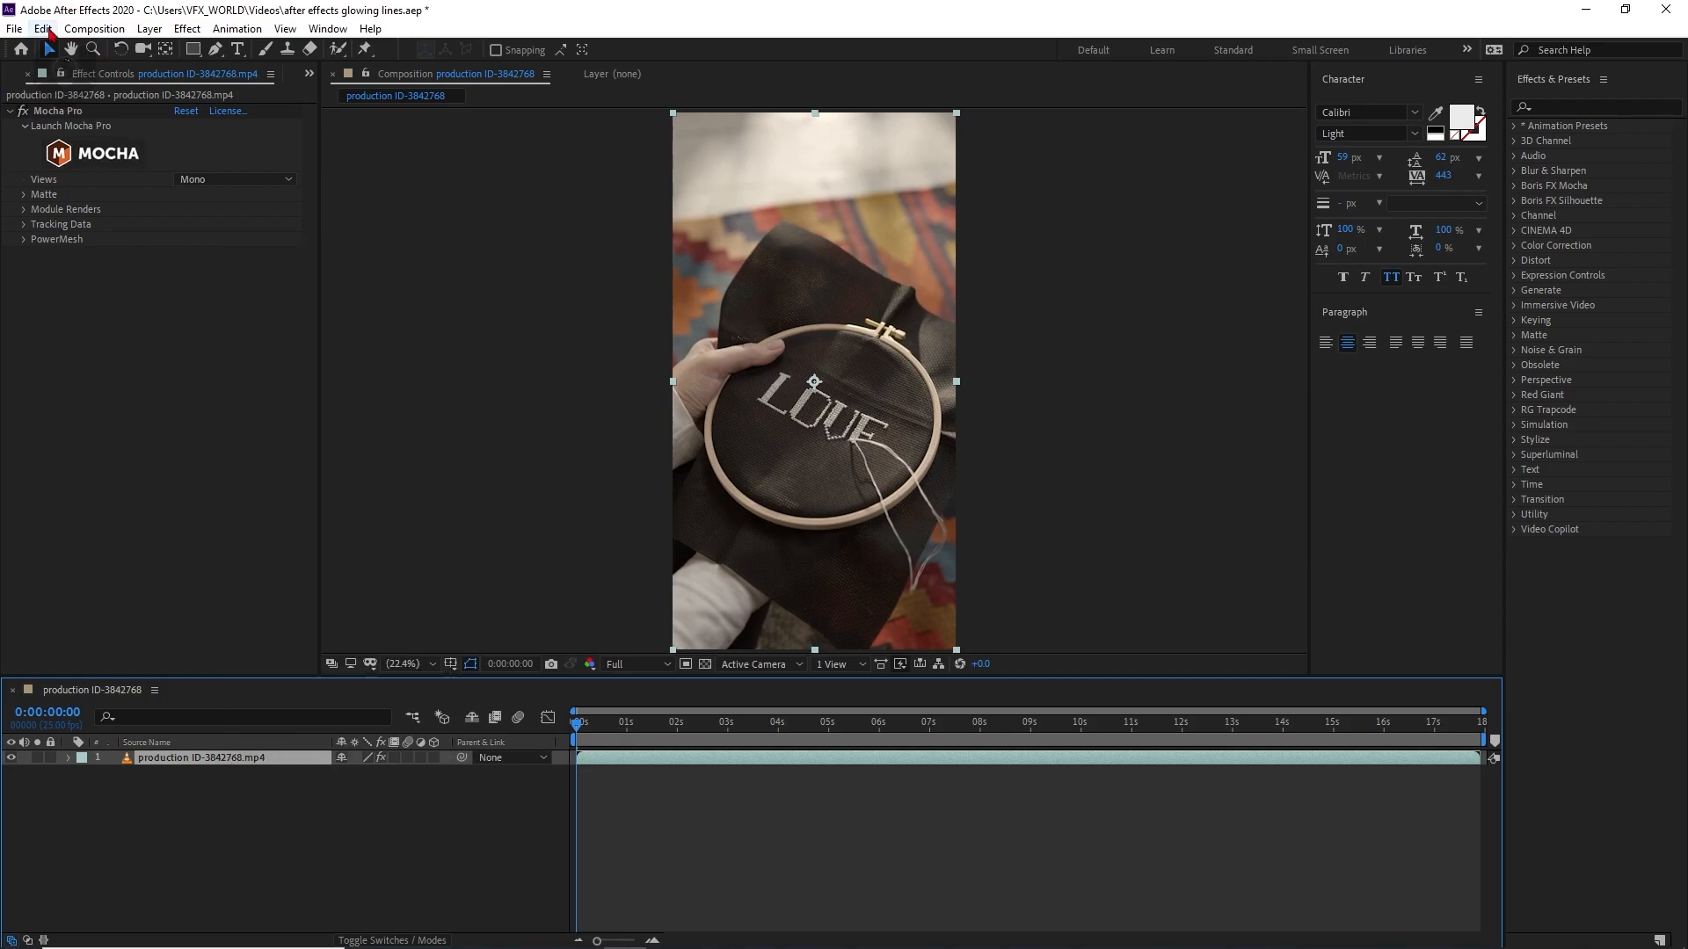
{"action": "left_click", "coordinate": [42, 29]}
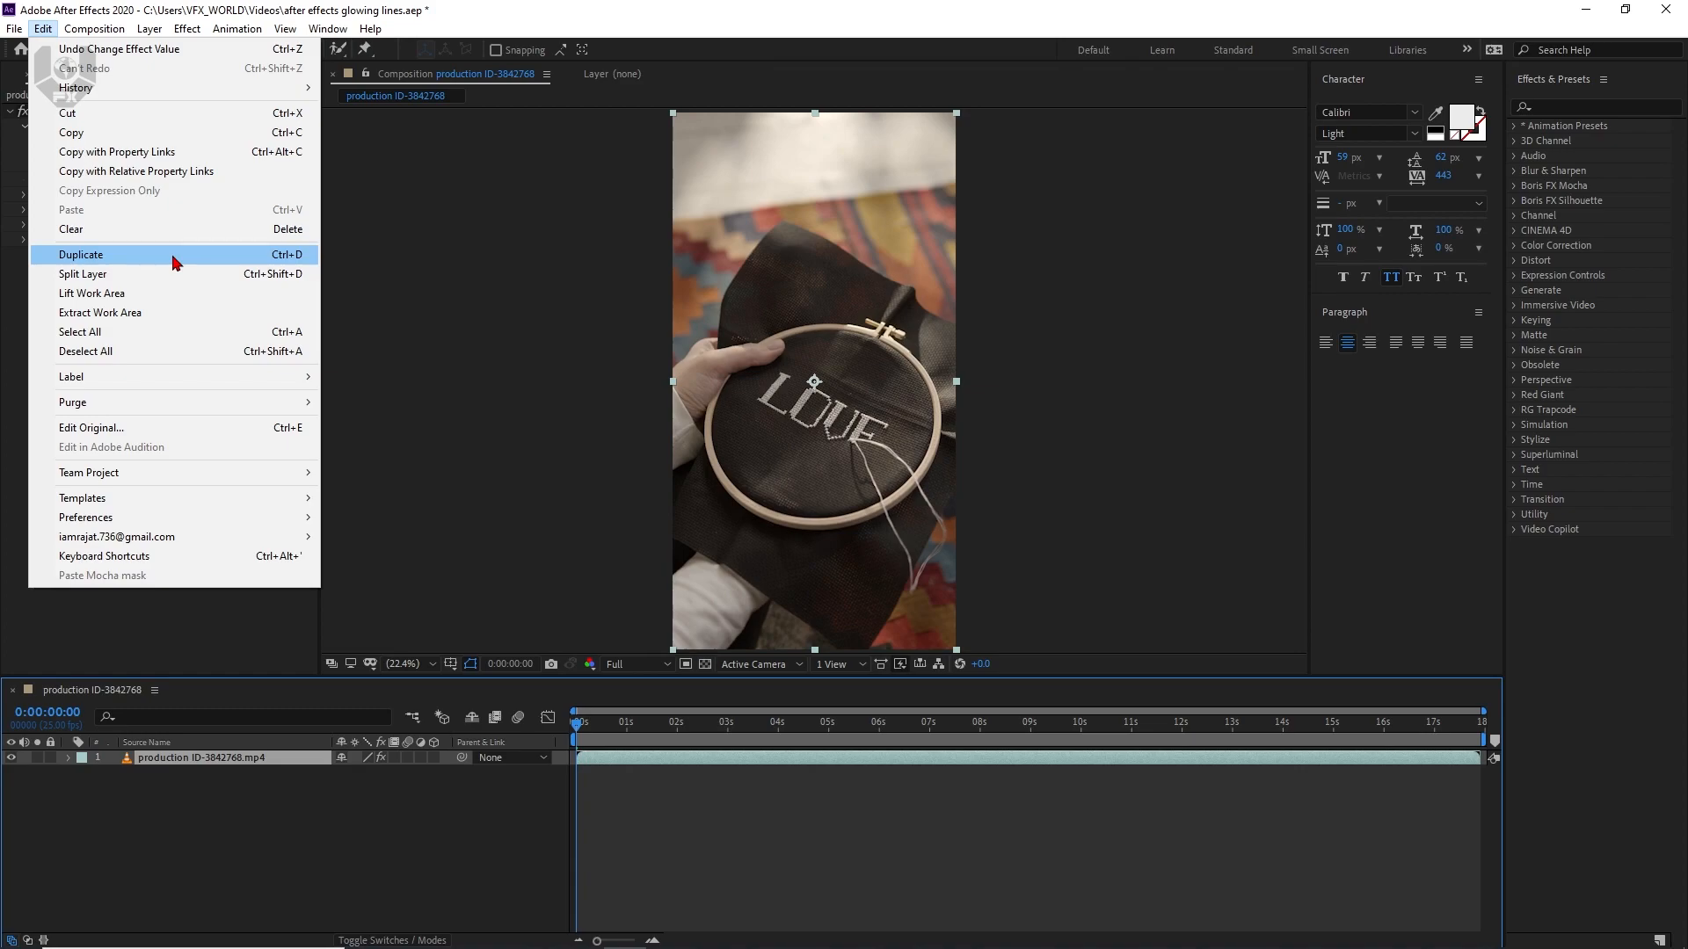
{"action": "left_click", "coordinate": [81, 254]}
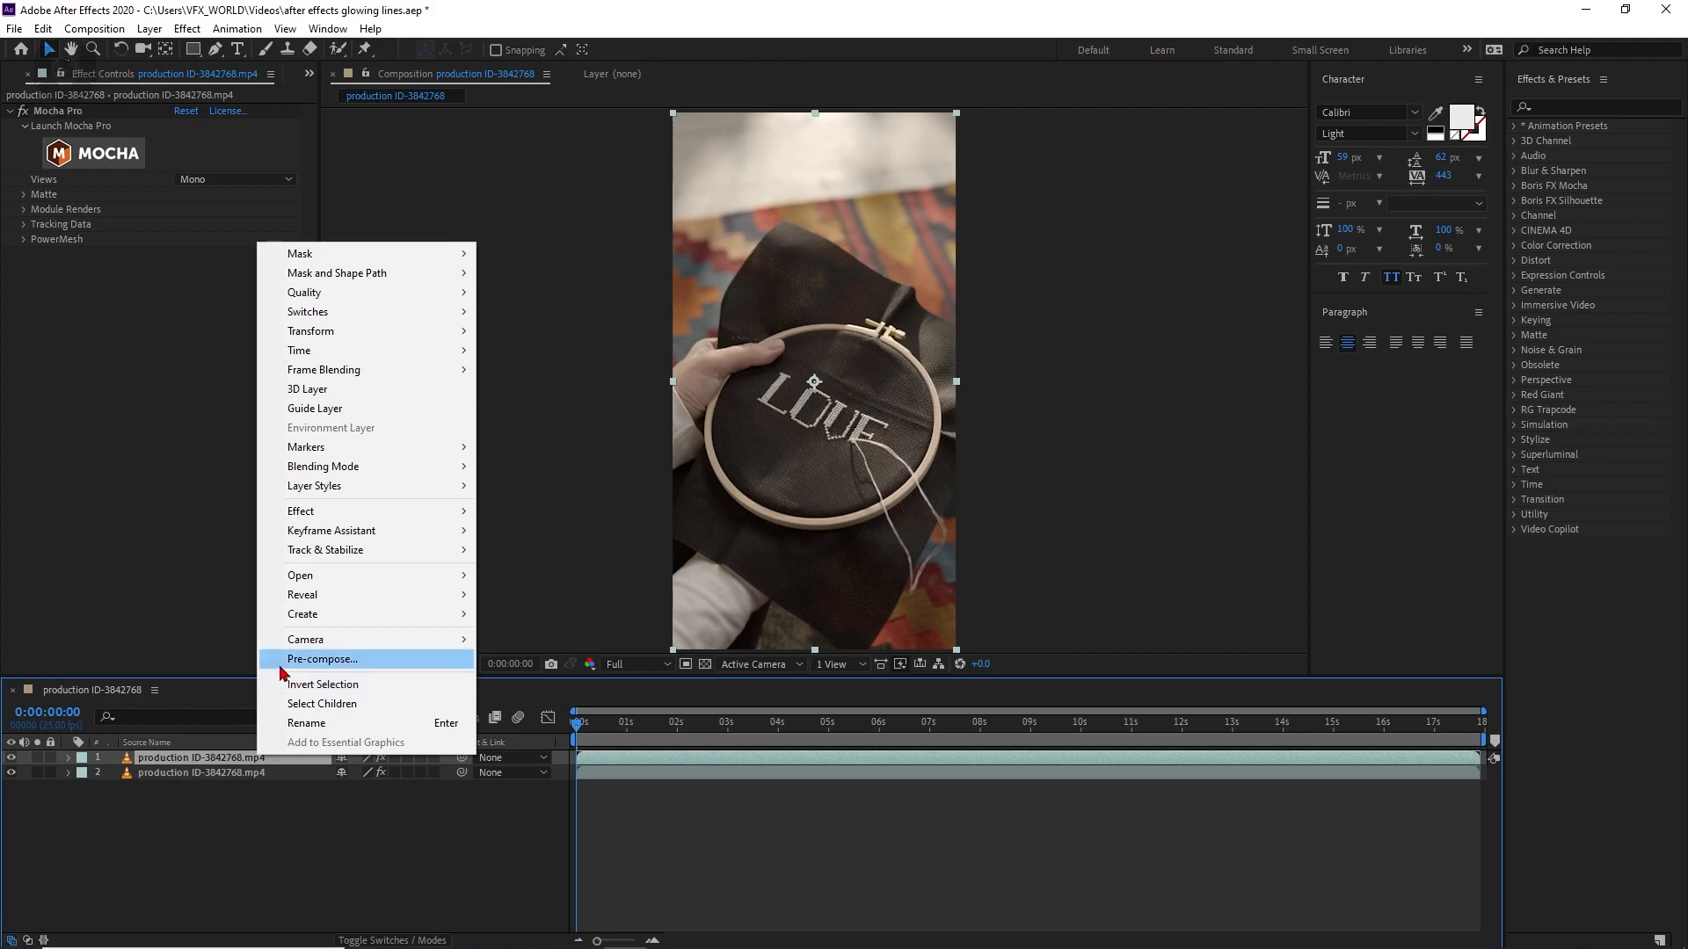
{"action": "mouse_move", "coordinate": [338, 667]}
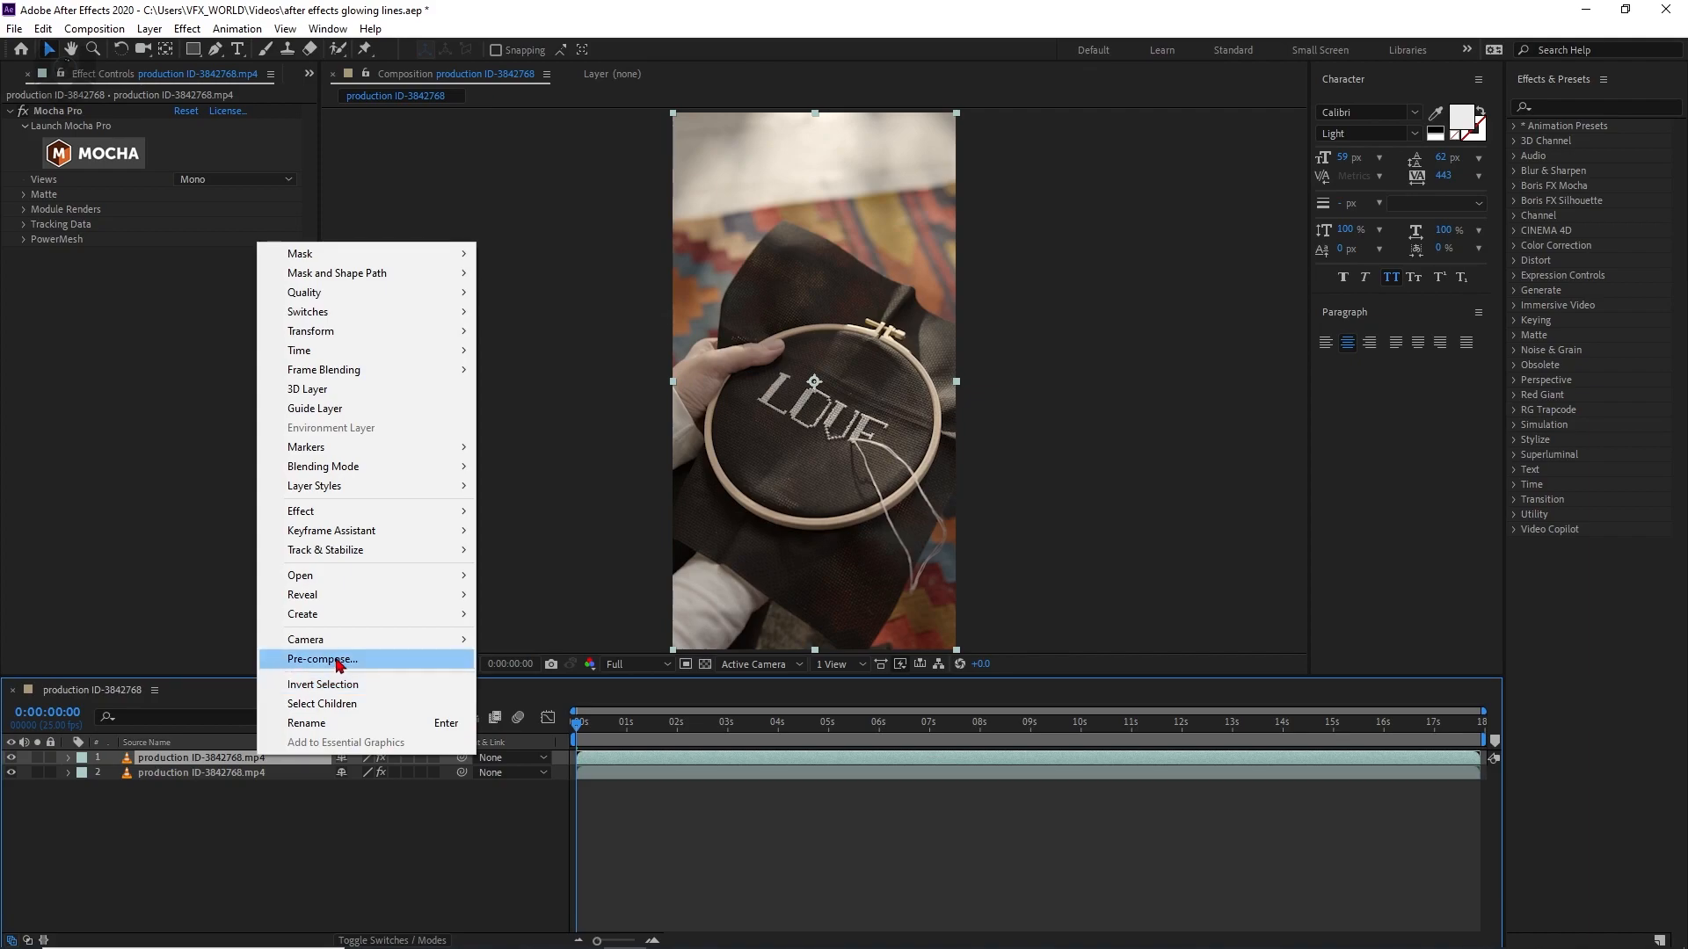
Pre-compose the top copy with all attributes into a new composition named 'fra frame'.
{"action": "left_click", "coordinate": [321, 658]}
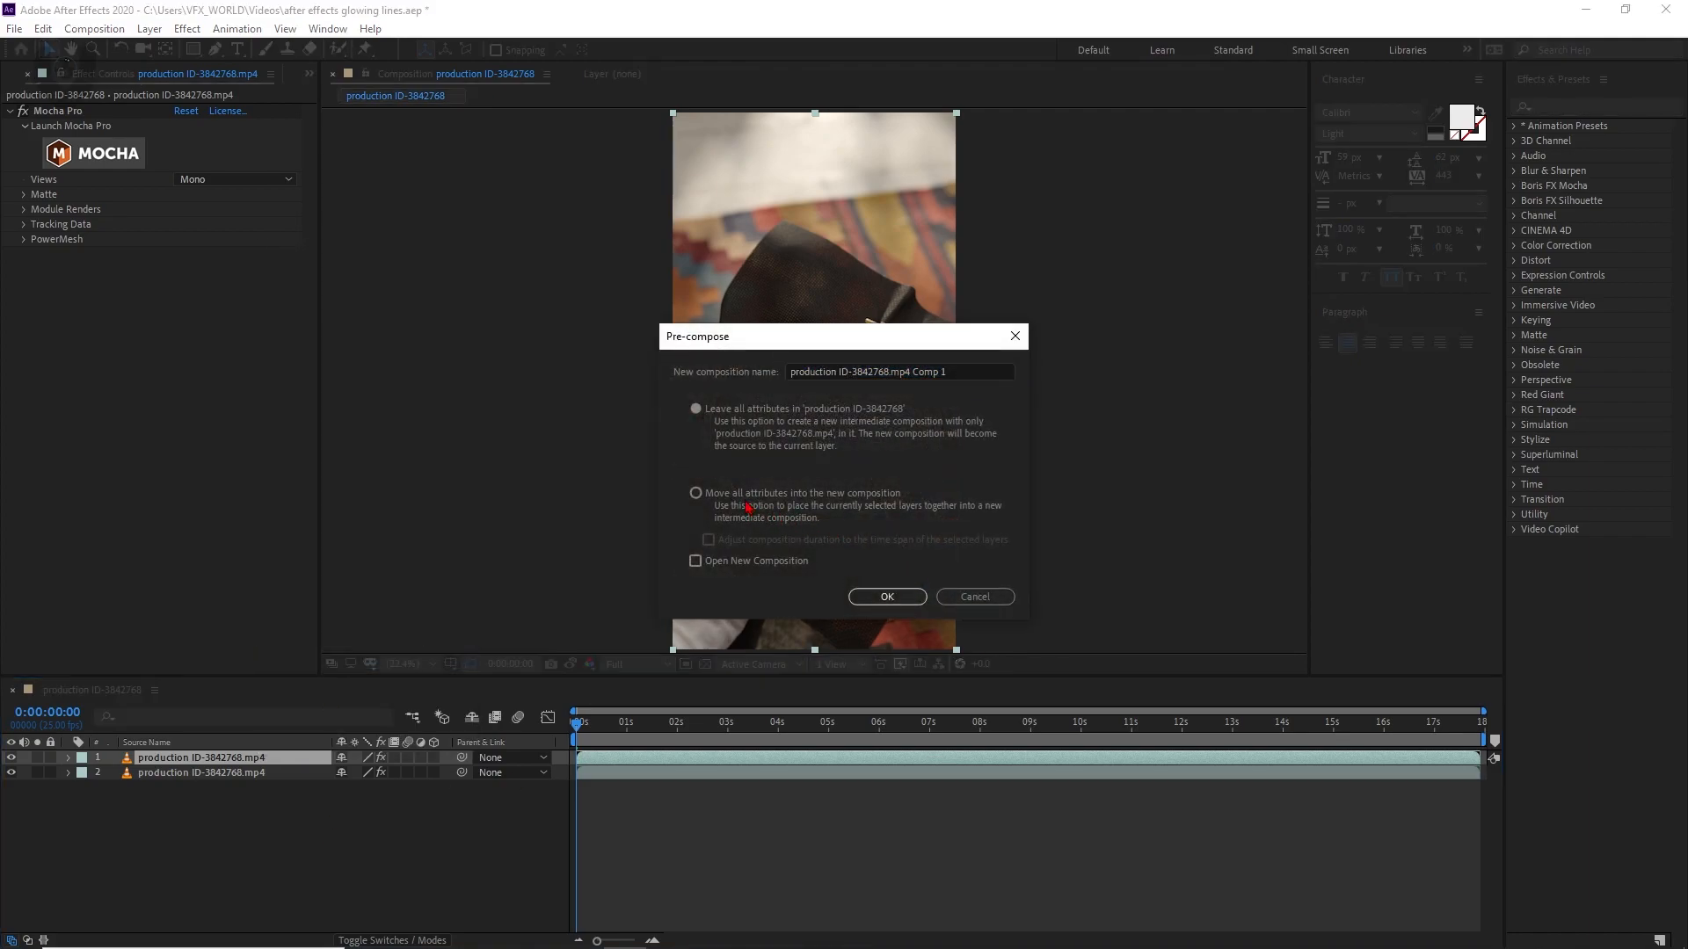
{"action": "left_click", "coordinate": [695, 492]}
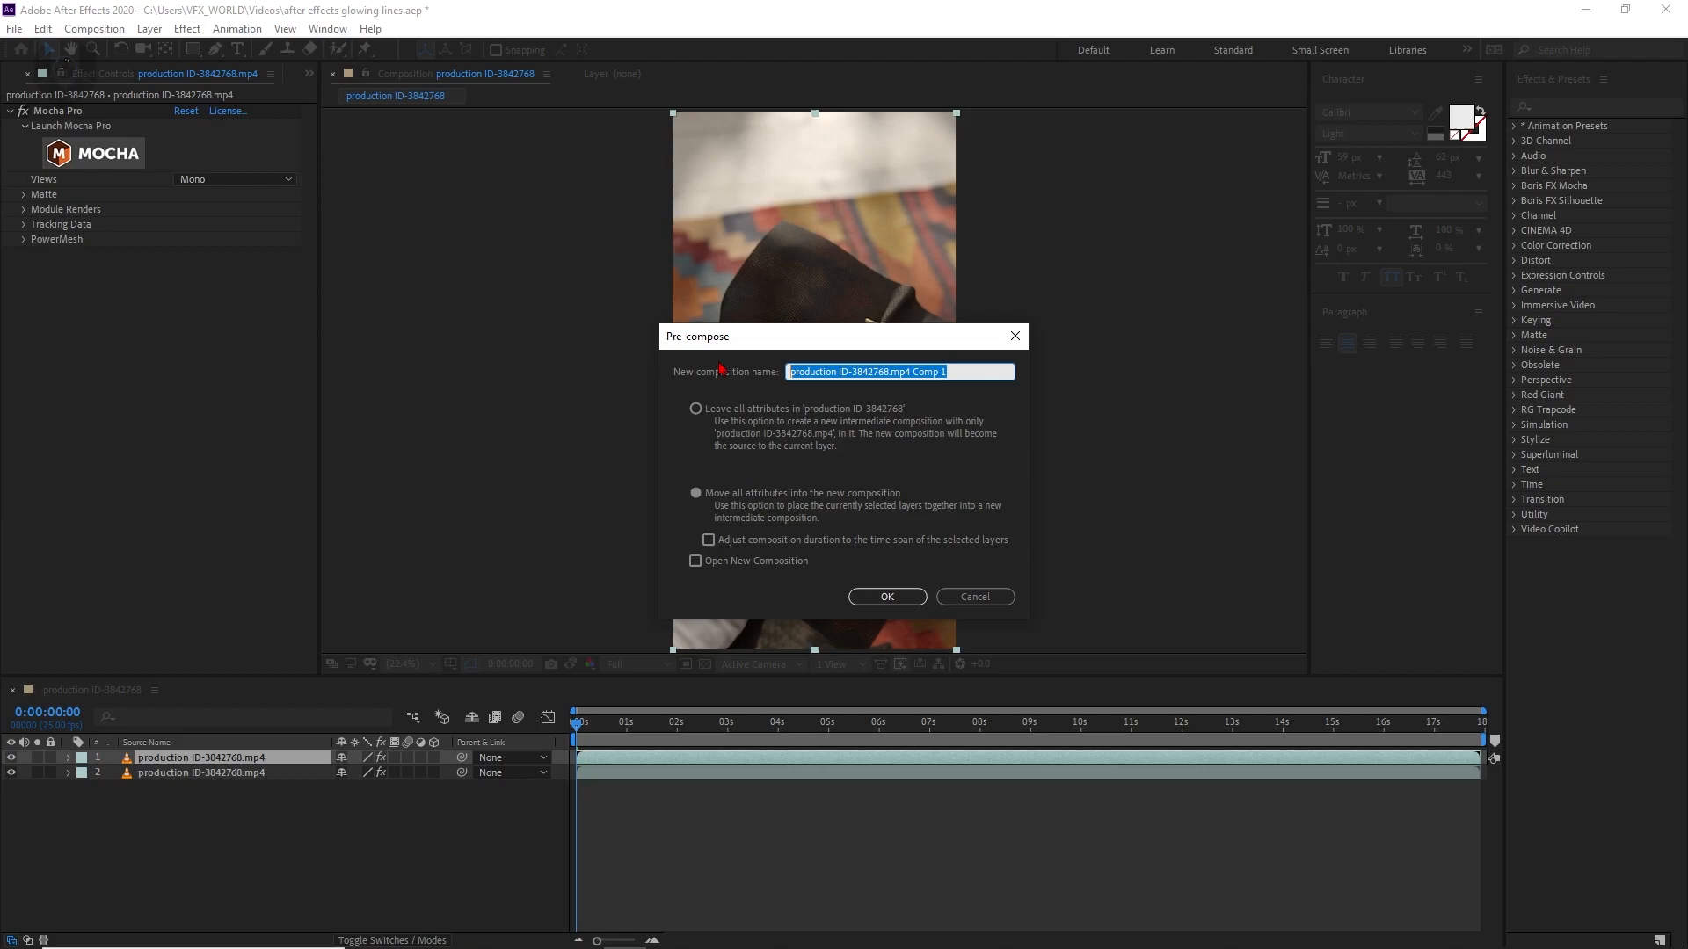
{"action": "type", "text": "fra frame"}
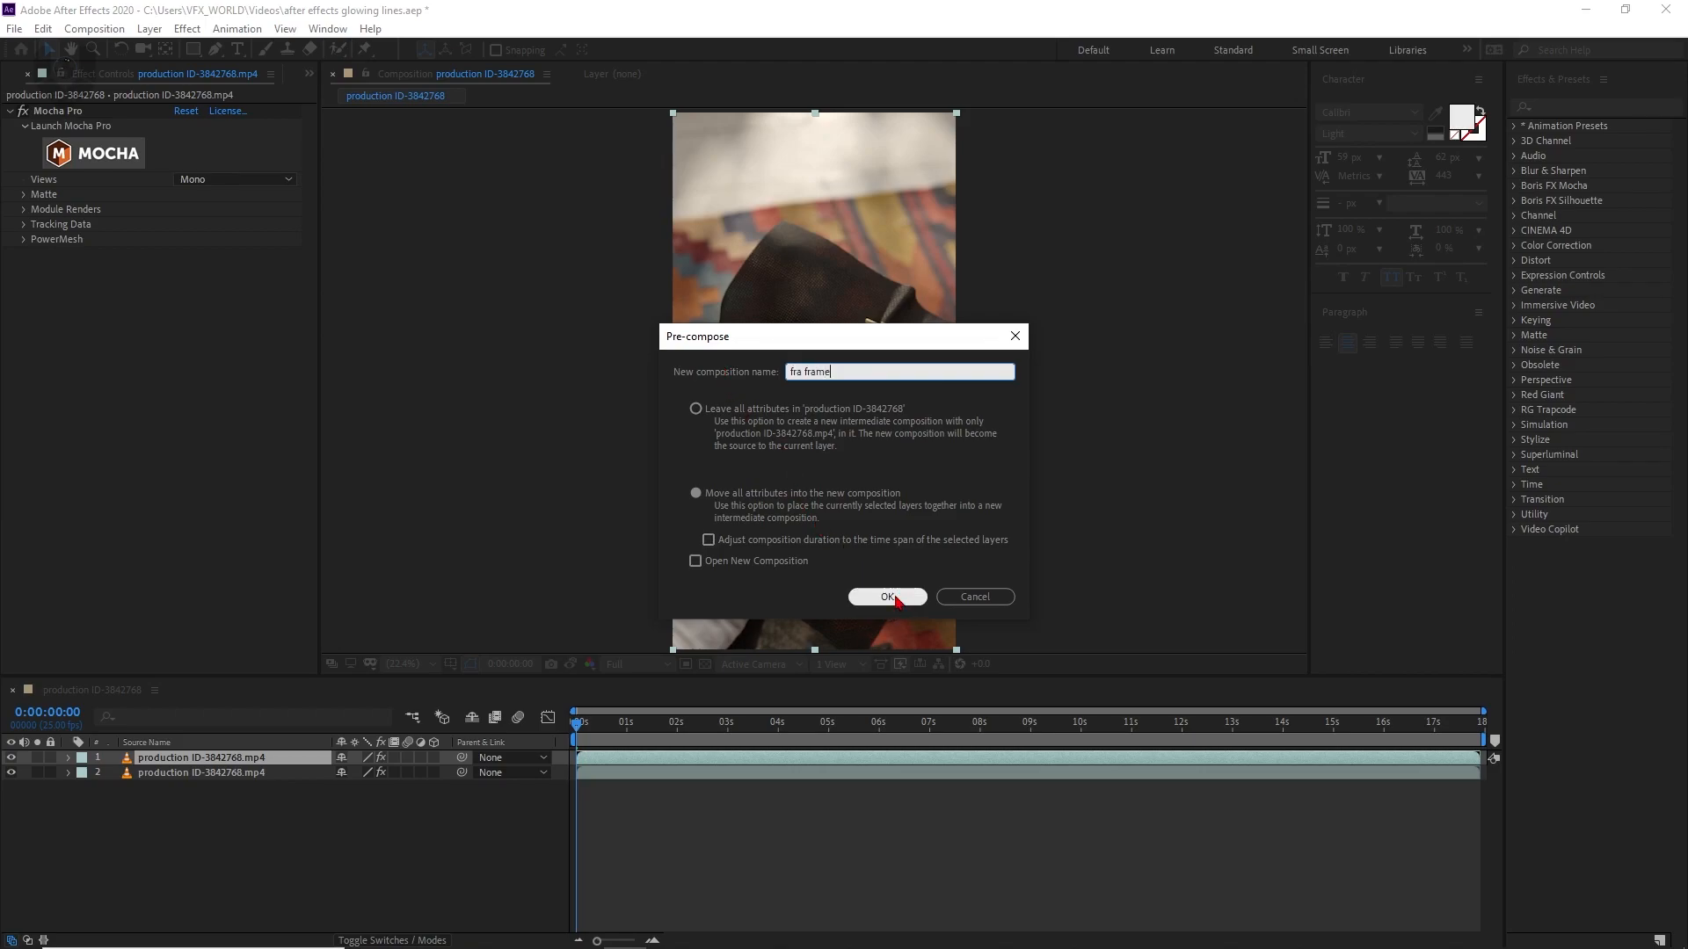
{"action": "left_click", "coordinate": [886, 596]}
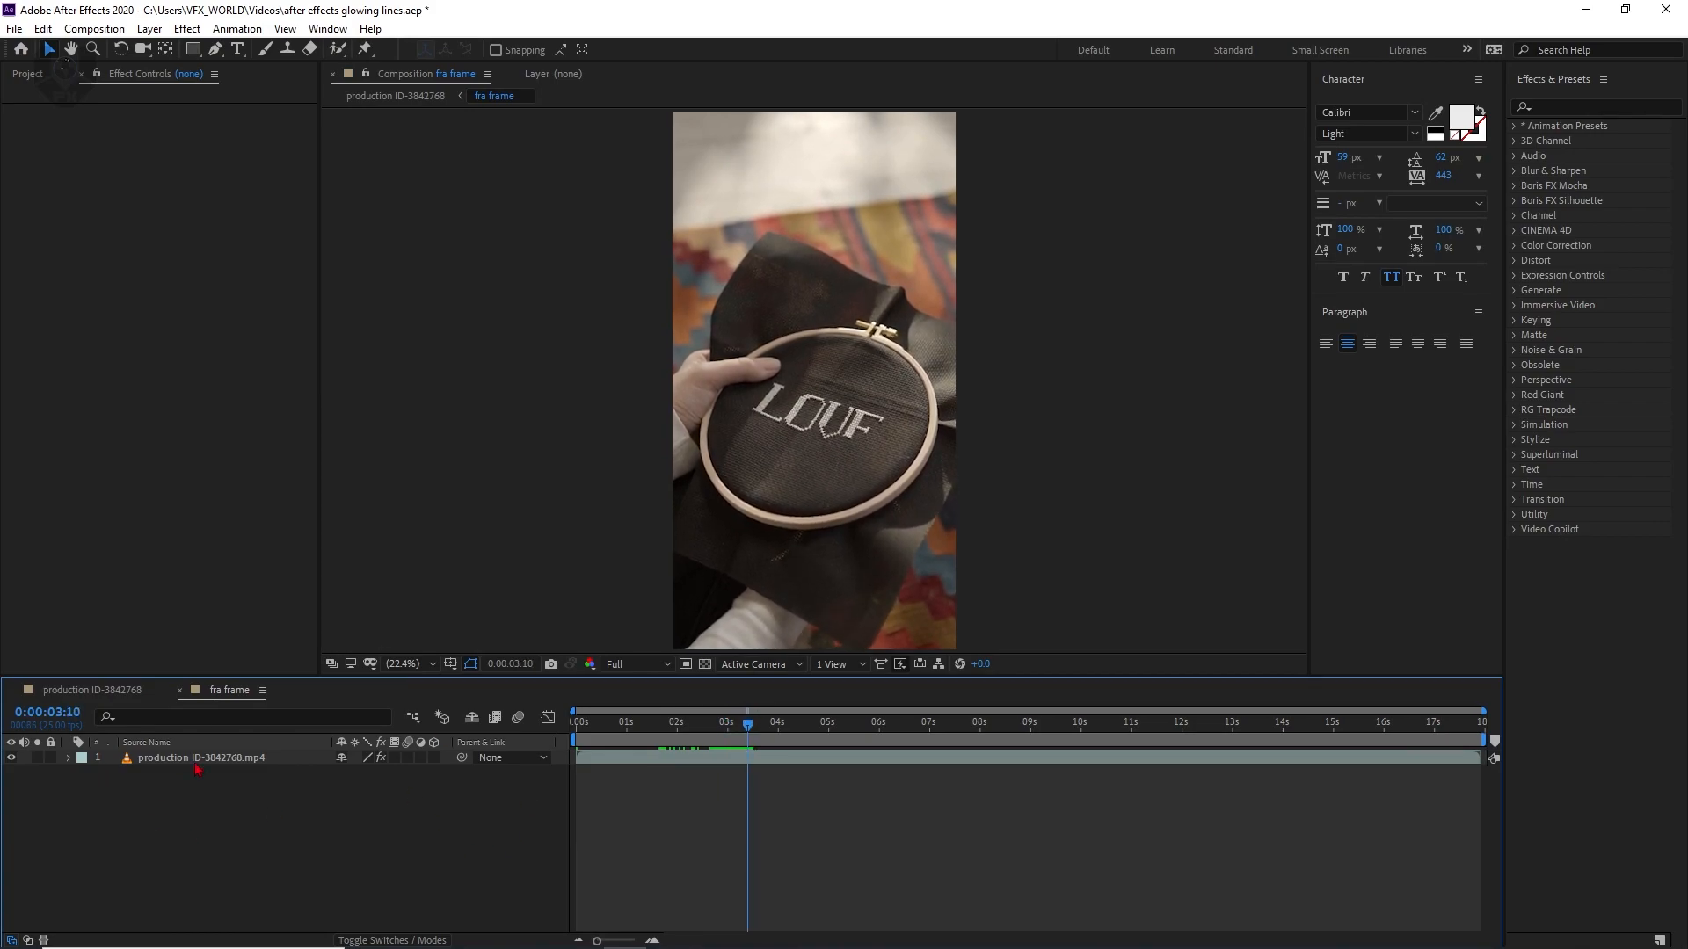
Freeze the footage inside fra frame on the current frame via Time > Freeze Frame.
{"action": "right_click", "coordinate": [200, 758]}
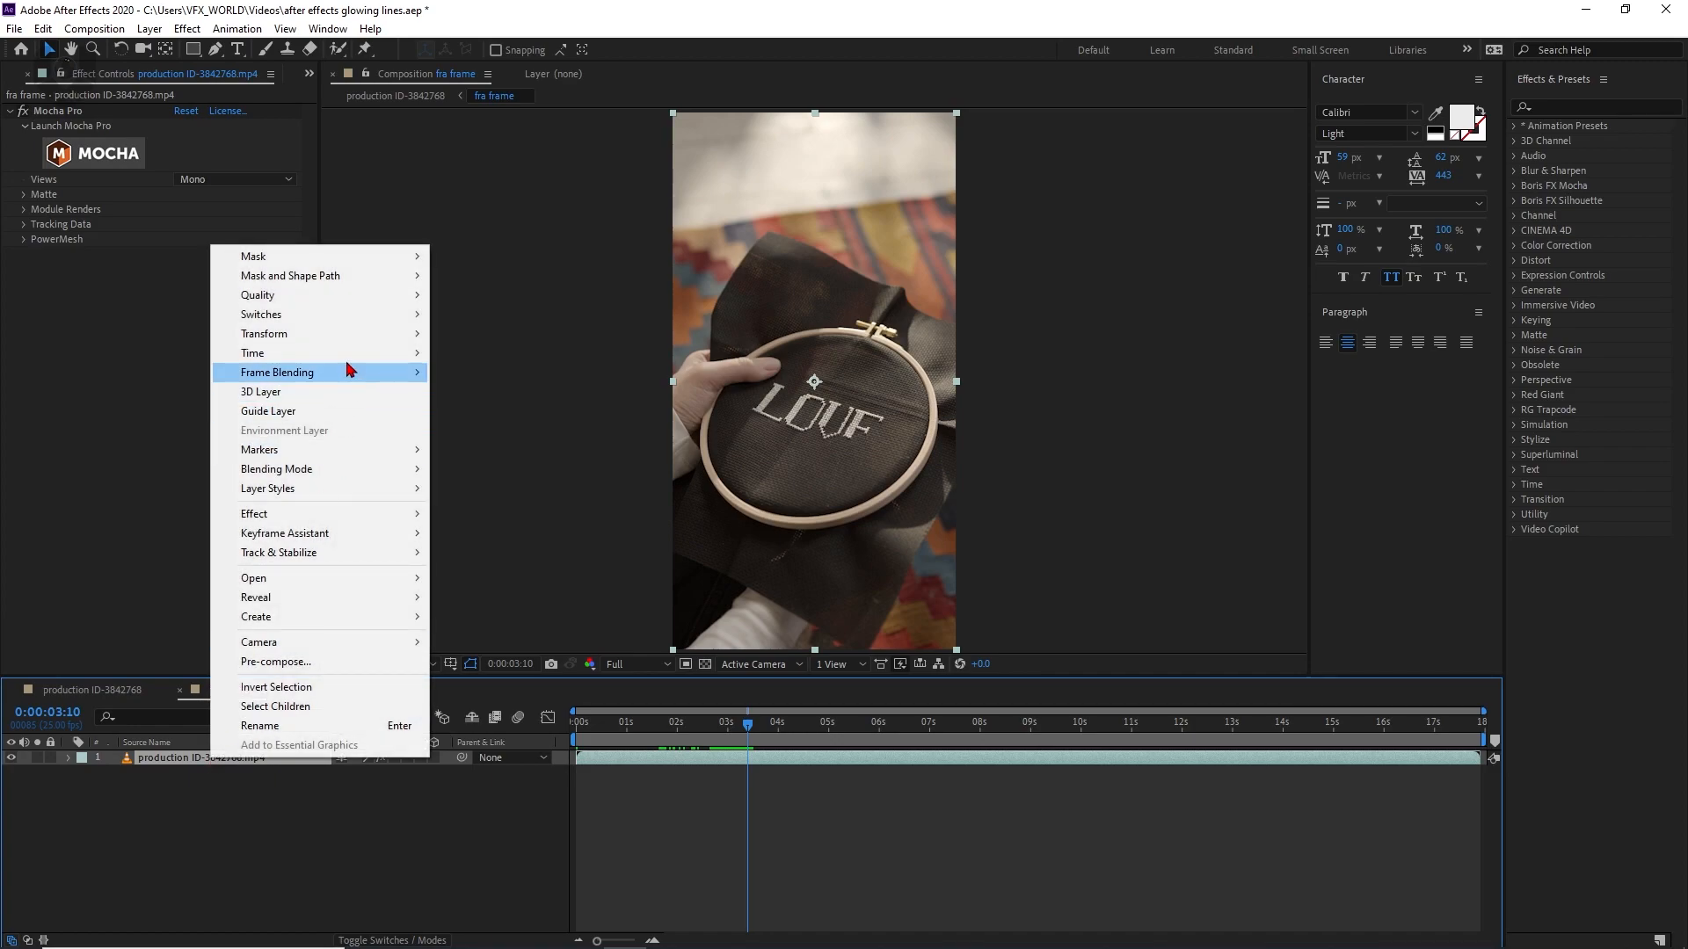
{"action": "mouse_move", "coordinate": [252, 353]}
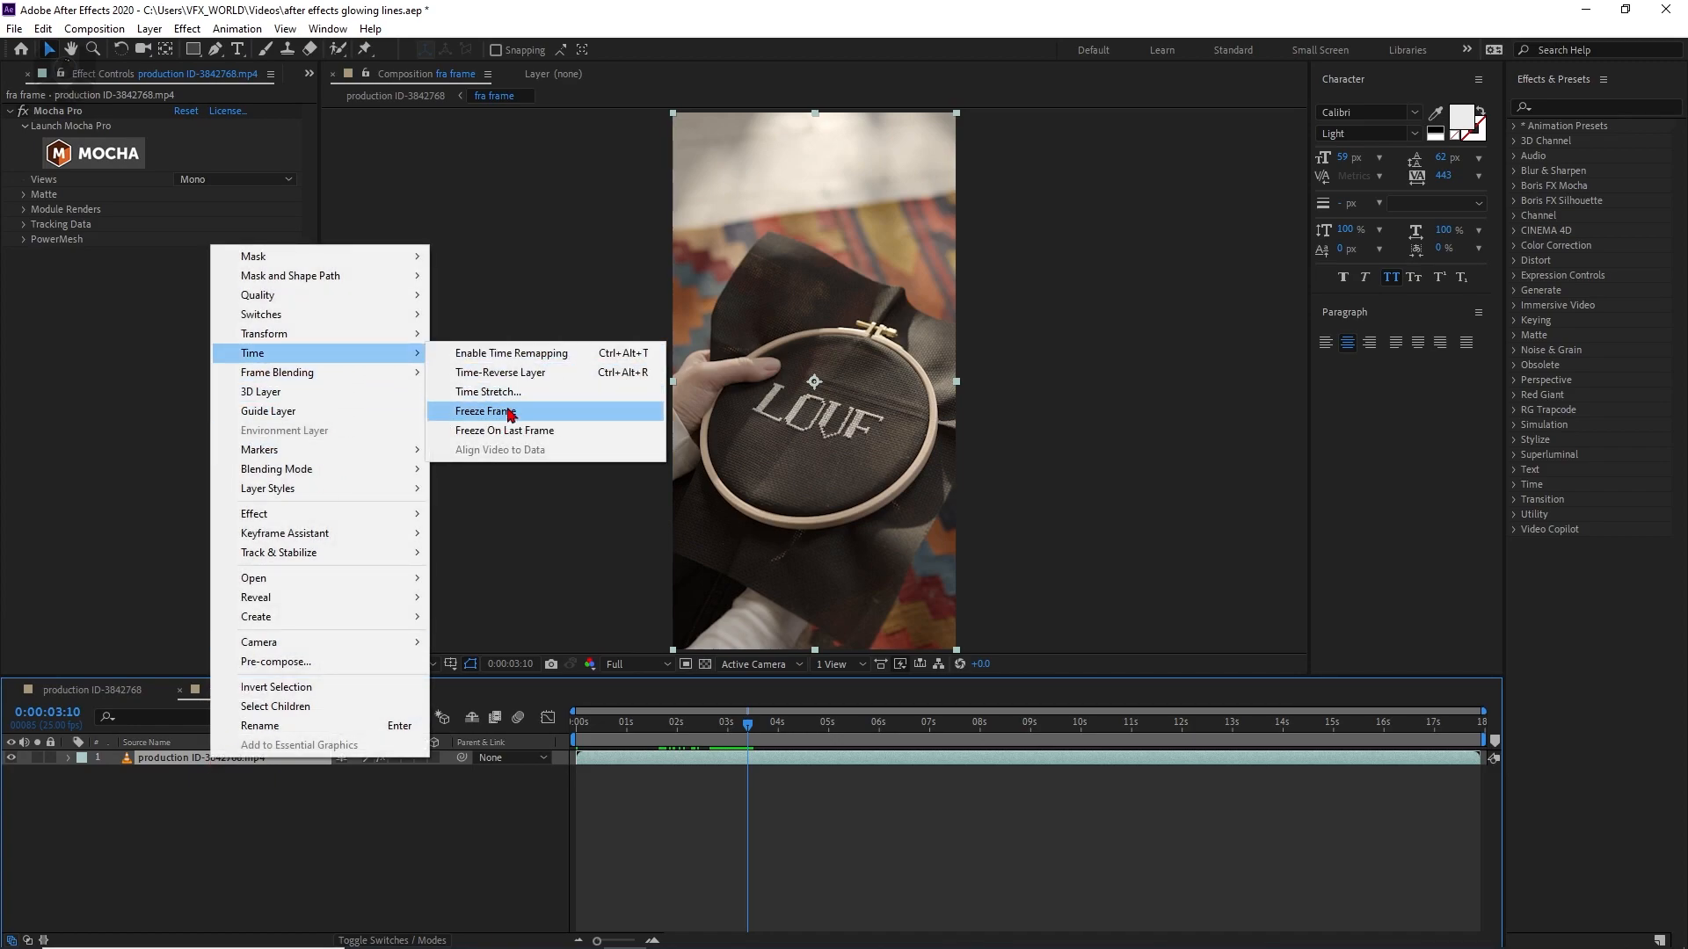
{"action": "left_click", "coordinate": [485, 411]}
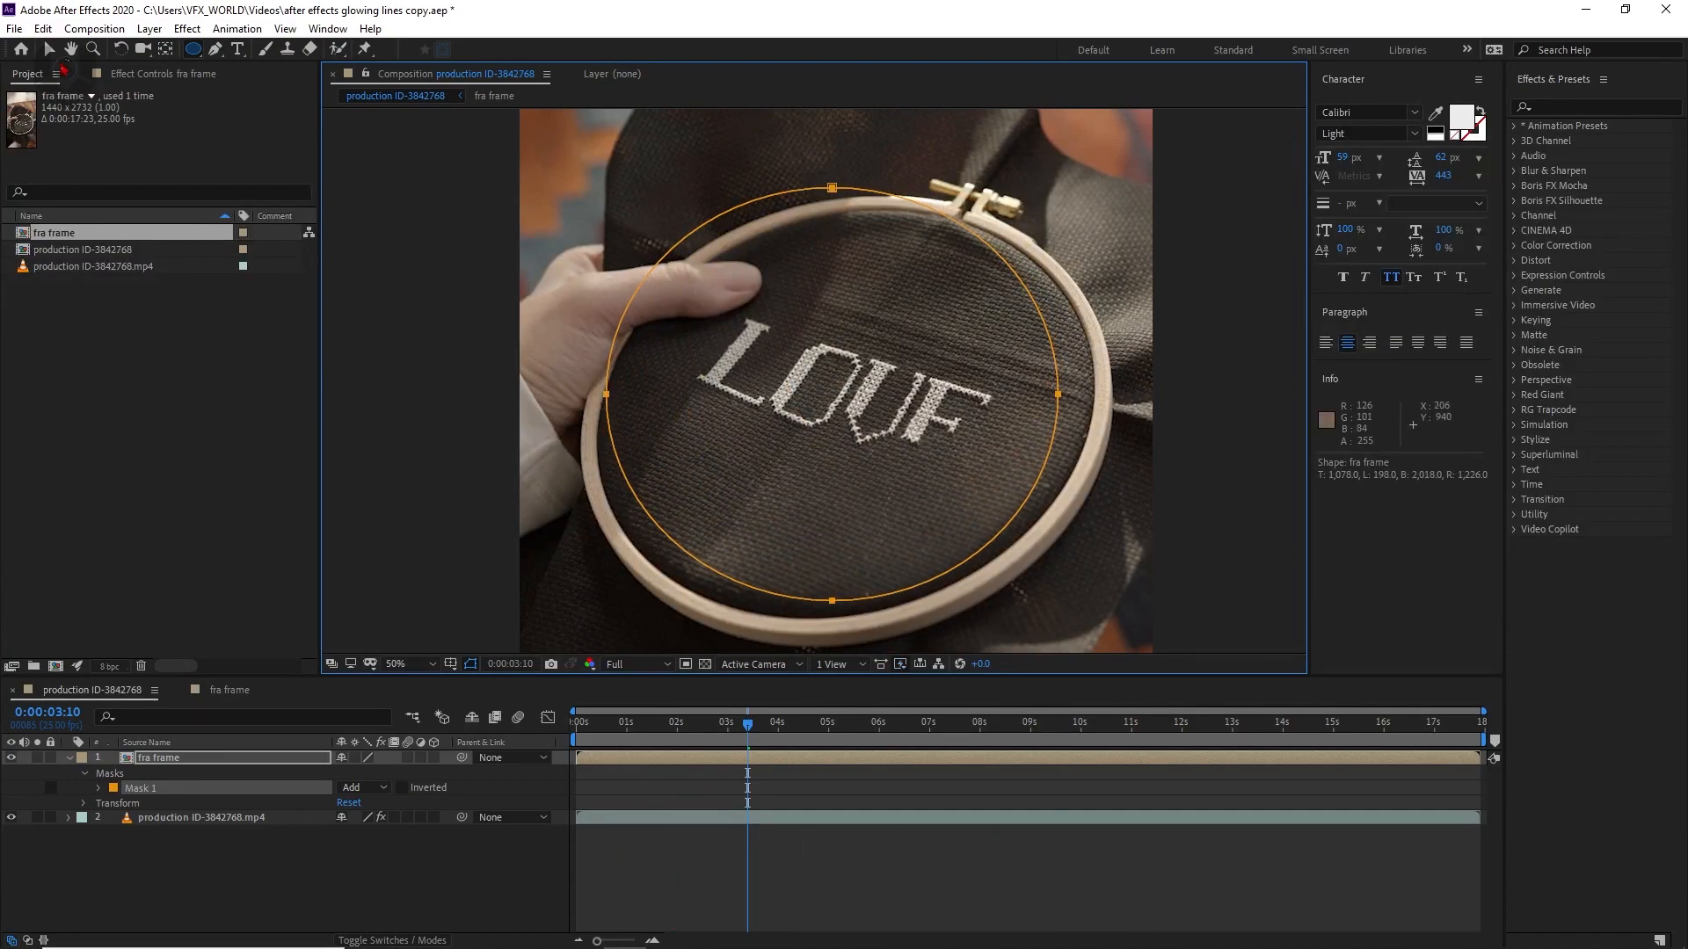
Select the masked fra frame layer and bring up the Layer menu.
{"action": "left_click", "coordinate": [159, 758]}
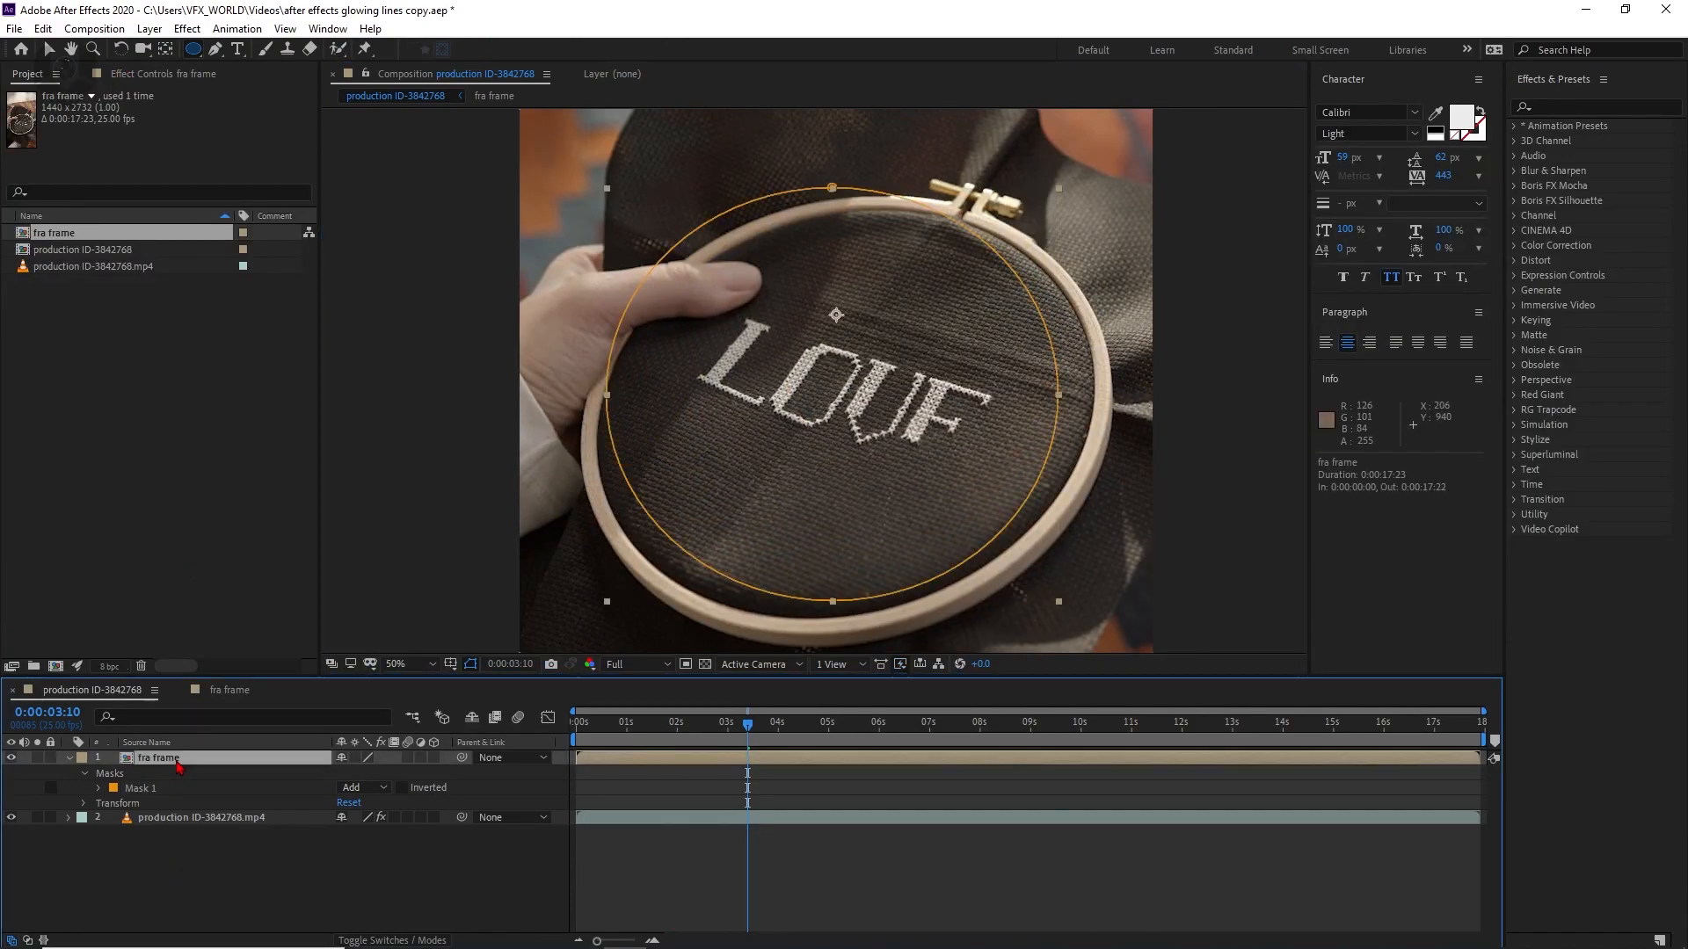
{"action": "left_click", "coordinate": [149, 28]}
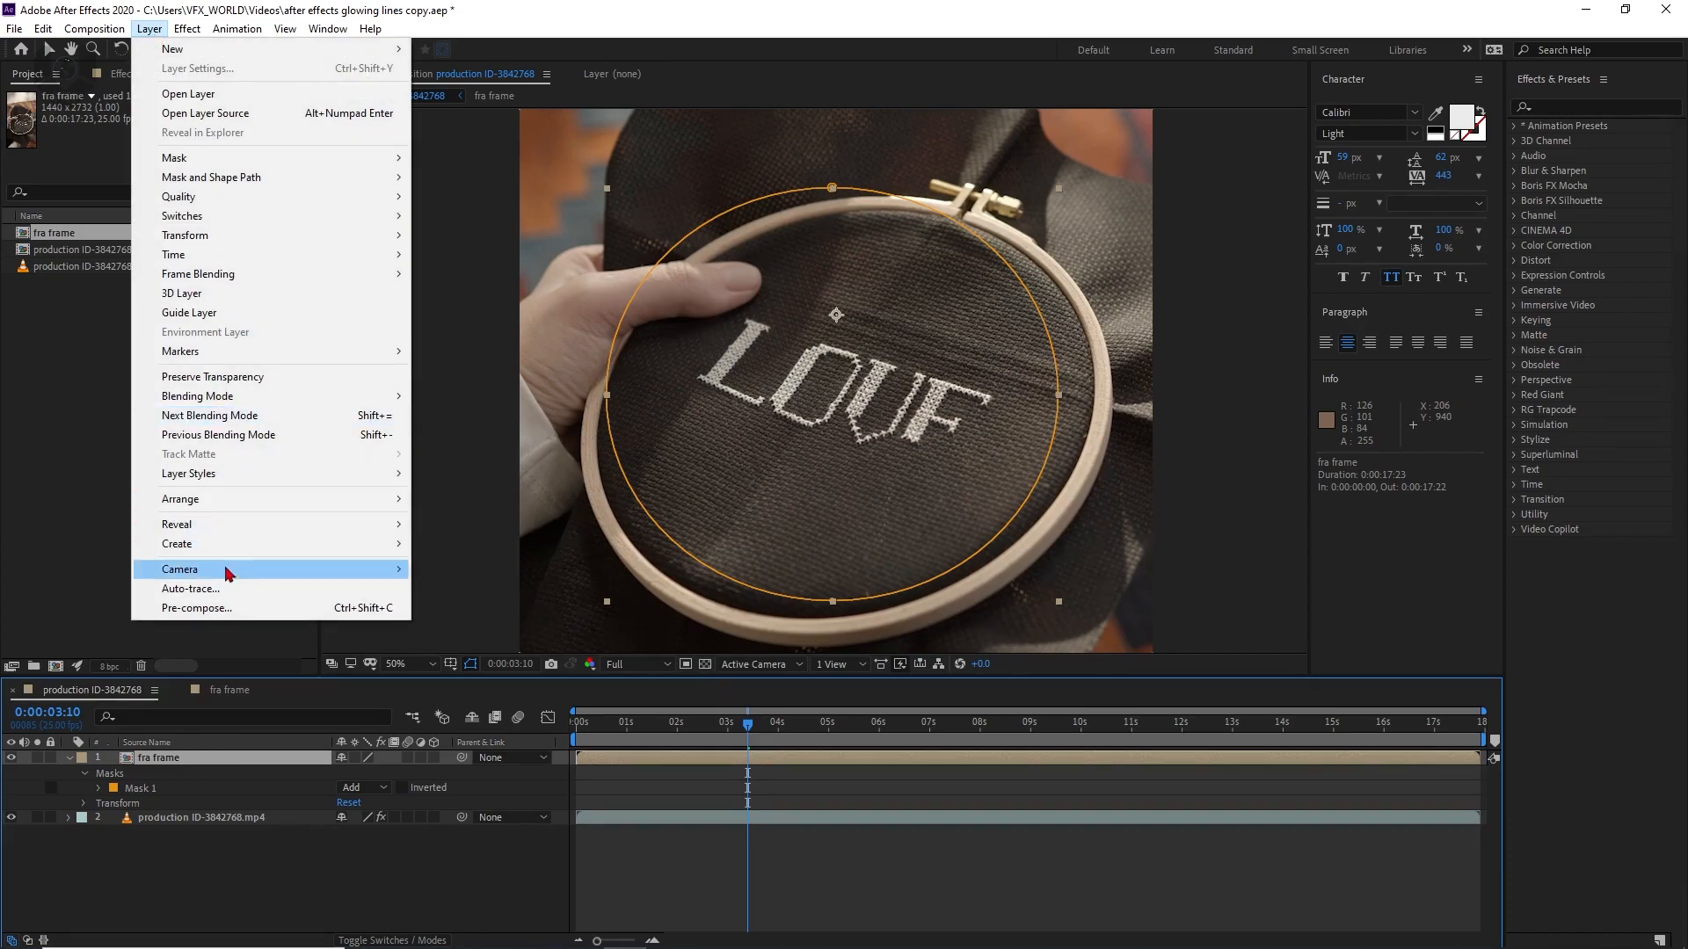
Auto-trace the frozen frame onto a new layer at a 31% threshold to outline the LOVE letters.
{"action": "left_click", "coordinate": [191, 589]}
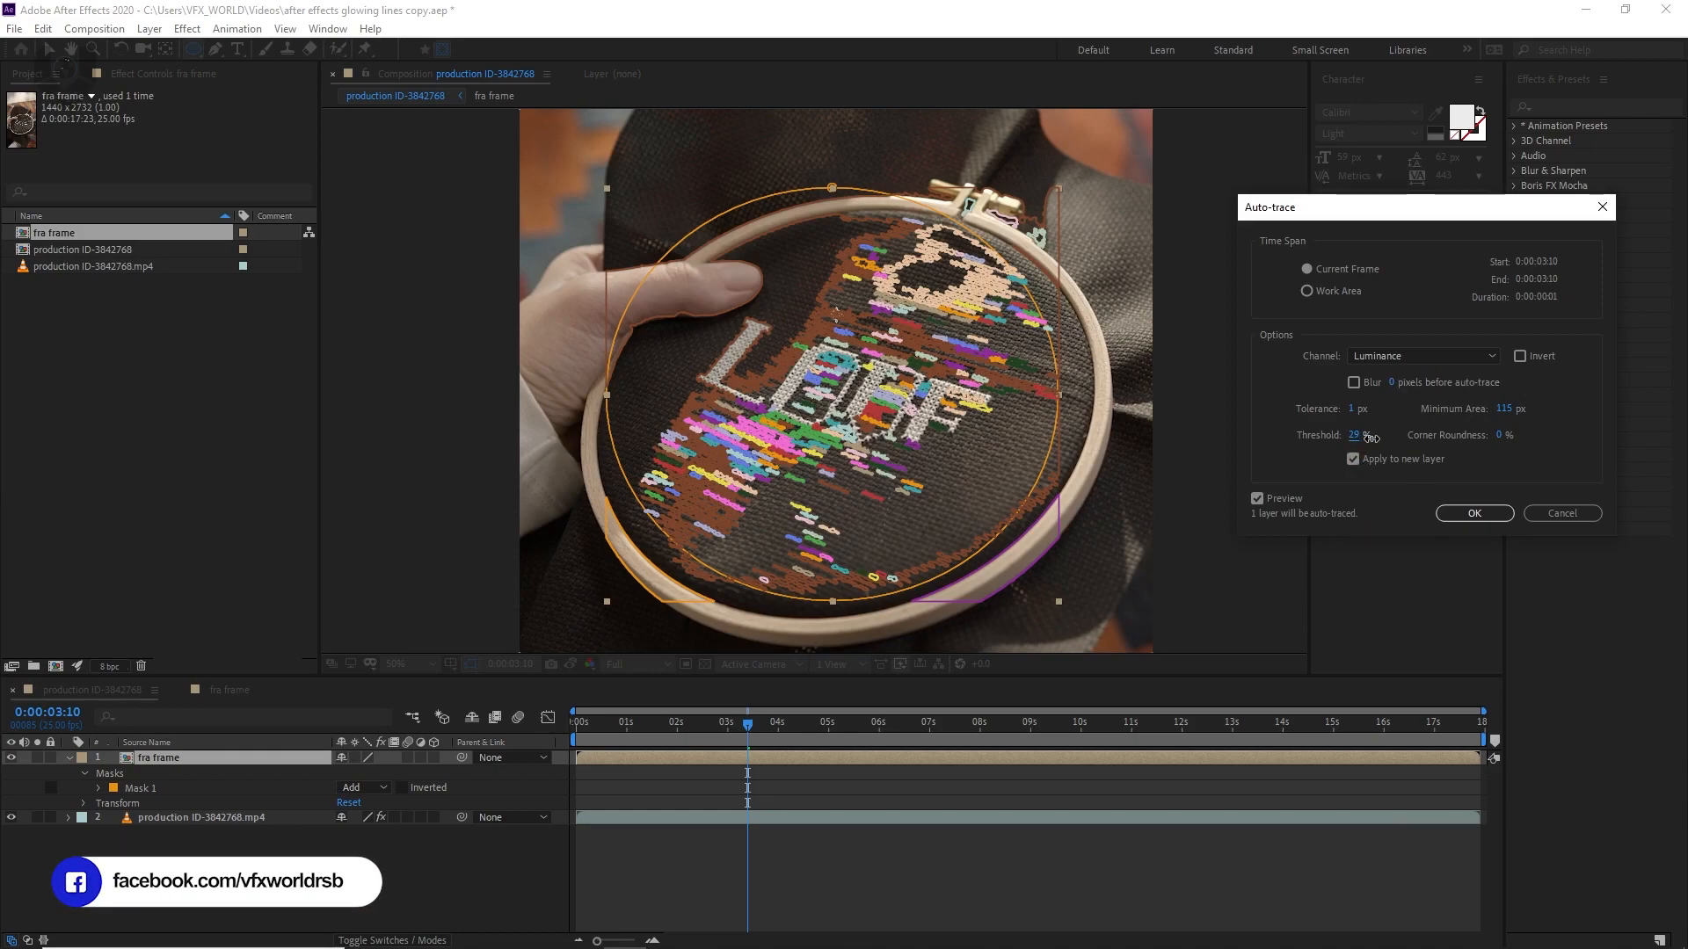
{"action": "left_click_drag", "start_coordinate": [1353, 435], "coordinate": [1376, 435]}
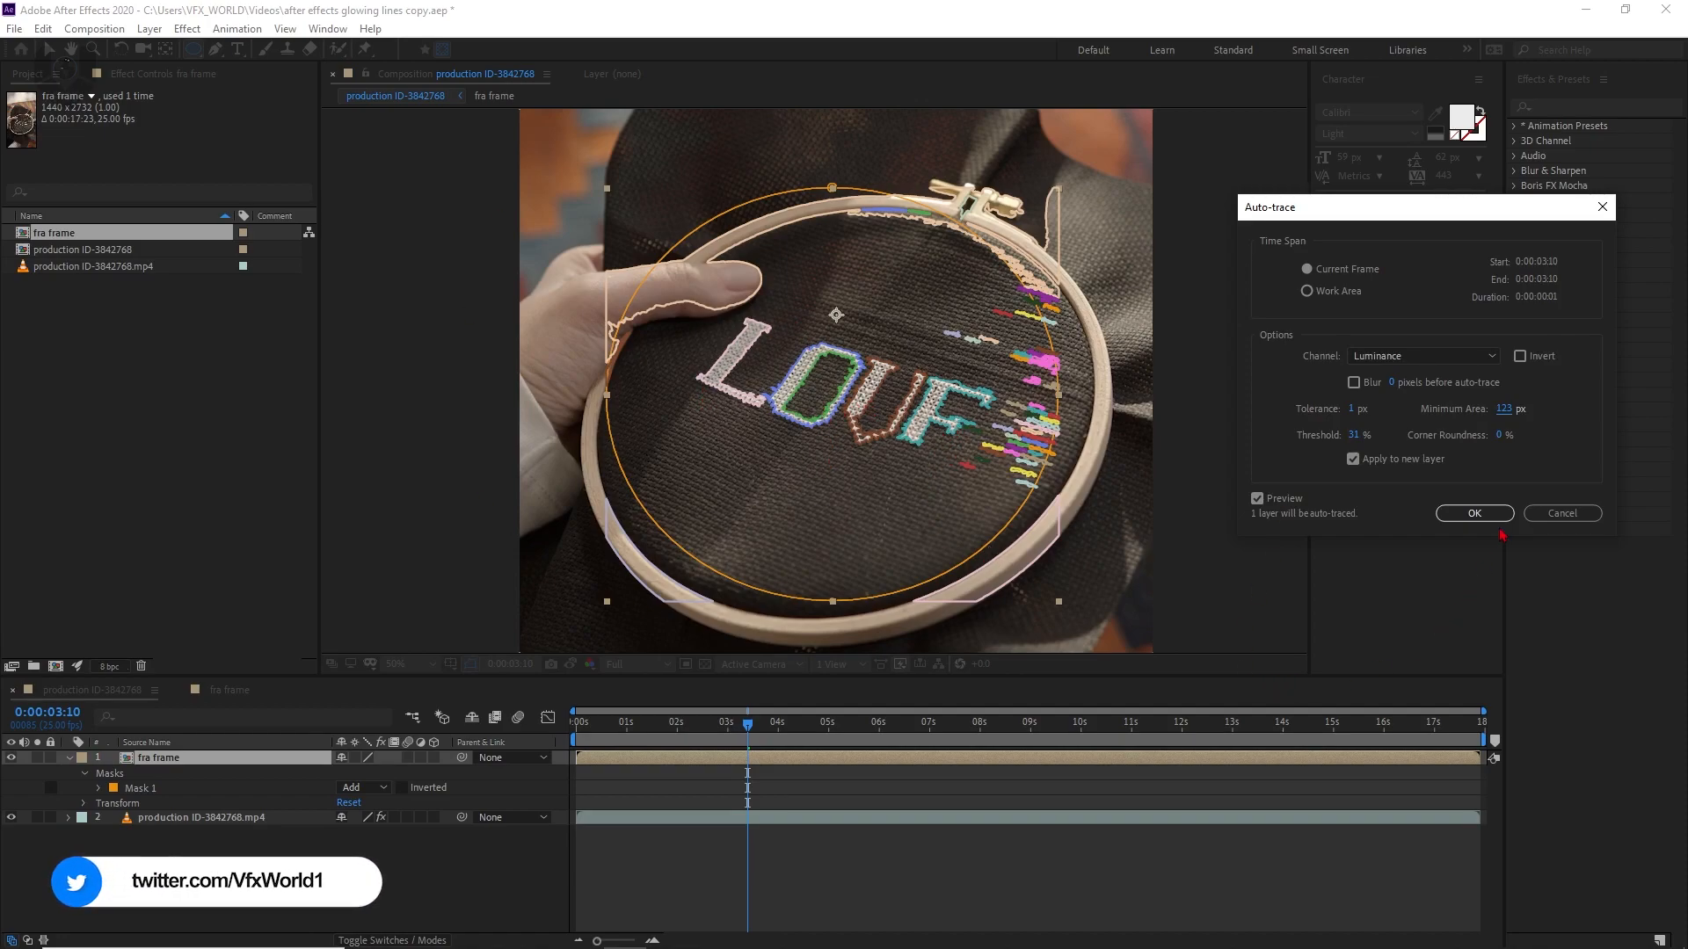
{"action": "left_click", "coordinate": [1473, 512]}
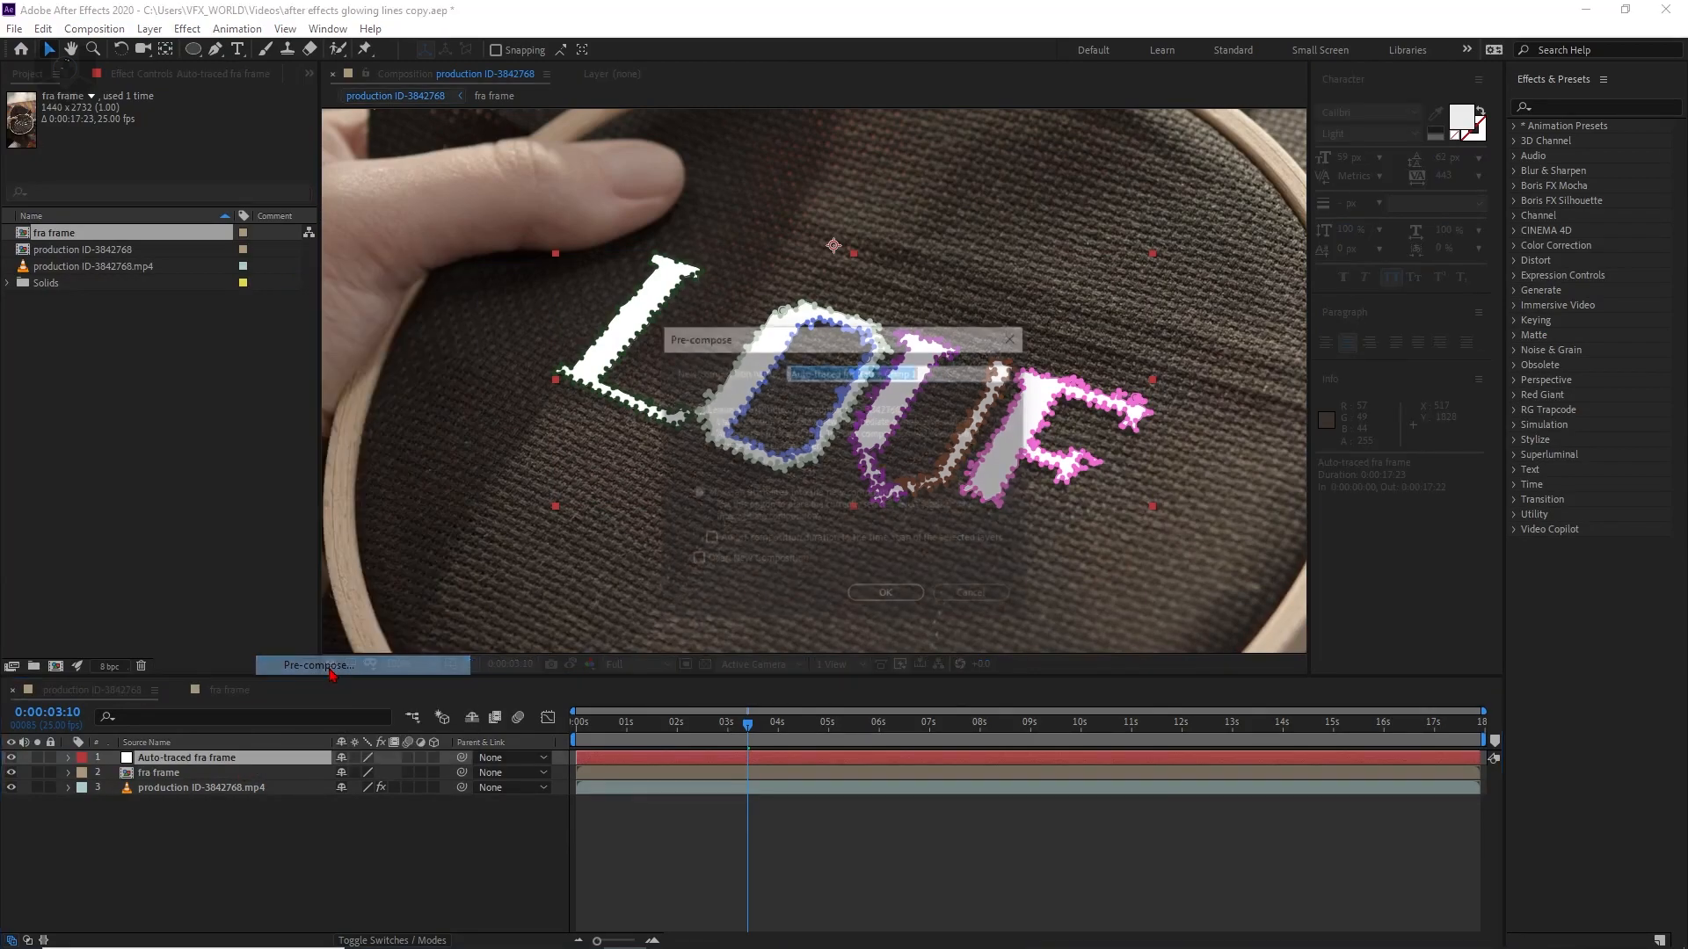
Pre-compose the auto-traced letters layer into a new composition named 'main comp'.
{"action": "type", "text": "main"}
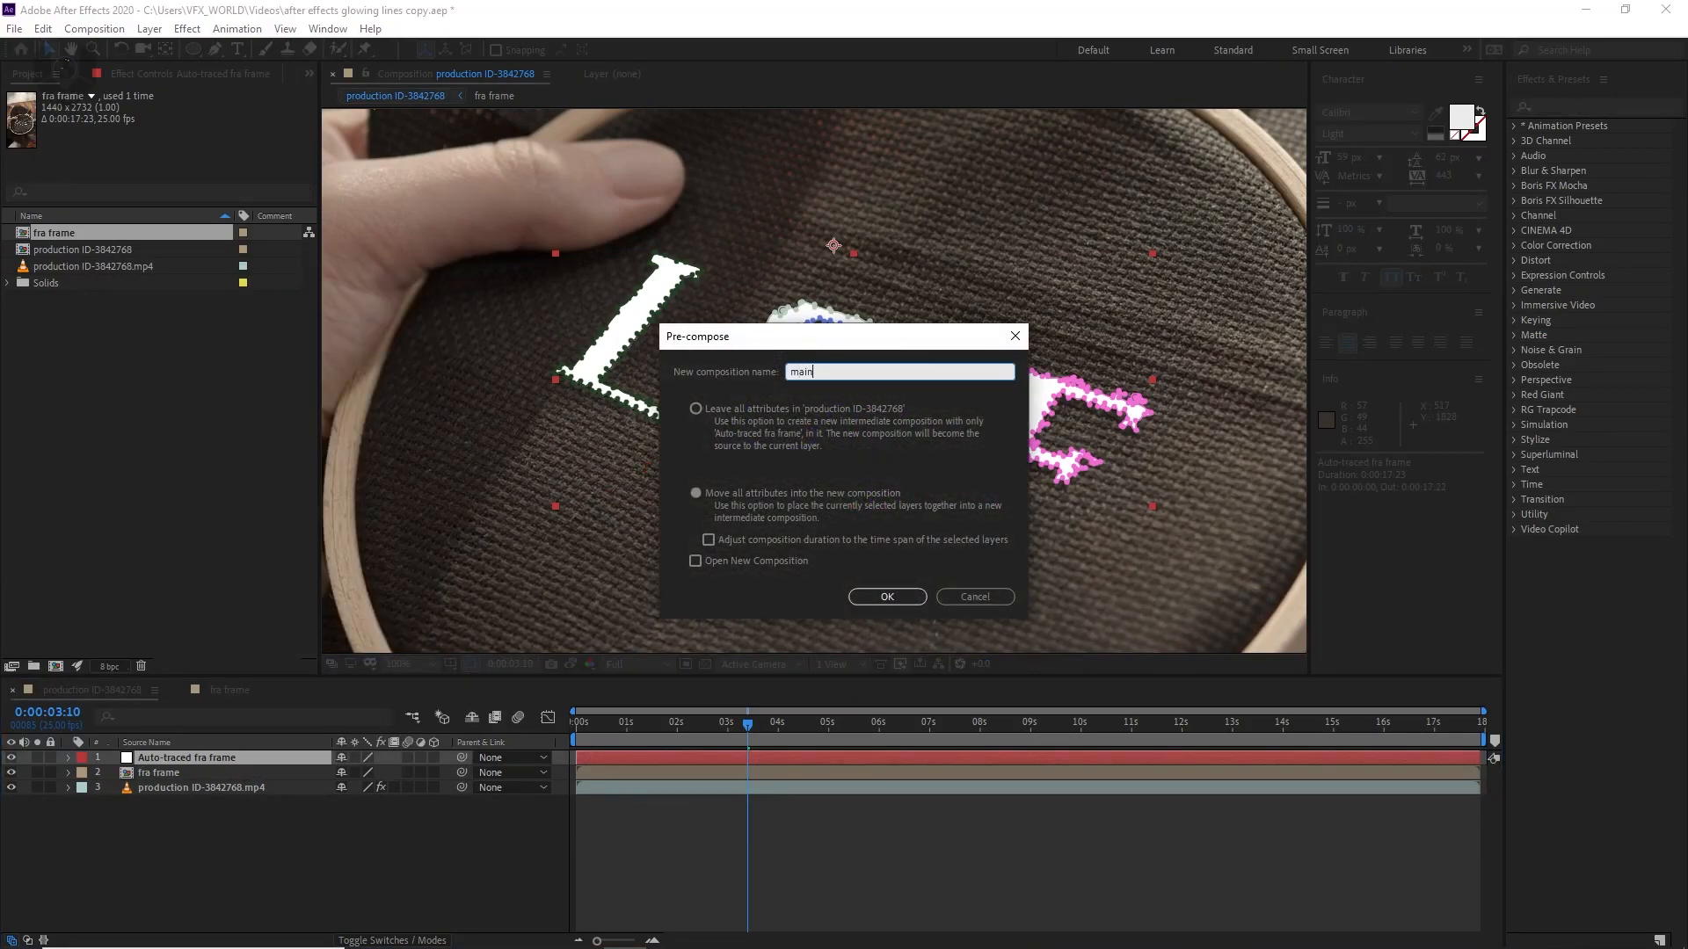
{"action": "type", "text": "comp"}
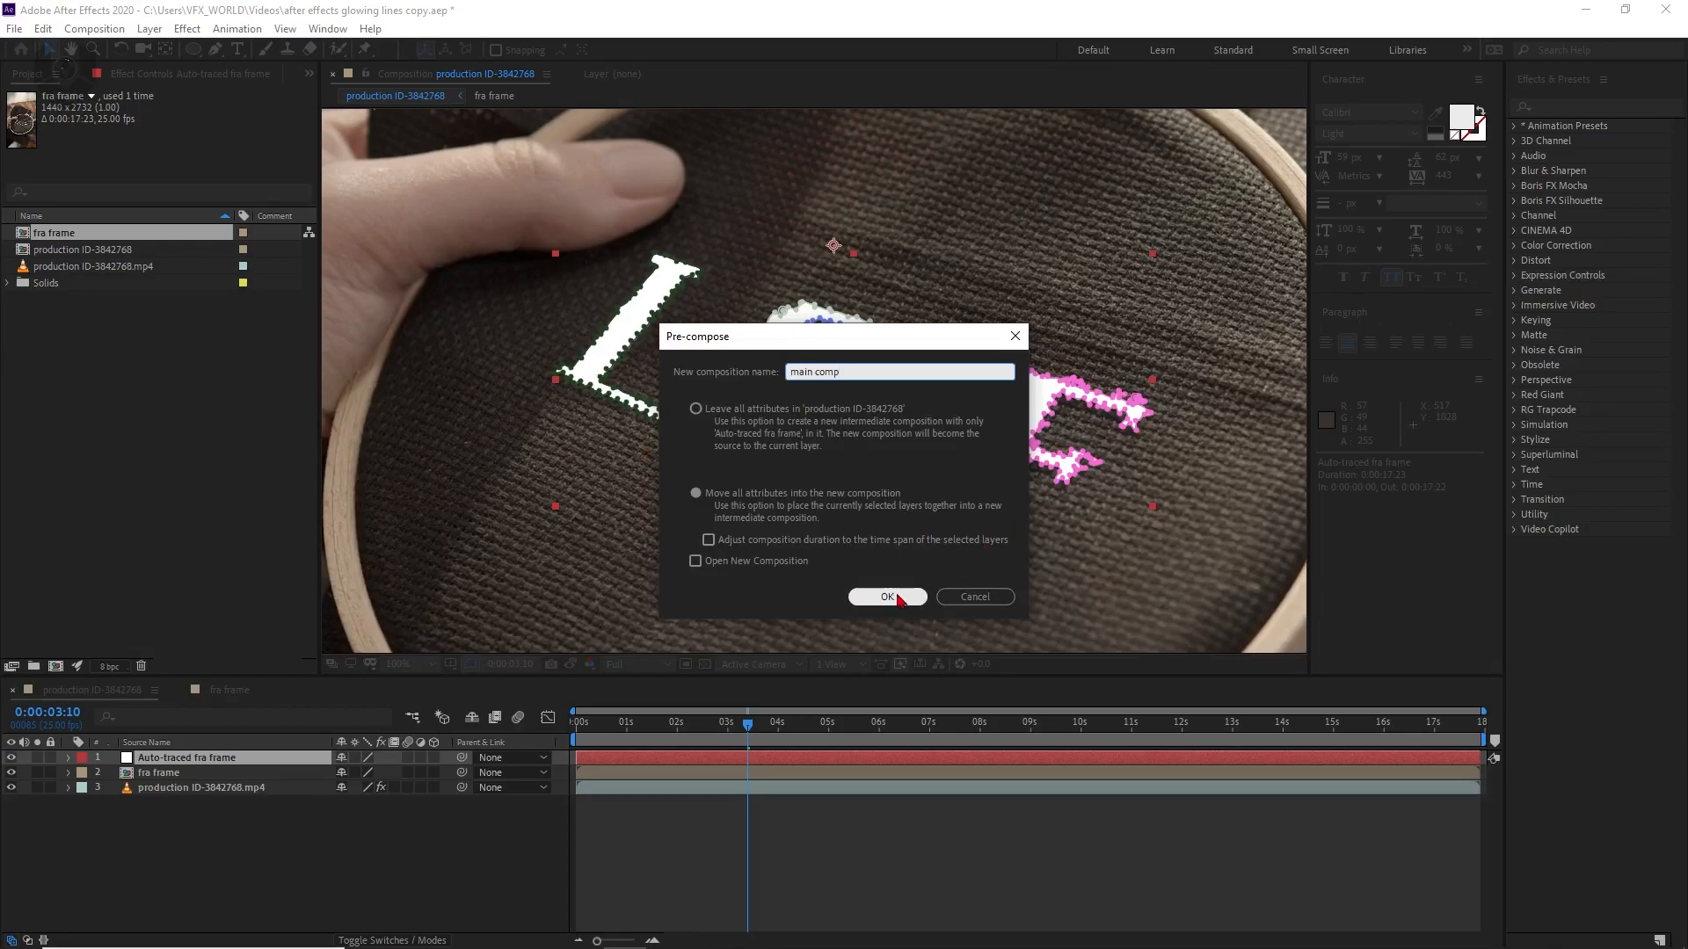
{"action": "left_click", "coordinate": [886, 596]}
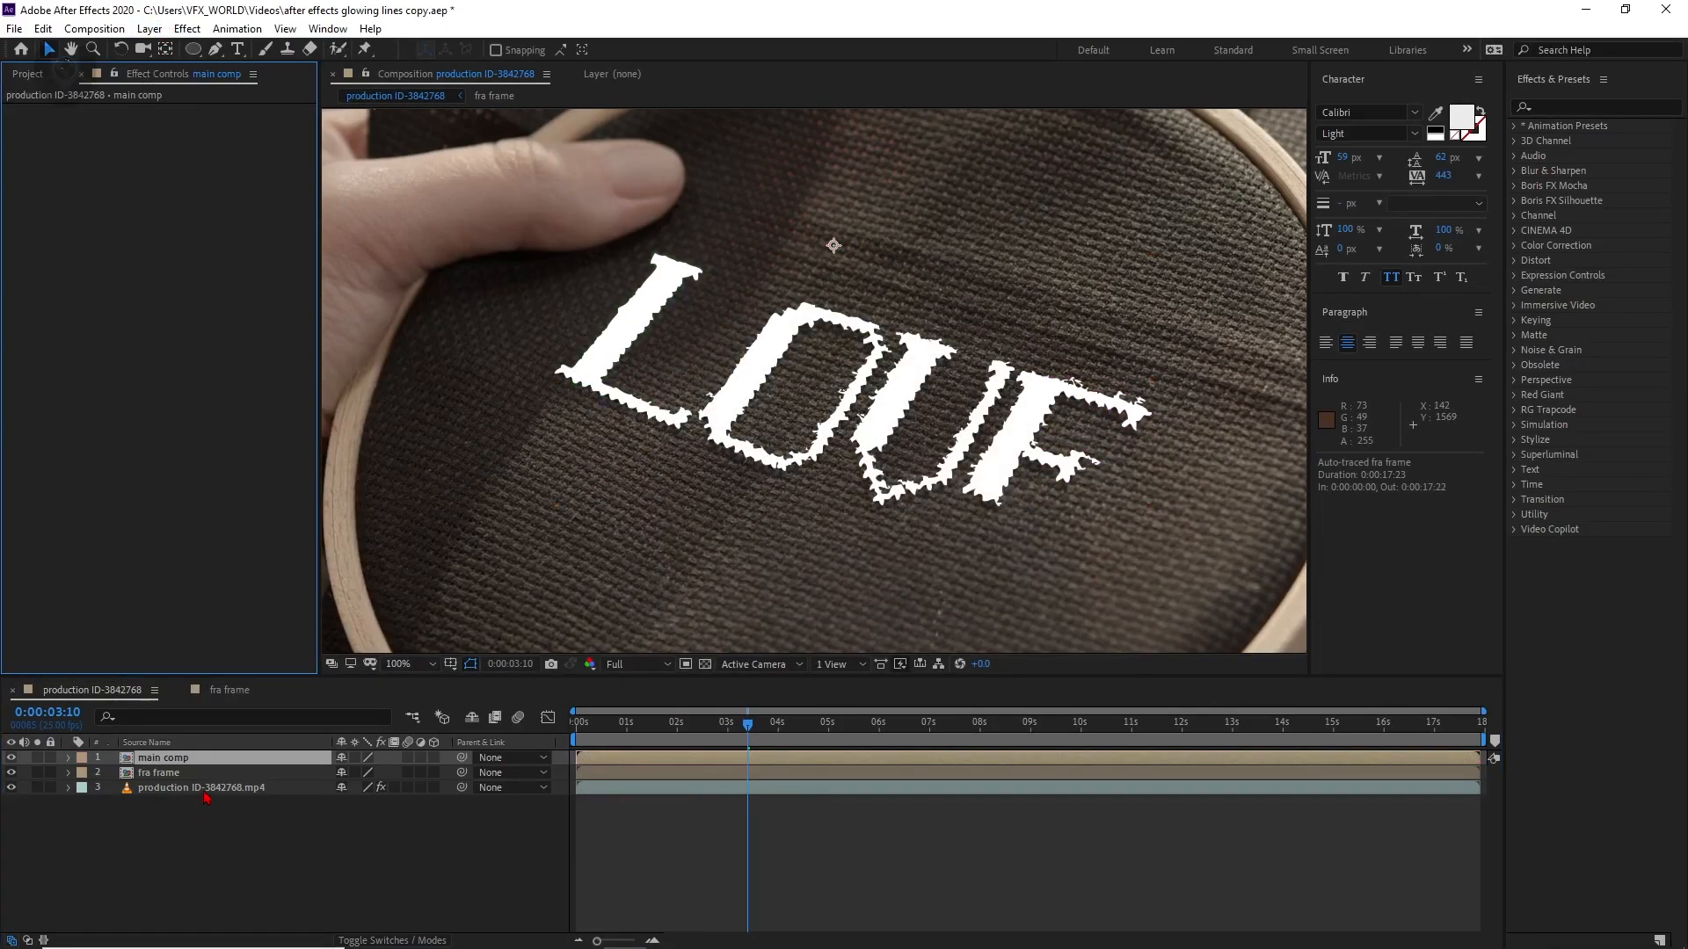
Apply the Mocha Pro effect to the main comp layer.
{"action": "left_click", "coordinate": [199, 787]}
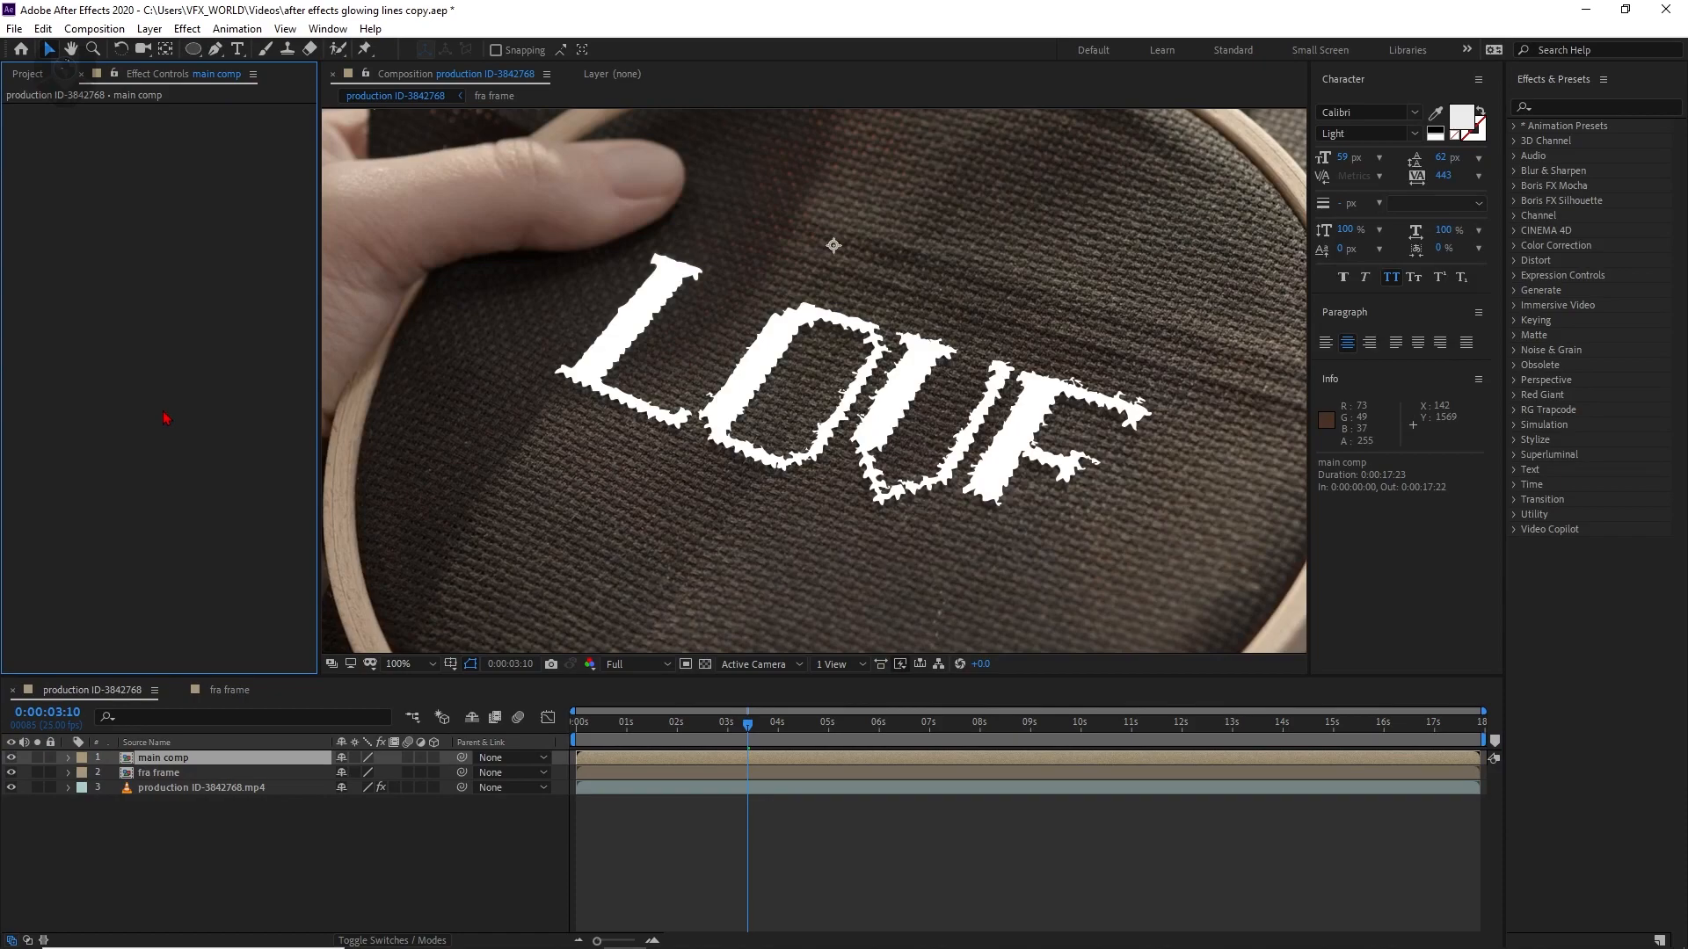
{"action": "left_click", "coordinate": [163, 757]}
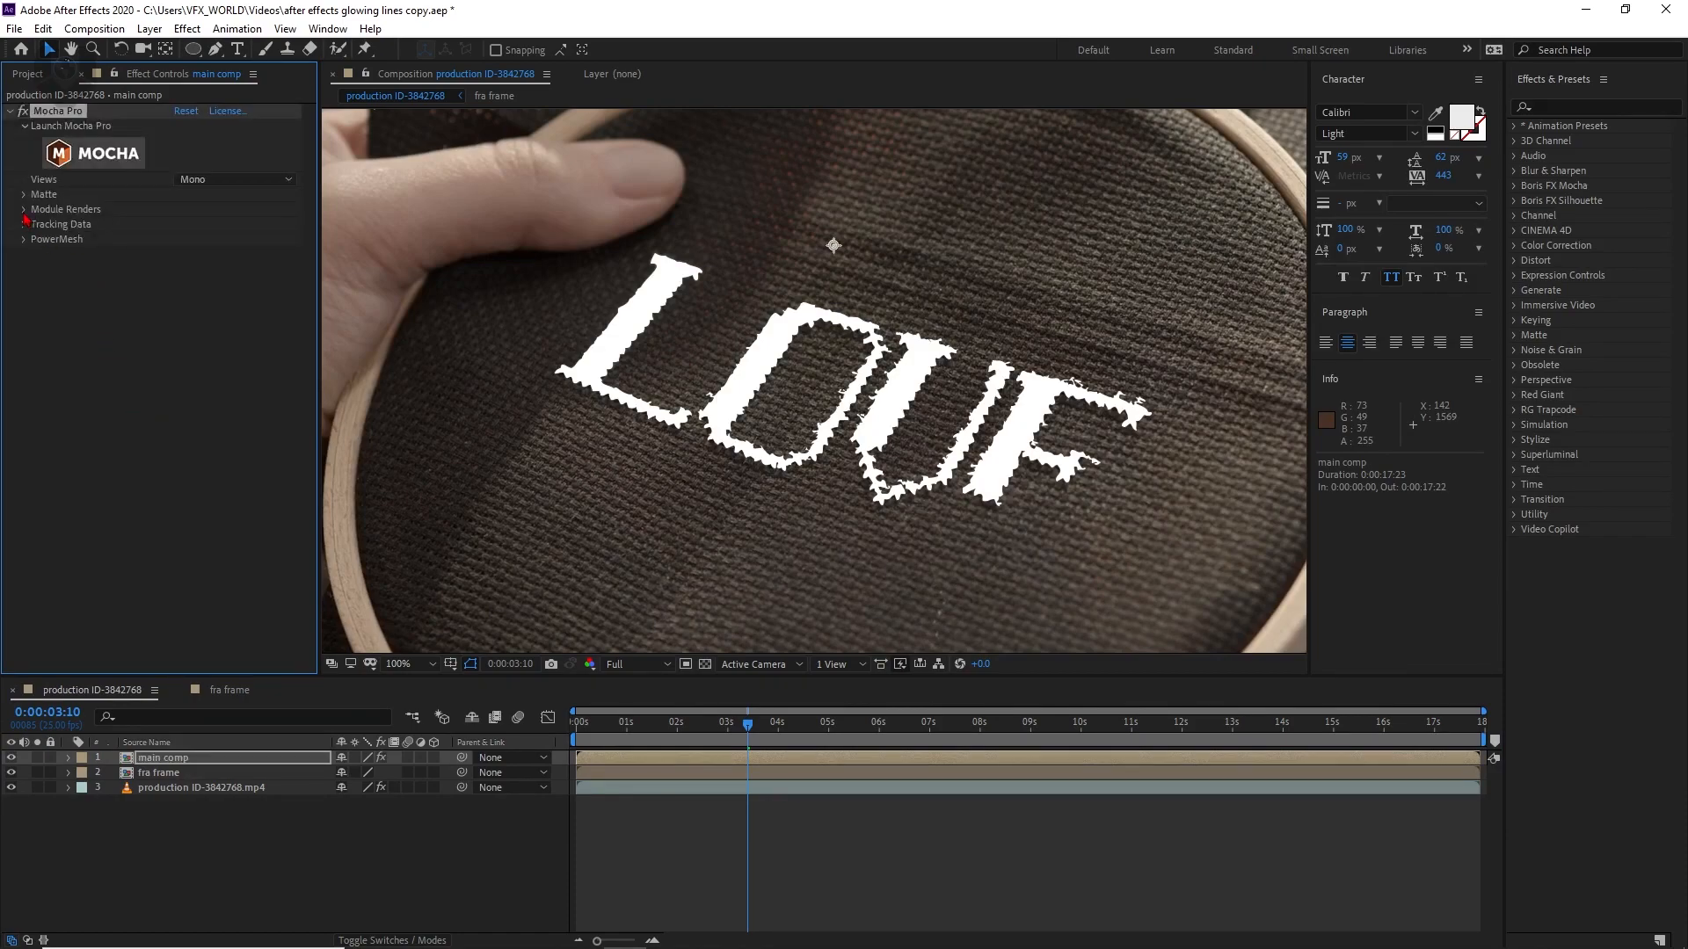
Enable Module Renders and pick a render module for the Mocha effect.
{"action": "left_click", "coordinate": [24, 209]}
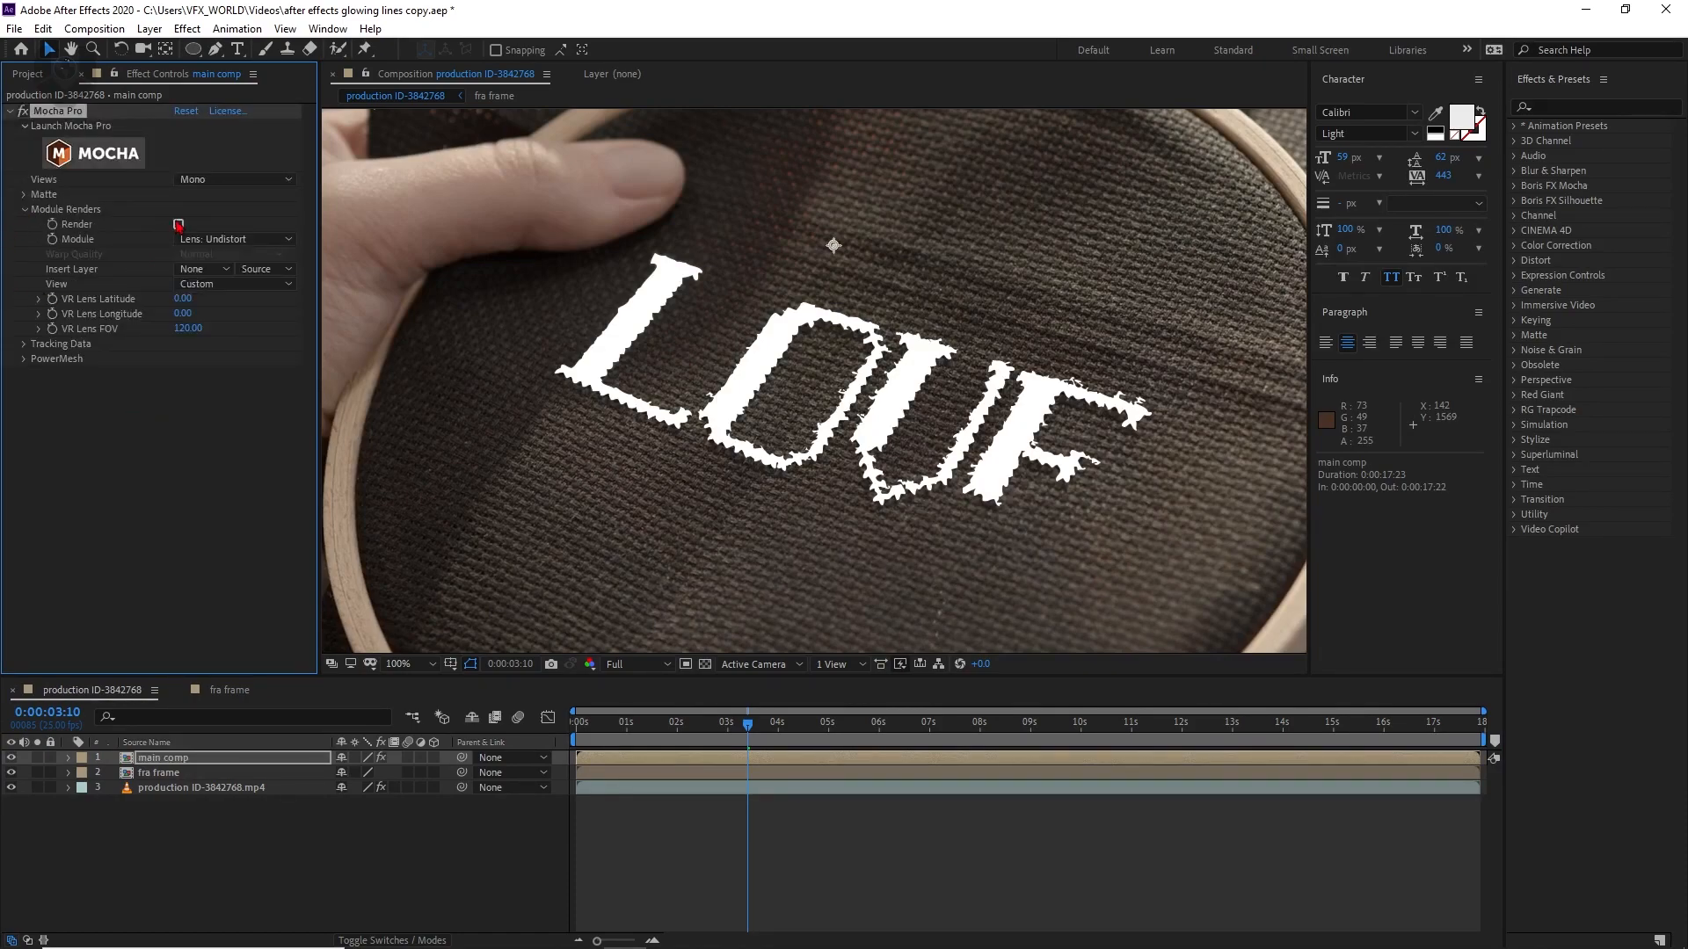
{"action": "left_click", "coordinate": [178, 224]}
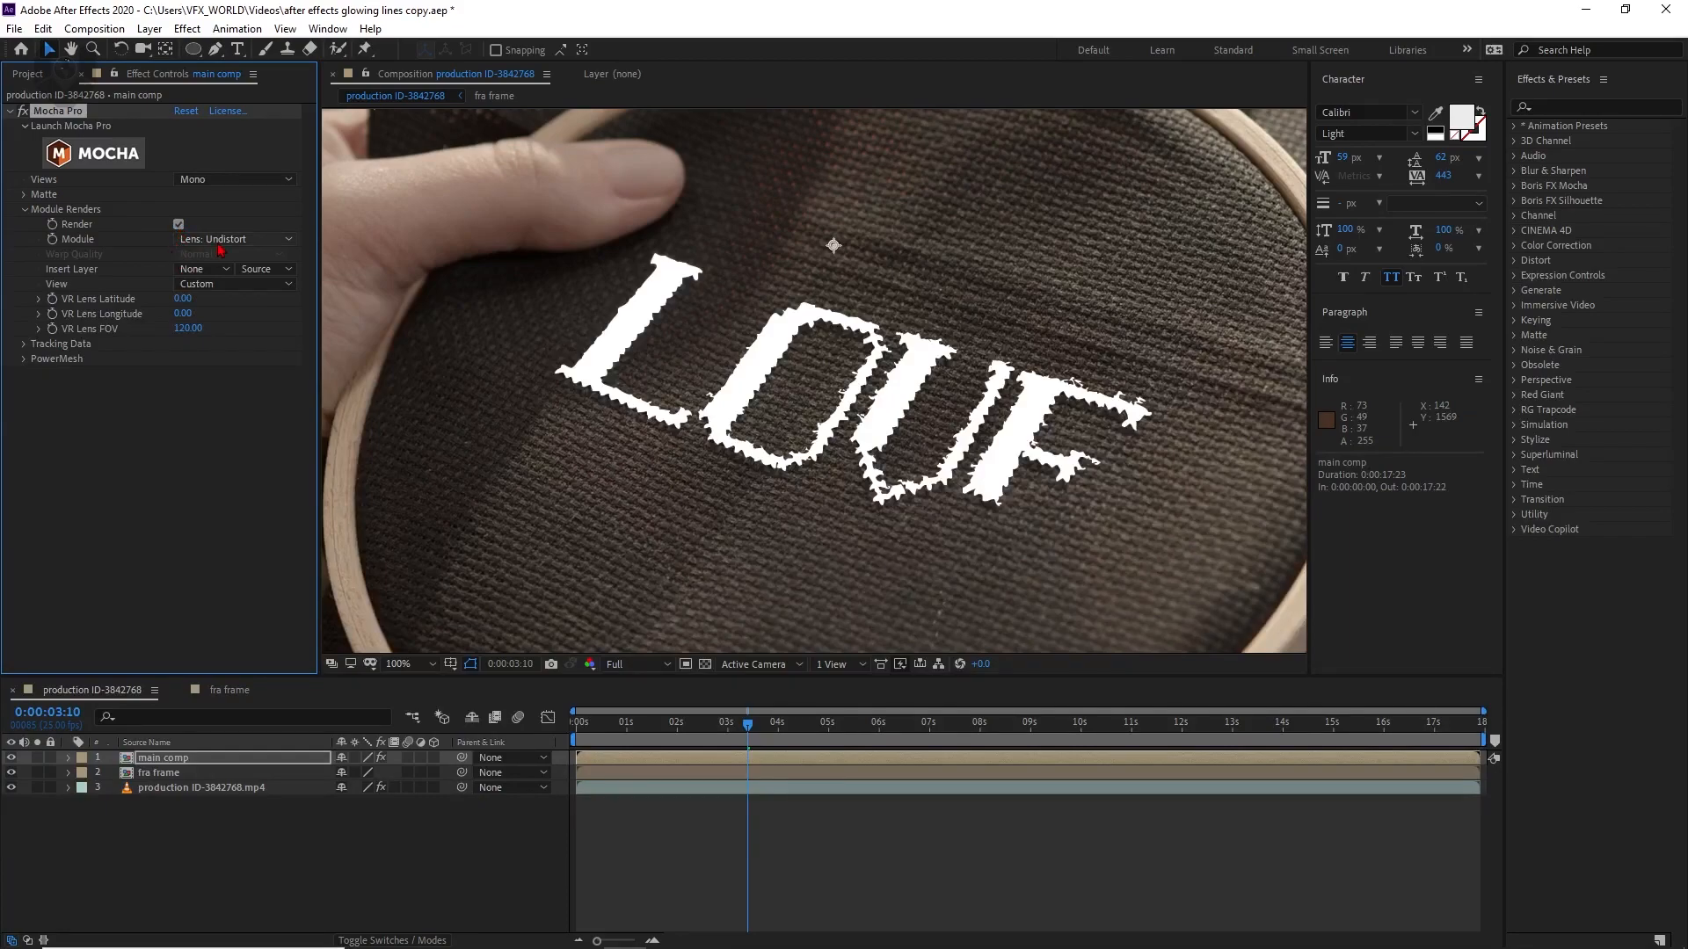
{"action": "left_click", "coordinate": [234, 238]}
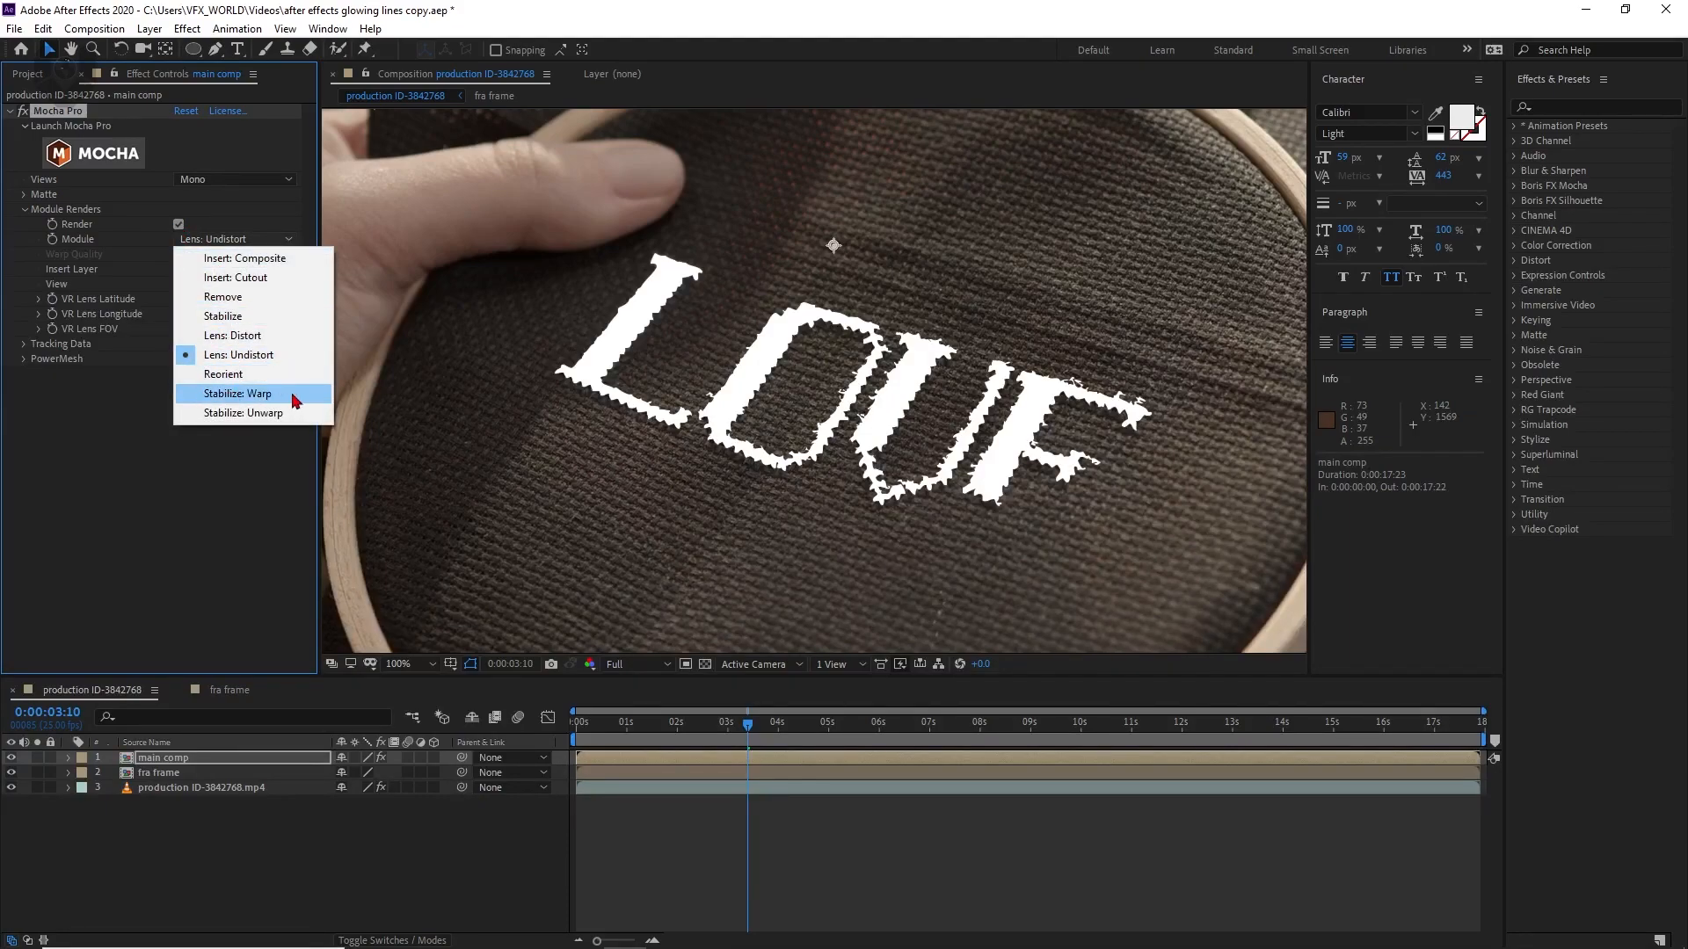
{"action": "left_click", "coordinate": [235, 393]}
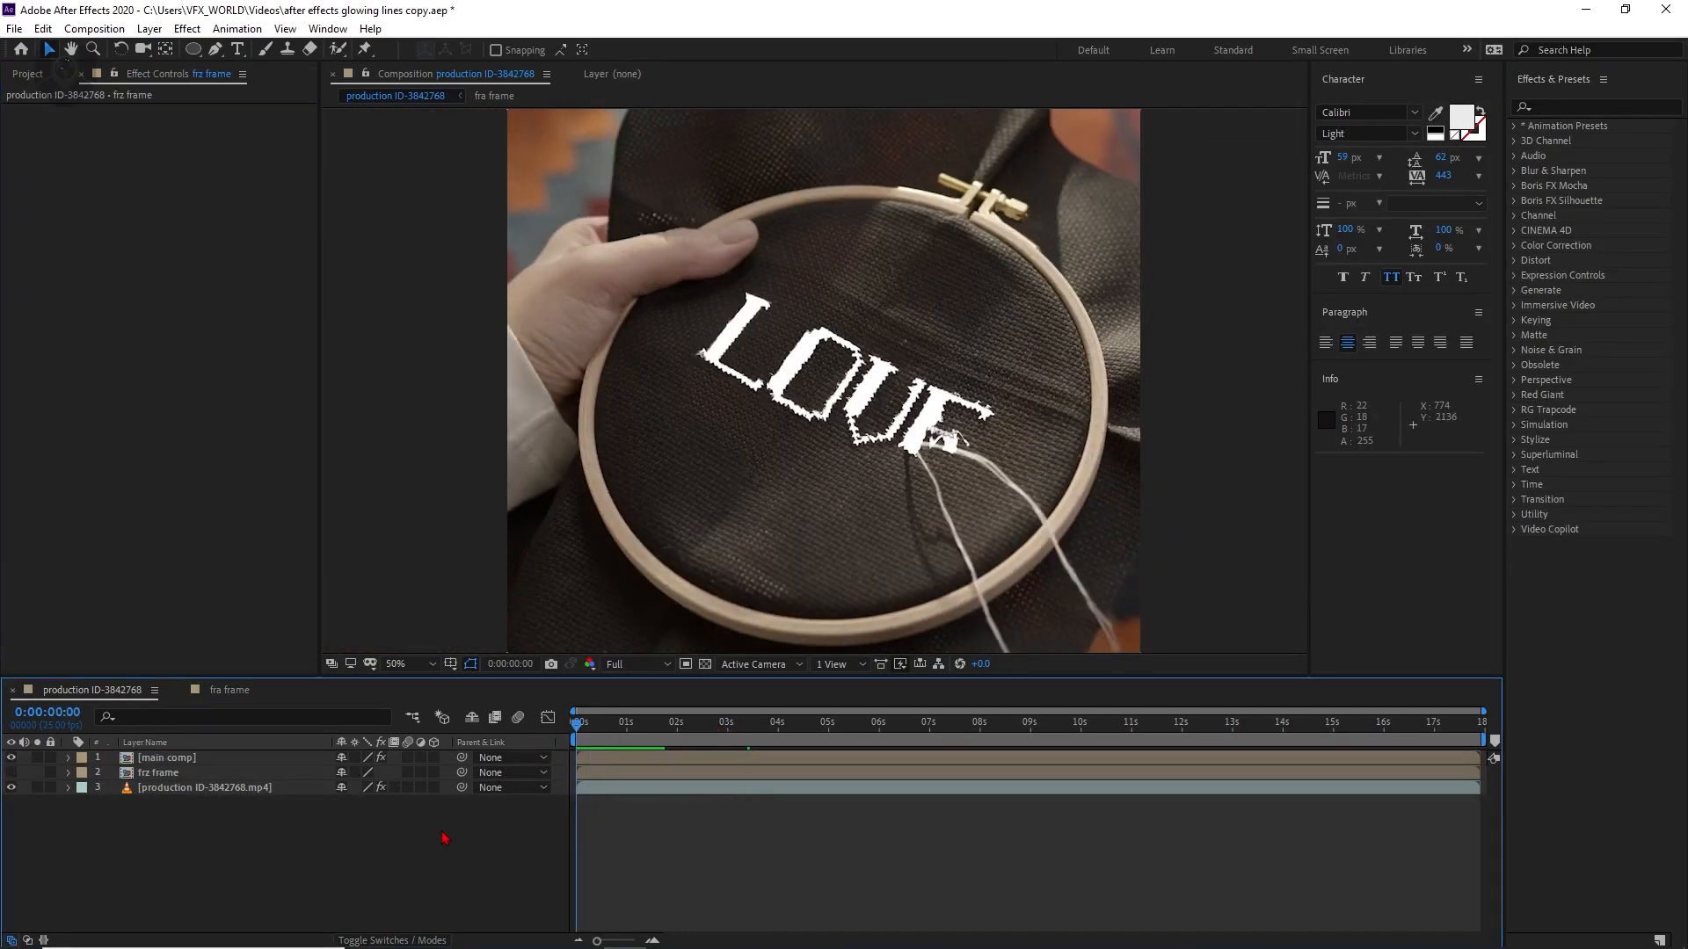
{"action": "key", "text": "Space"}
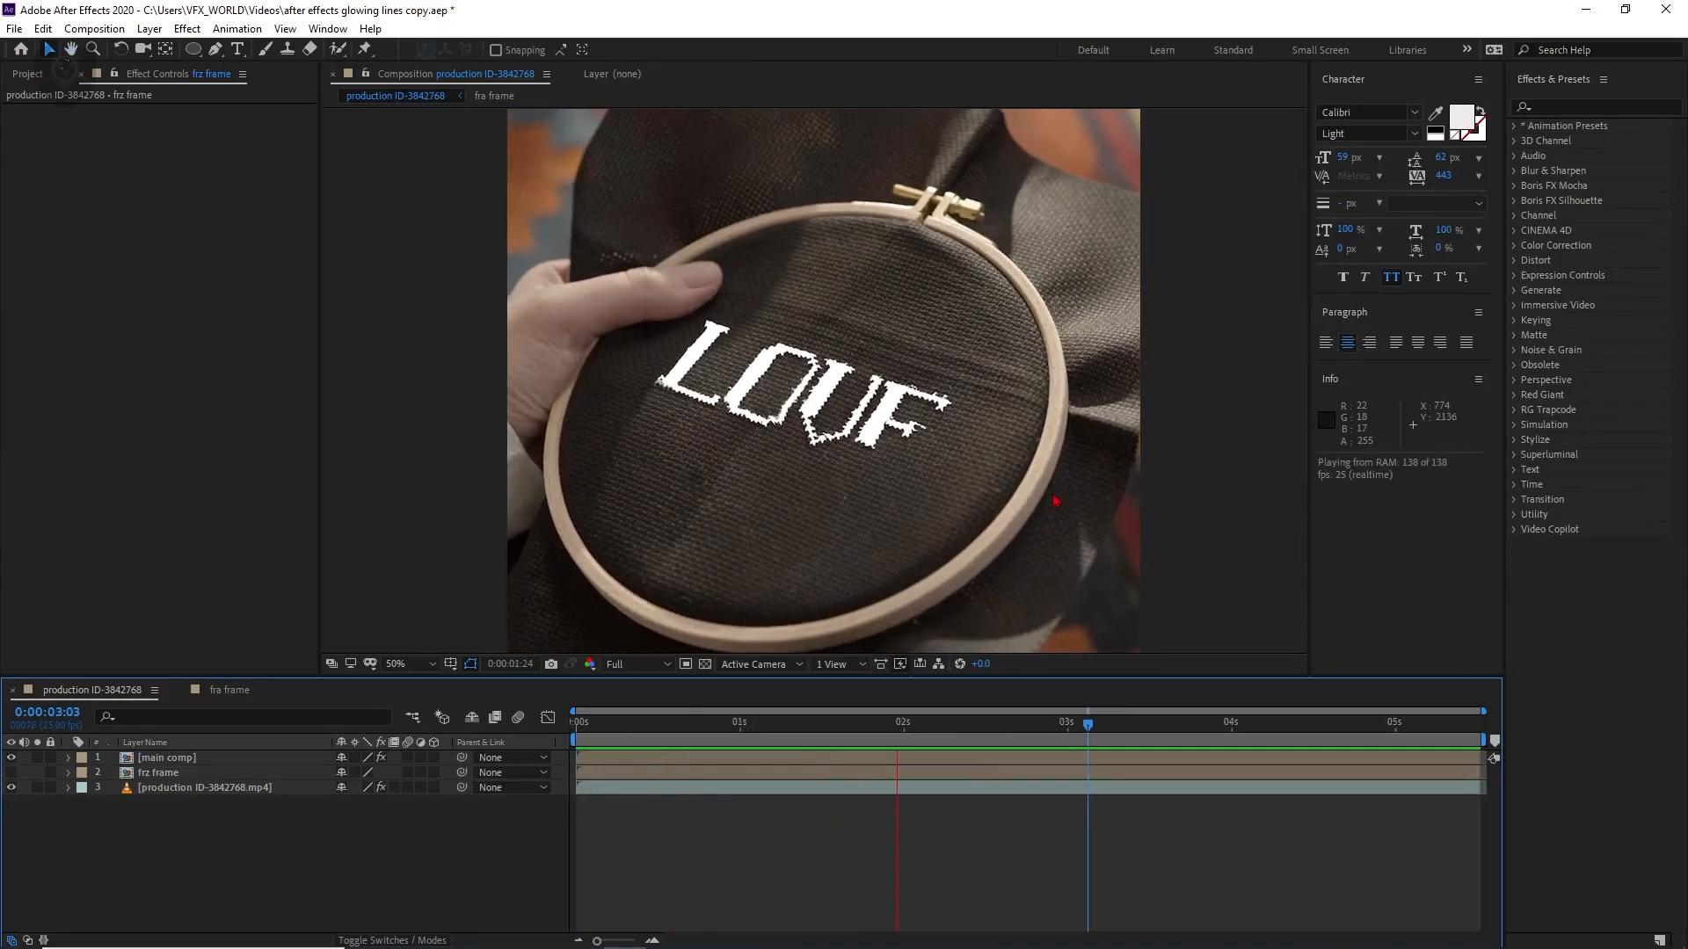
{"action": "left_click", "coordinate": [933, 740]}
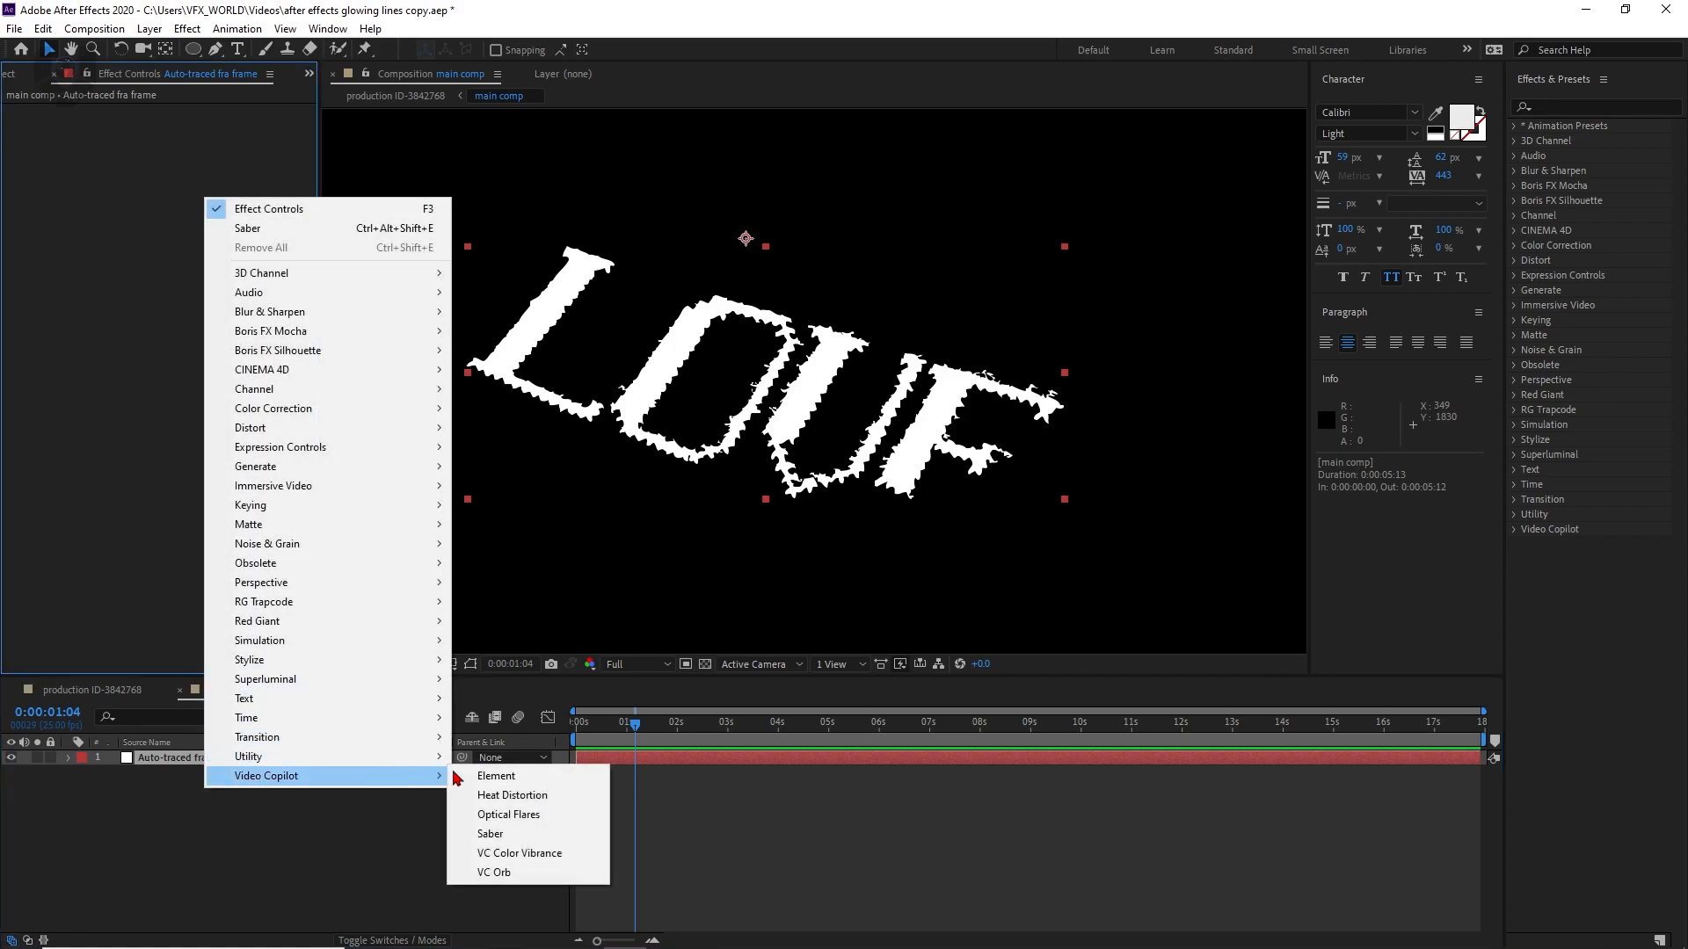
Apply Video Copilot Saber to the letters layer with Core Type set to Layer Masks.
{"action": "left_click", "coordinate": [490, 834]}
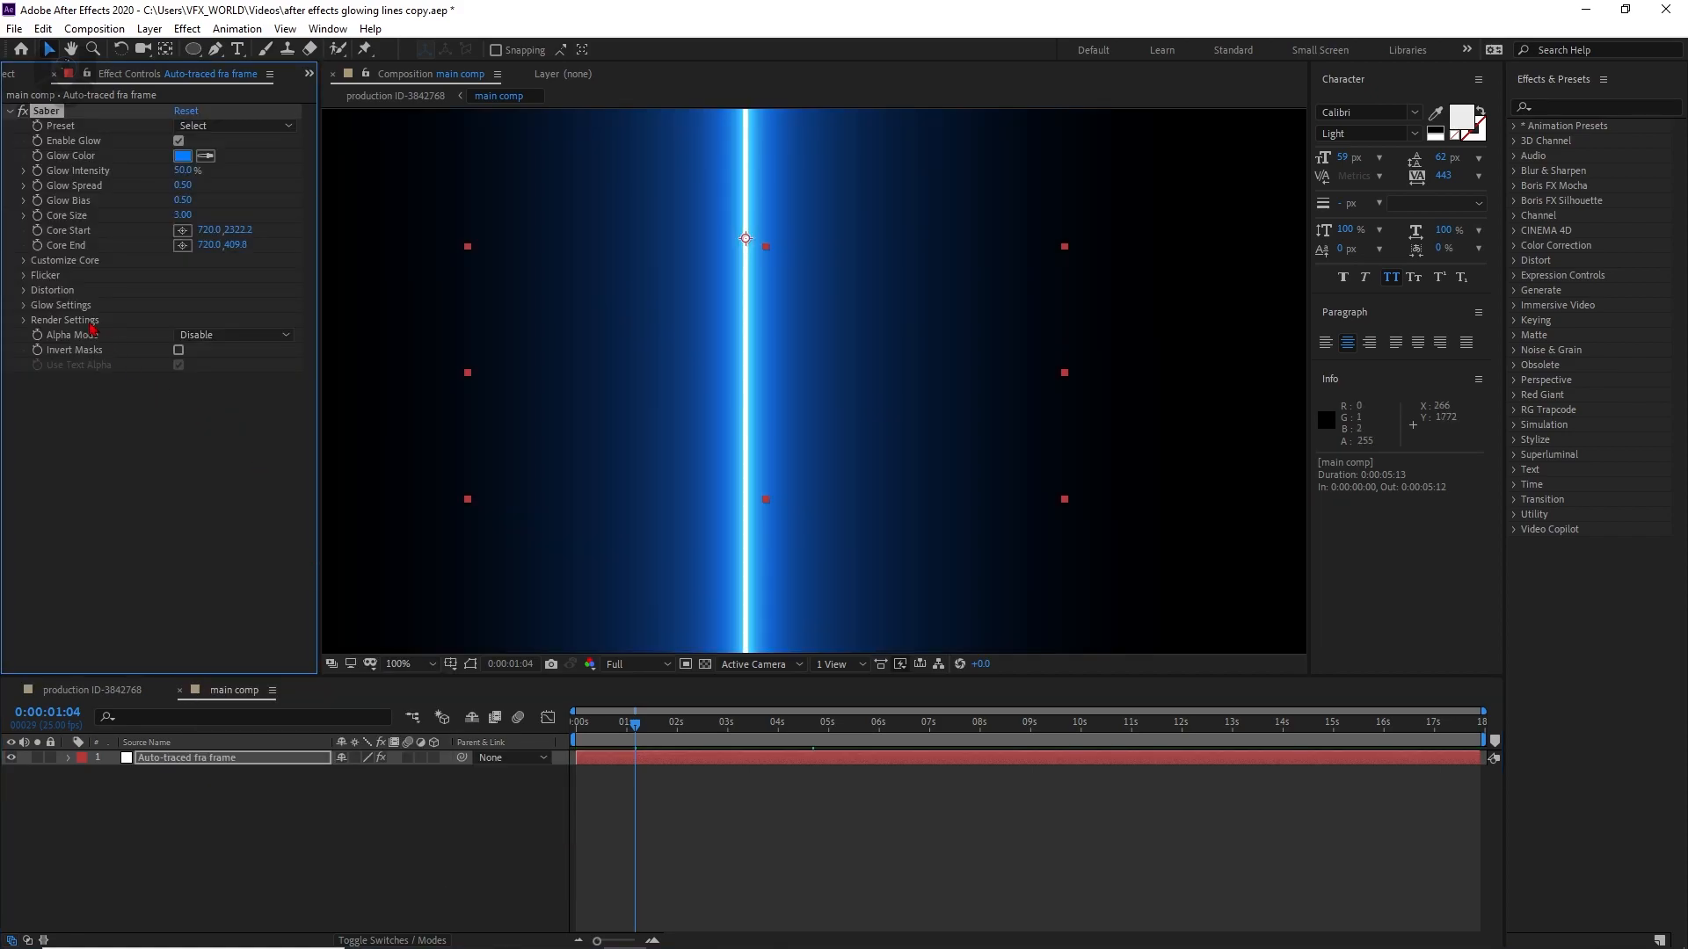
{"action": "left_click", "coordinate": [25, 259]}
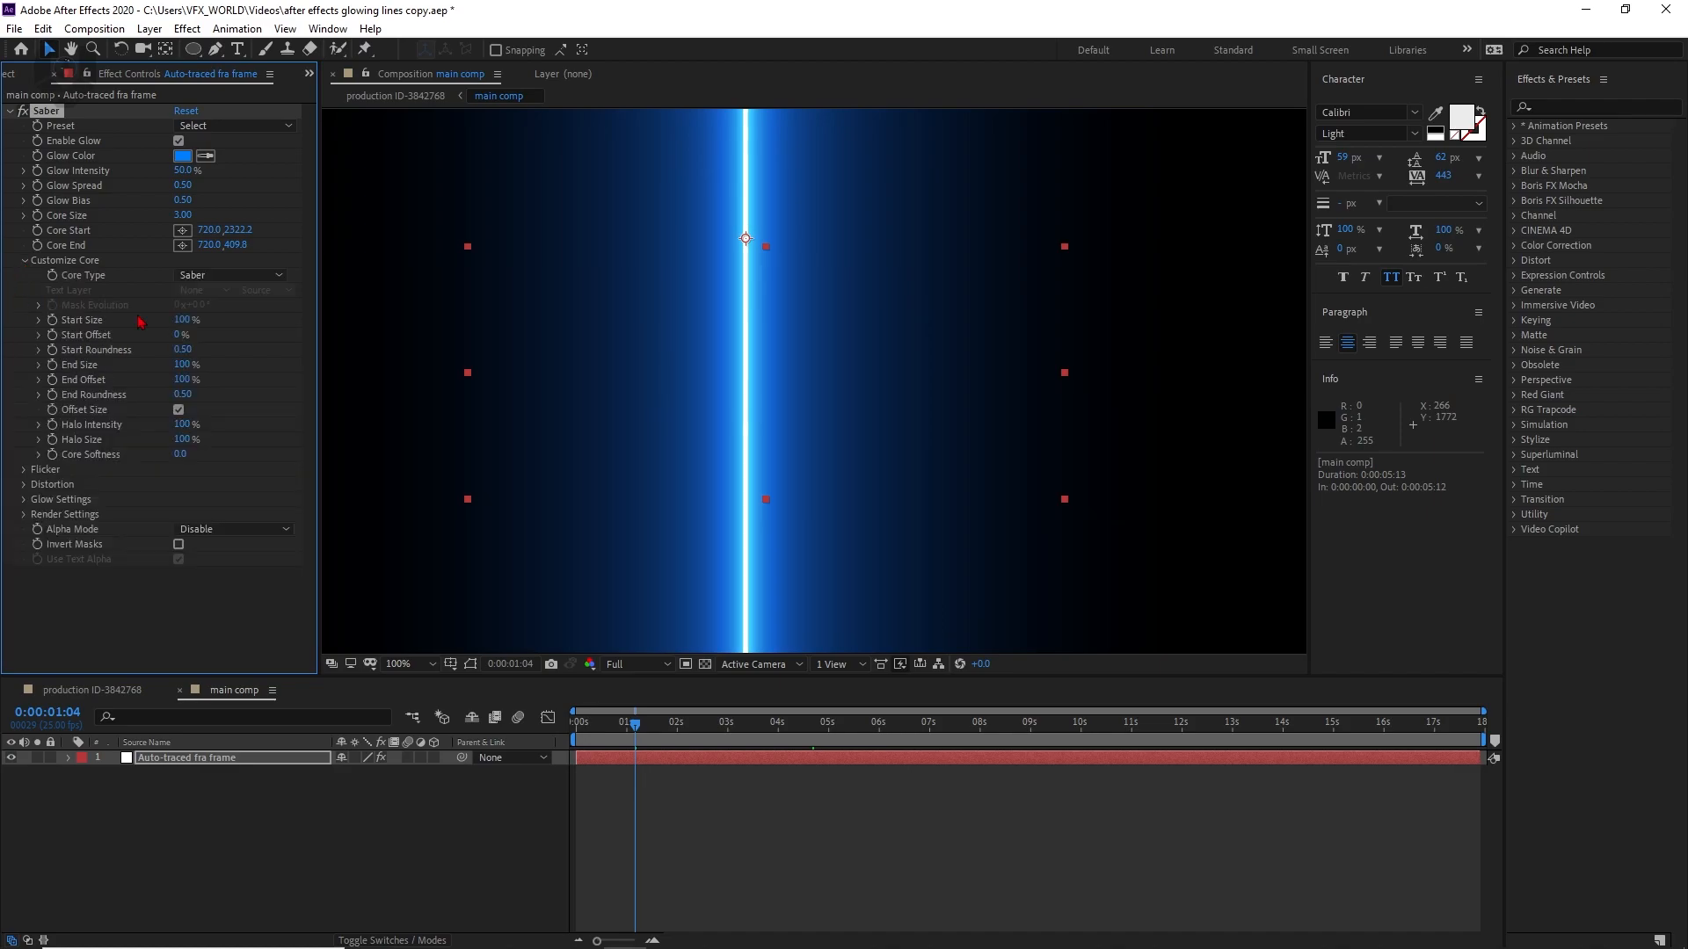
{"action": "left_click", "coordinate": [231, 275]}
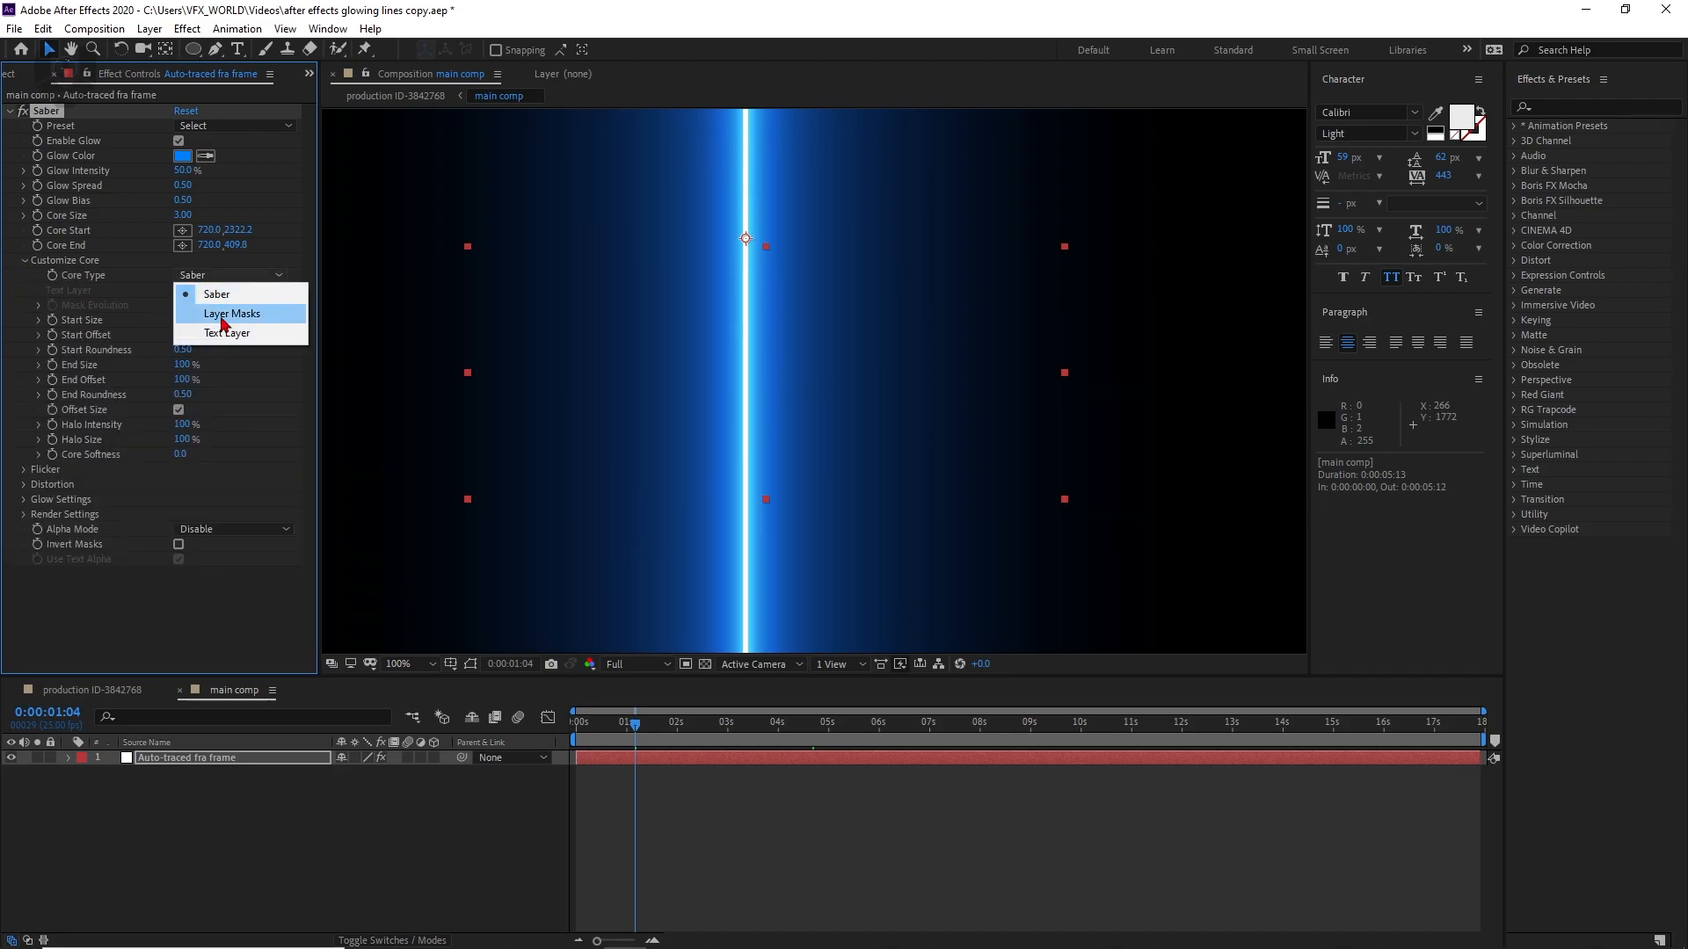
{"action": "left_click", "coordinate": [230, 313]}
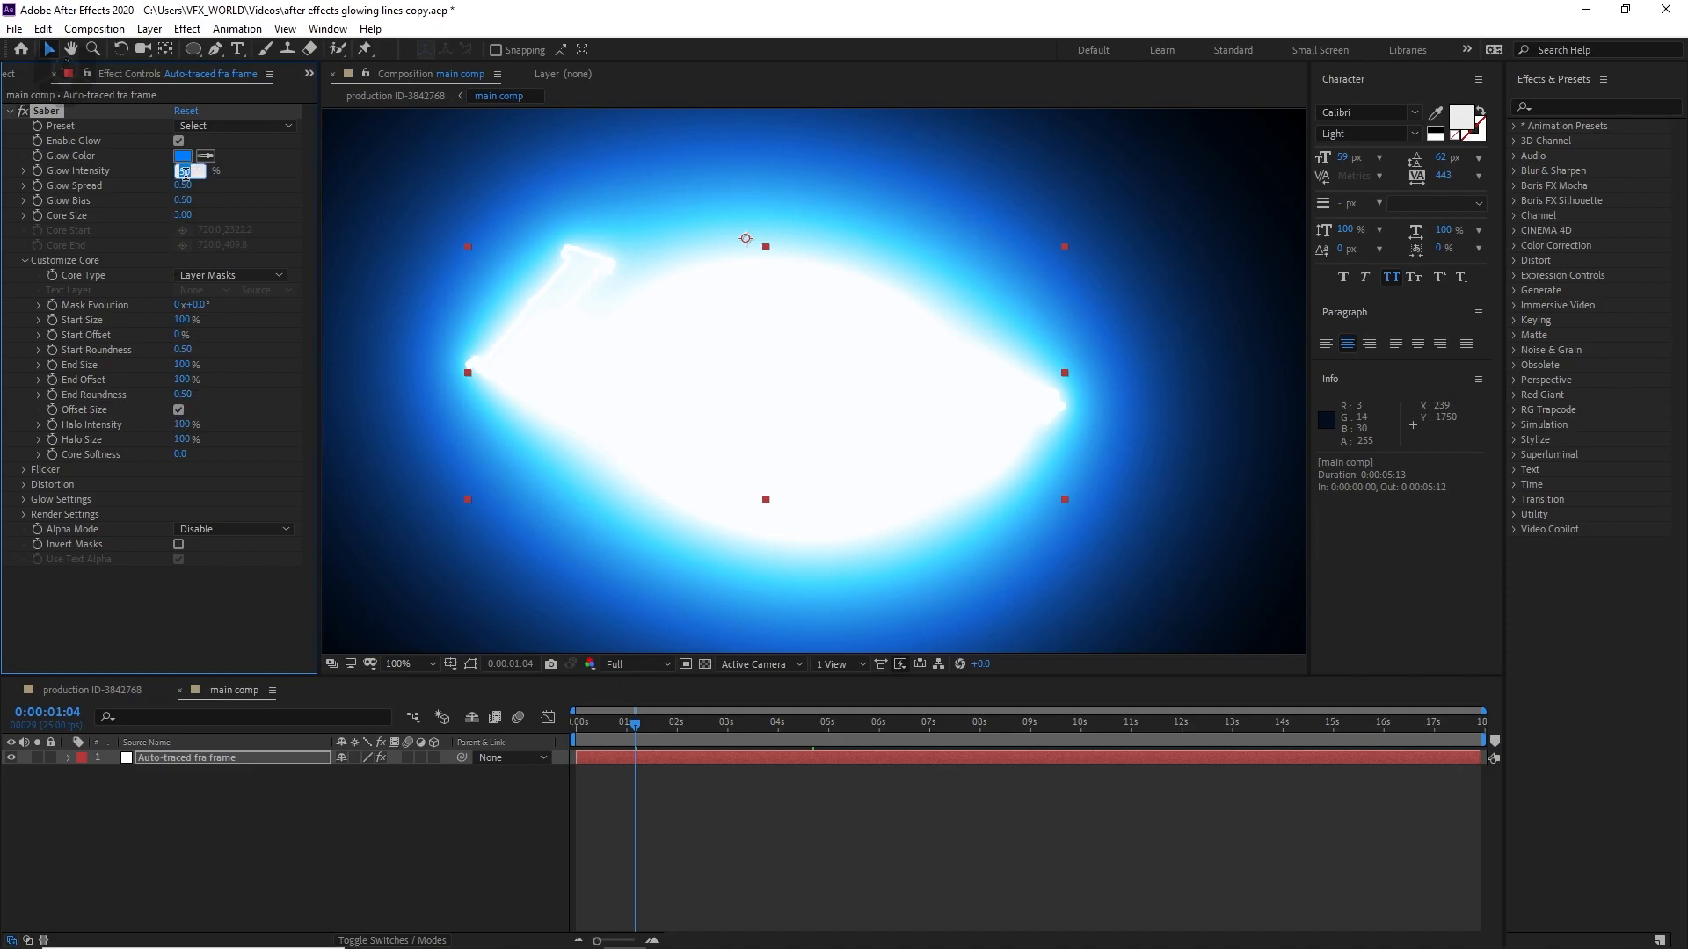
Lower the Saber Glow Intensity to 35%.
{"action": "type", "text": "35.0"}
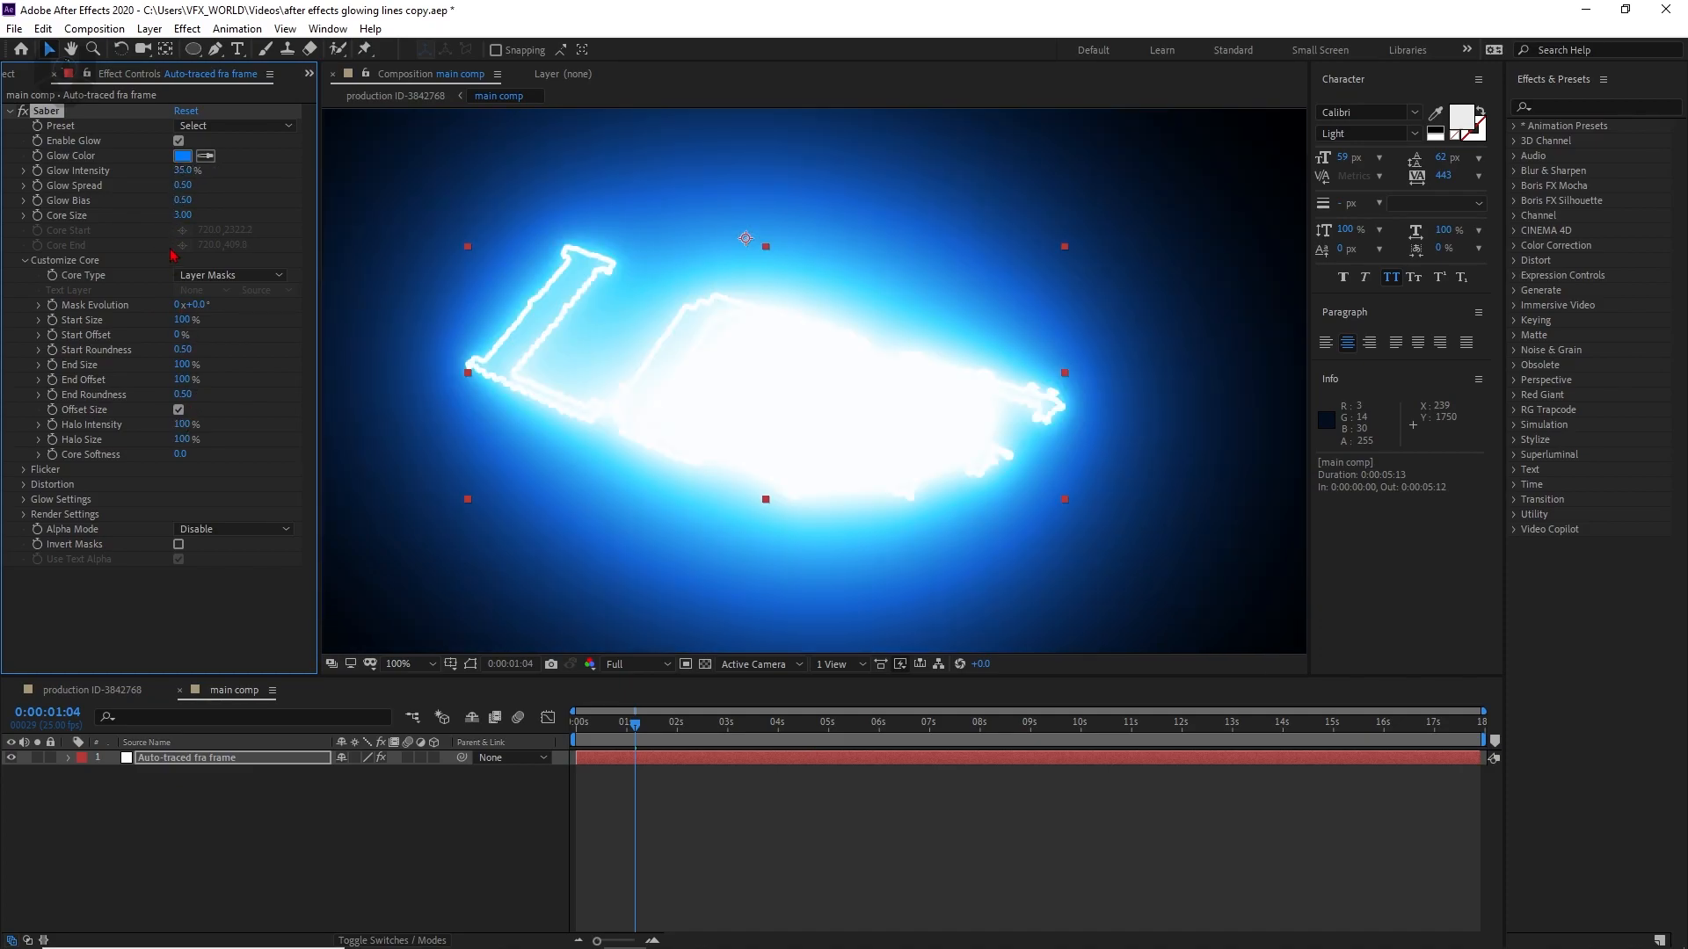
{"action": "left_click", "coordinate": [190, 215]}
{"action": "type", "text": "0.8"}
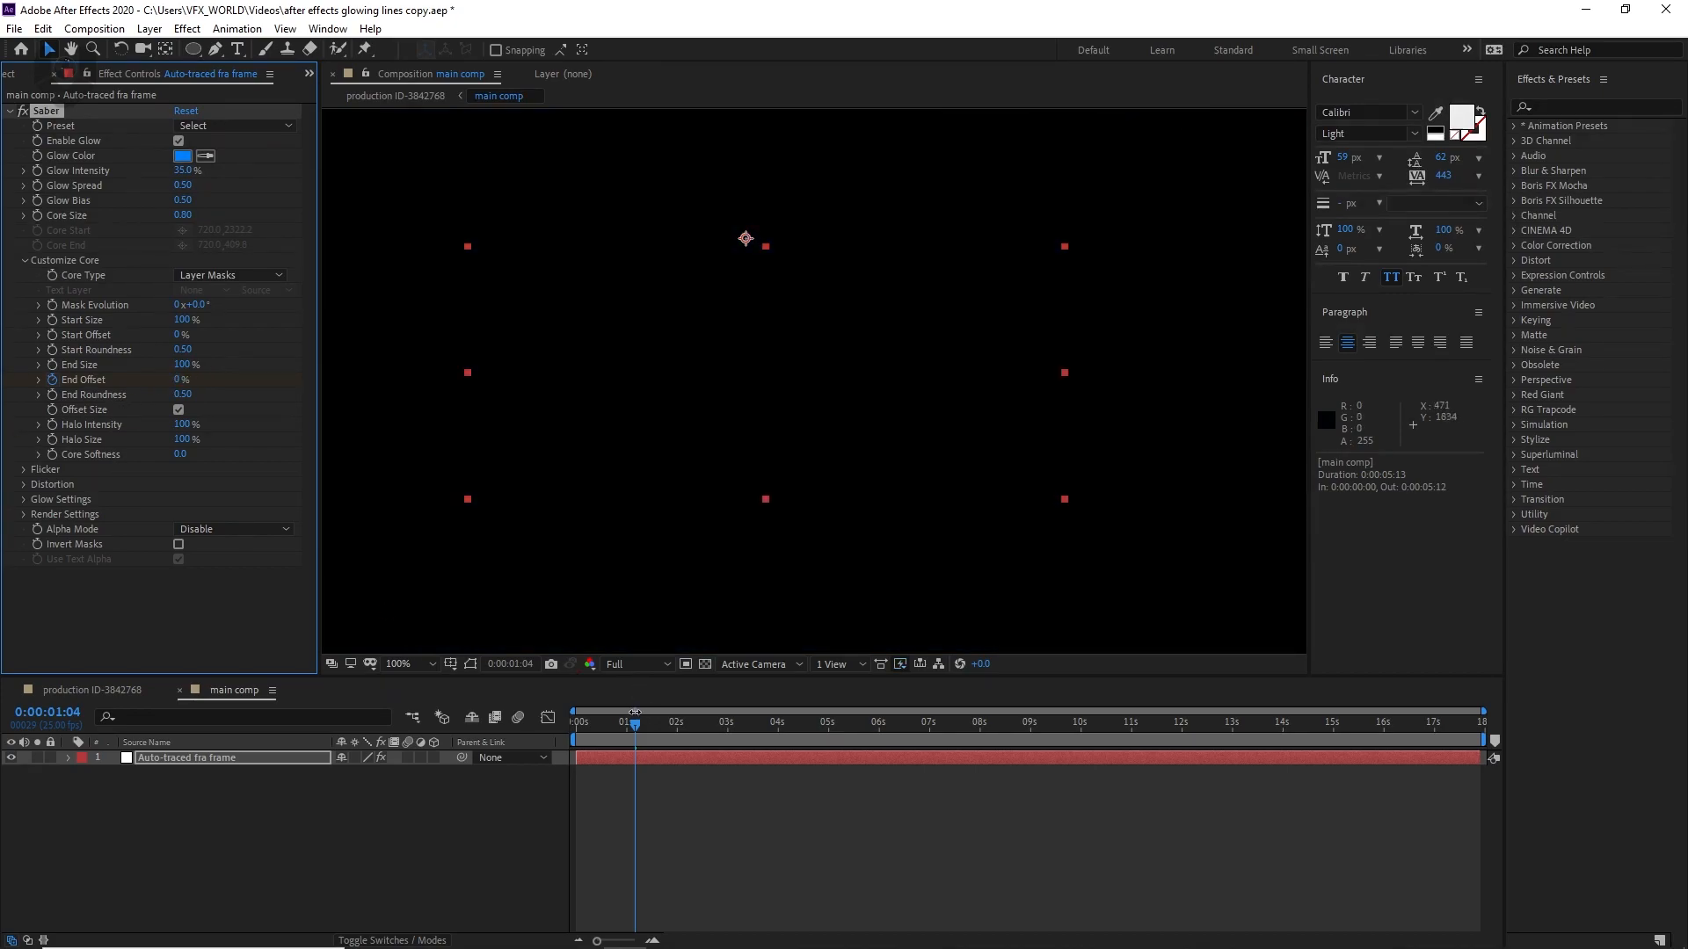
Set Saber Core Size 0.80, keyframe End Offset 0% to 100%, and adjust Mask Evolution.
{"action": "left_click", "coordinate": [786, 722]}
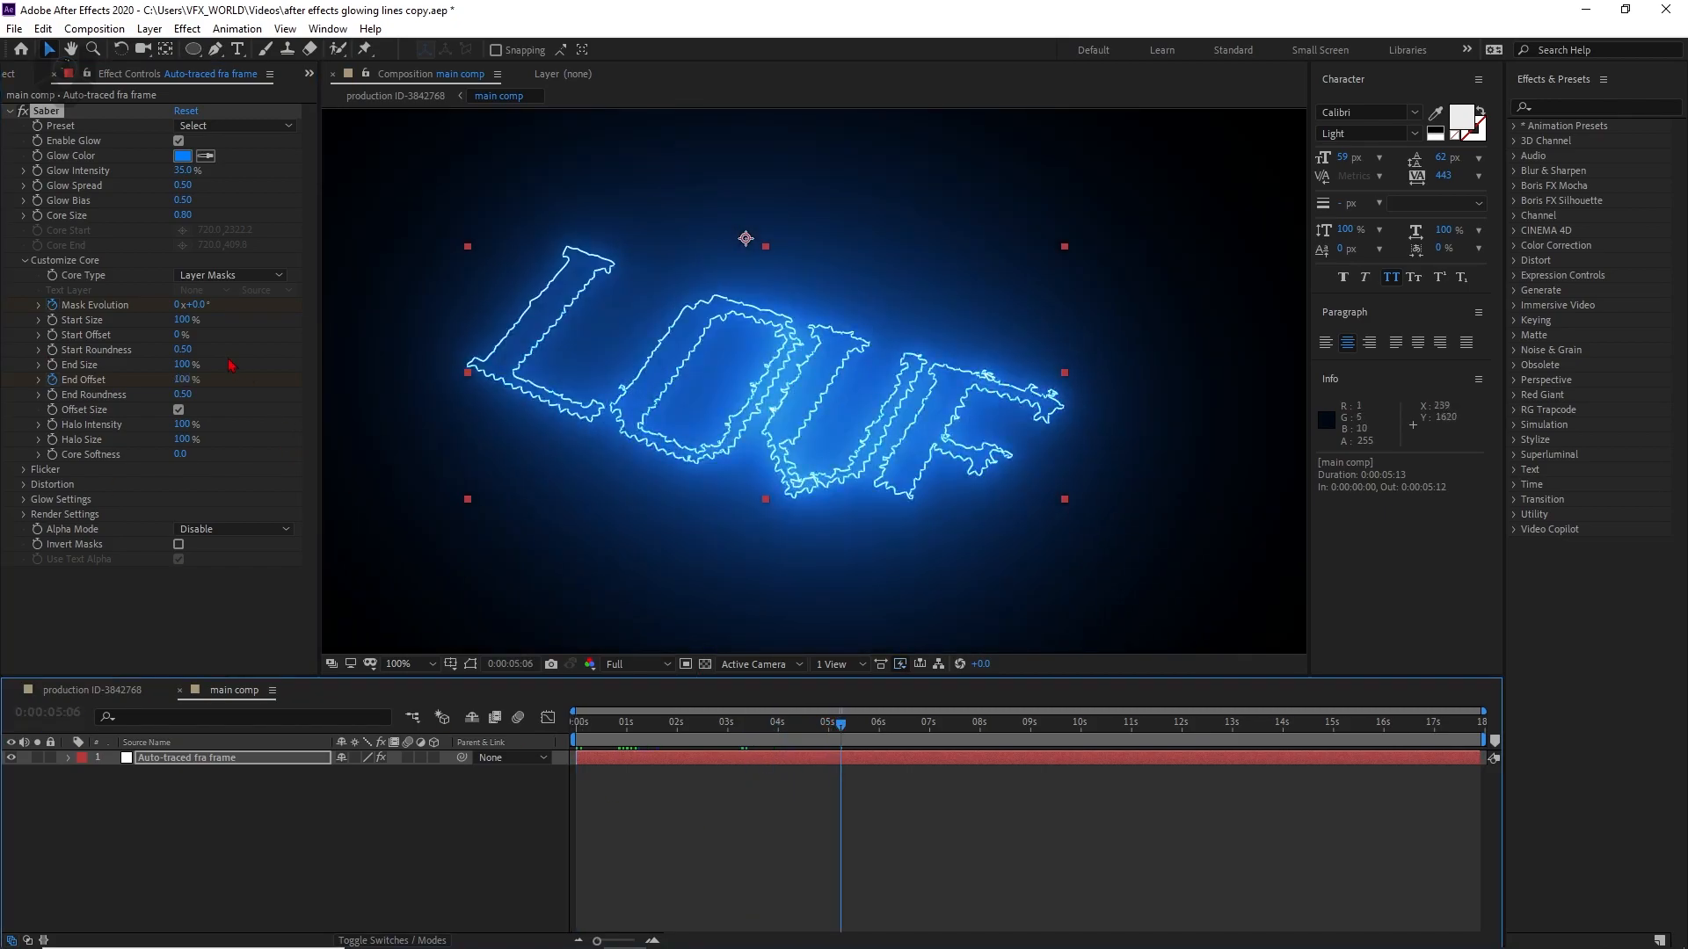
{"action": "left_click", "coordinate": [188, 305]}
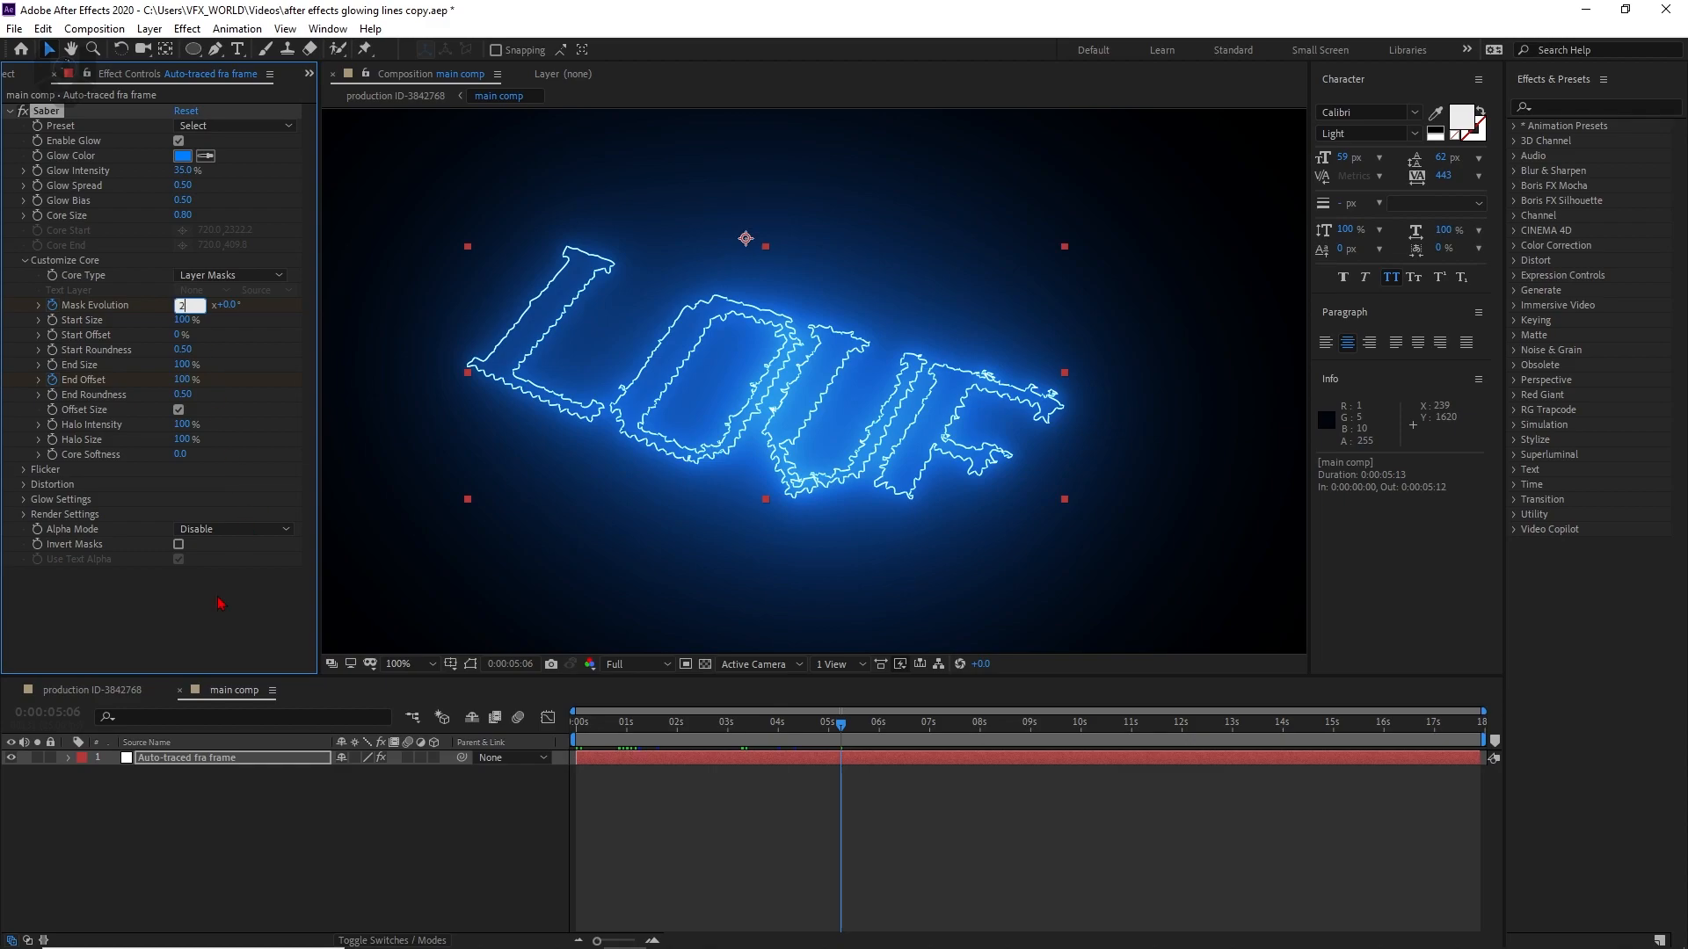
{"action": "left_click", "coordinate": [773, 720]}
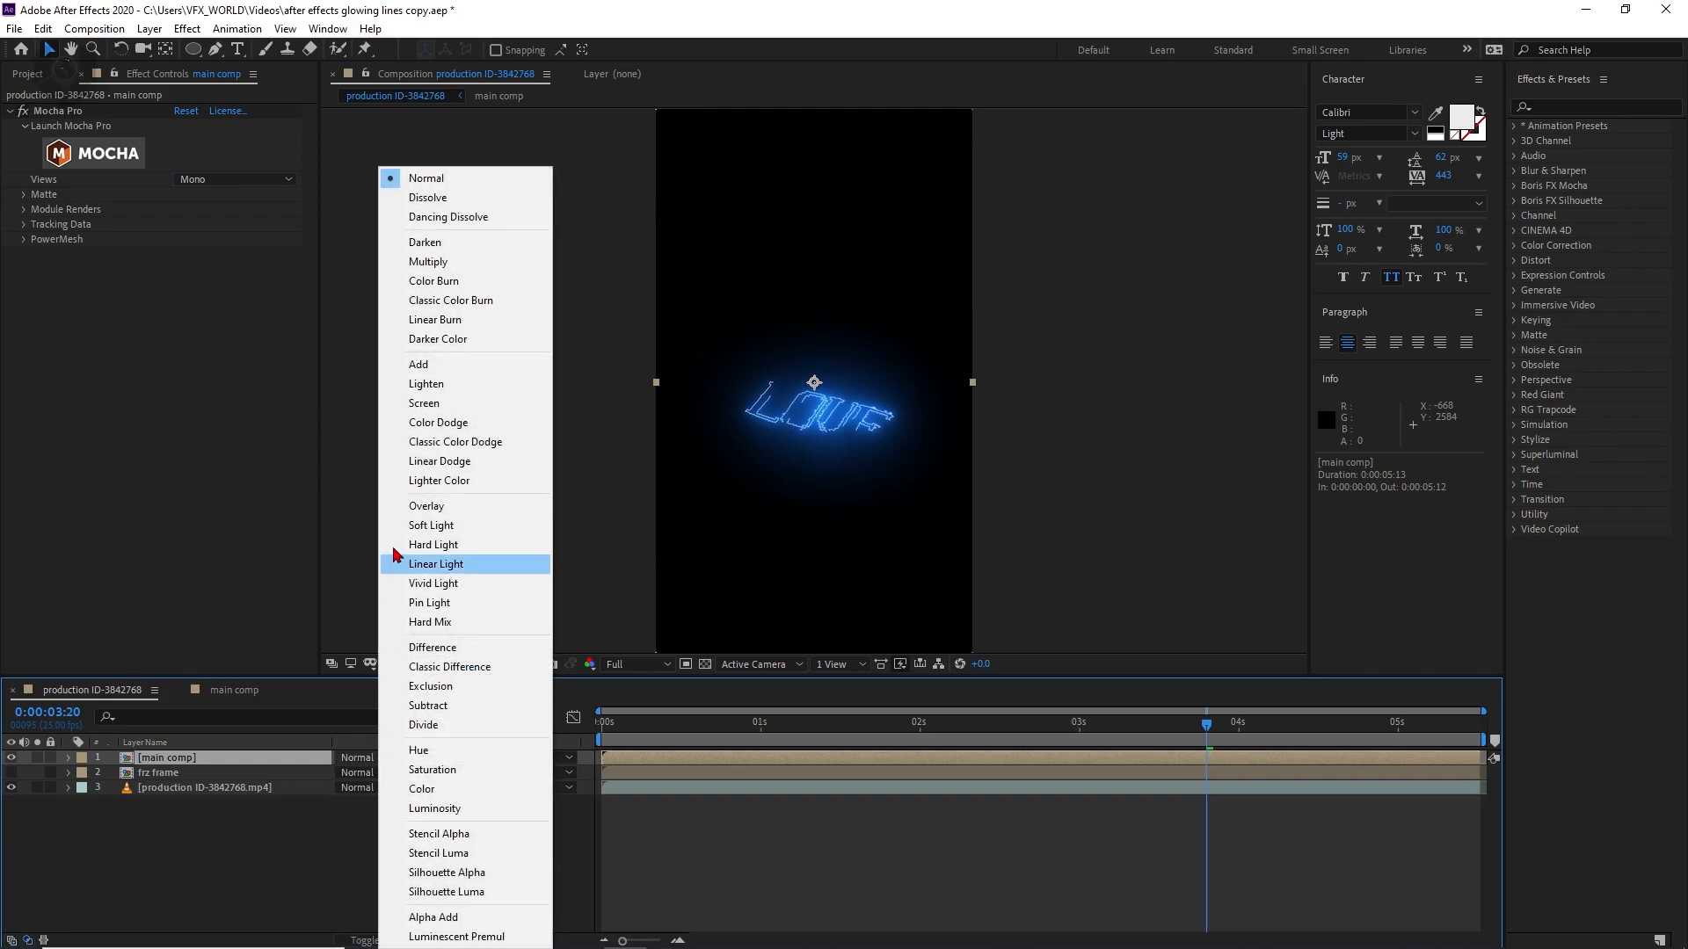
Set the main comp layer's blending Mode to Screen over the footage.
{"action": "left_click", "coordinate": [422, 403]}
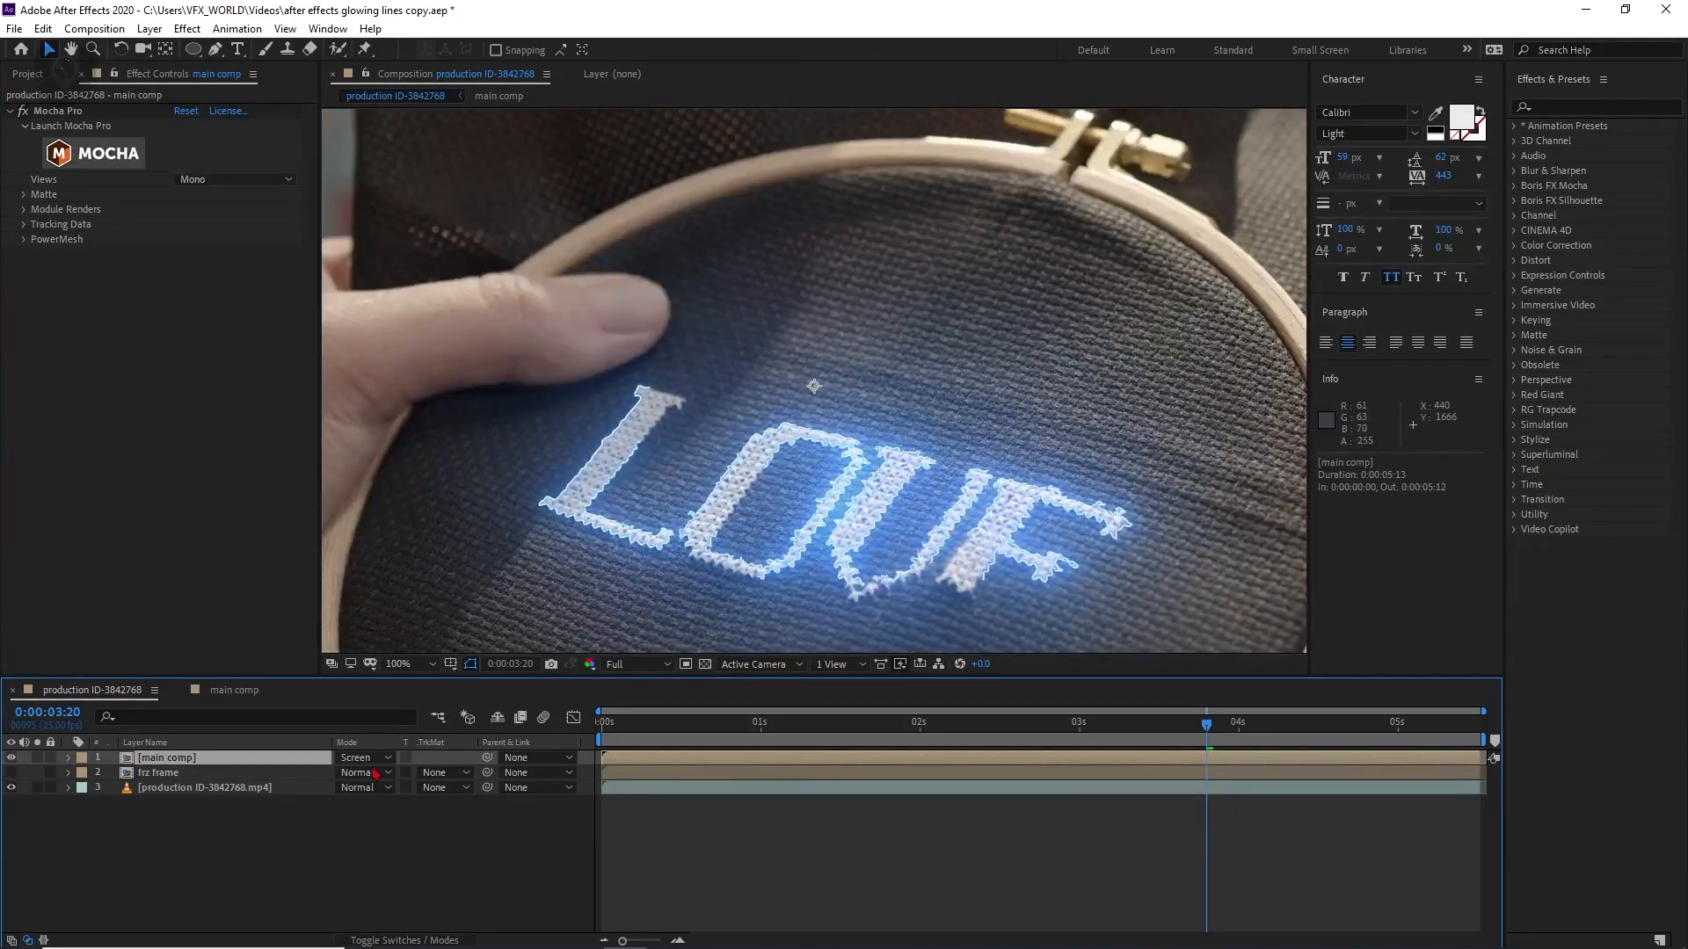
{"action": "left_click", "coordinate": [361, 758]}
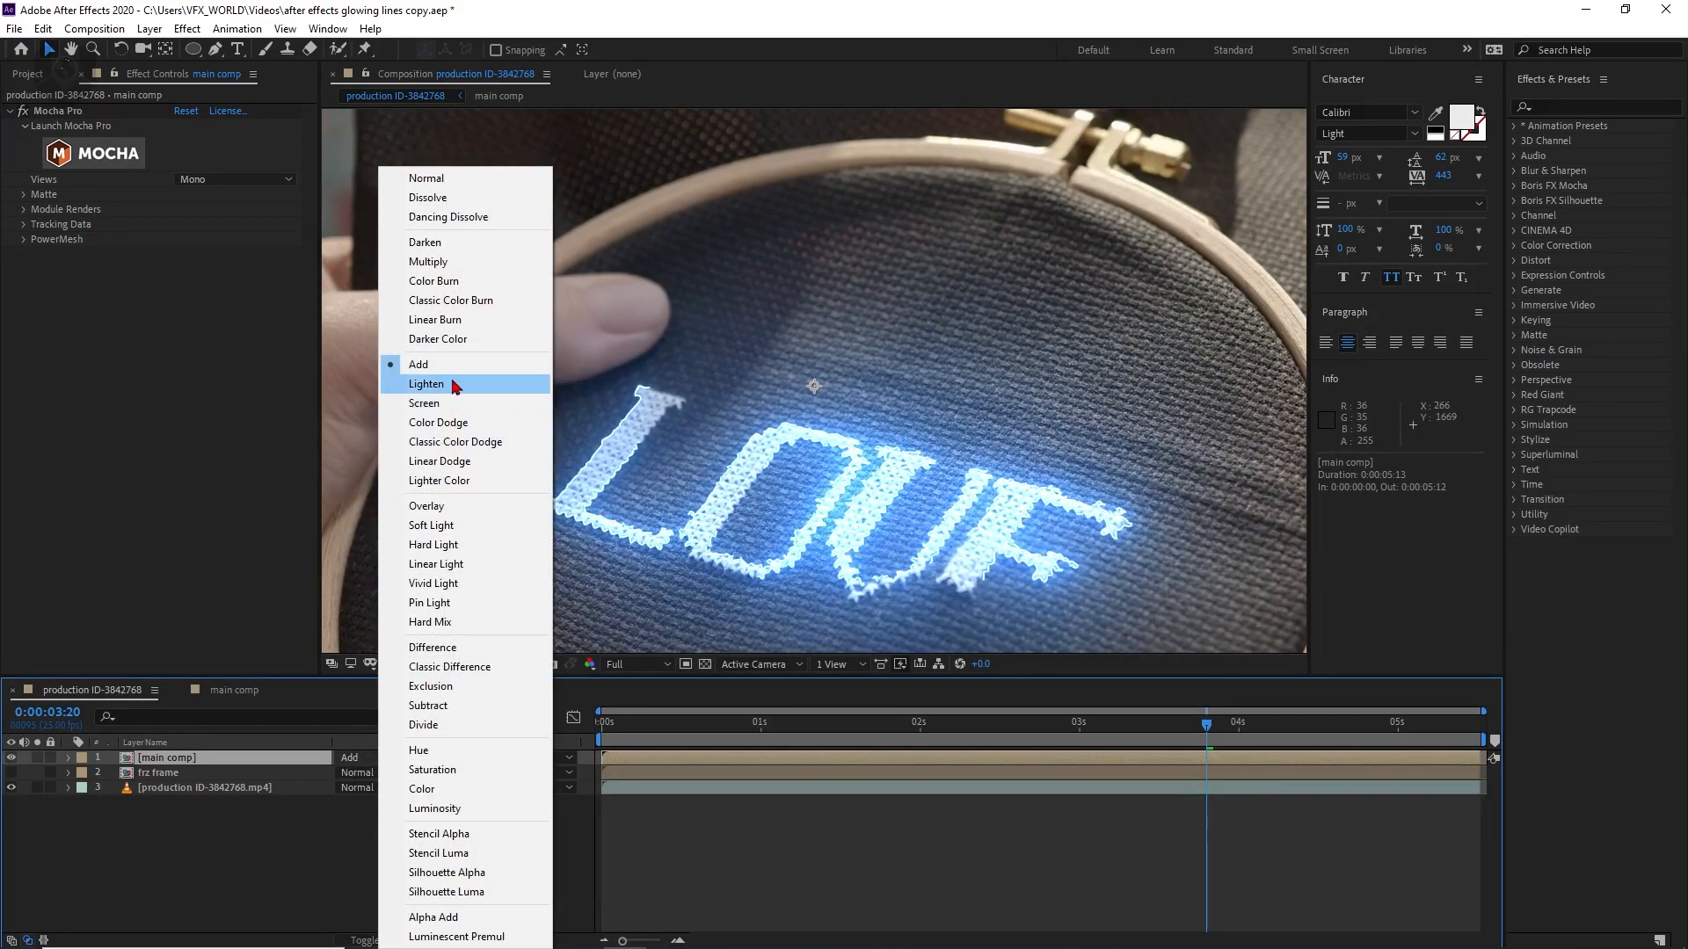
{"action": "left_click", "coordinate": [423, 403]}
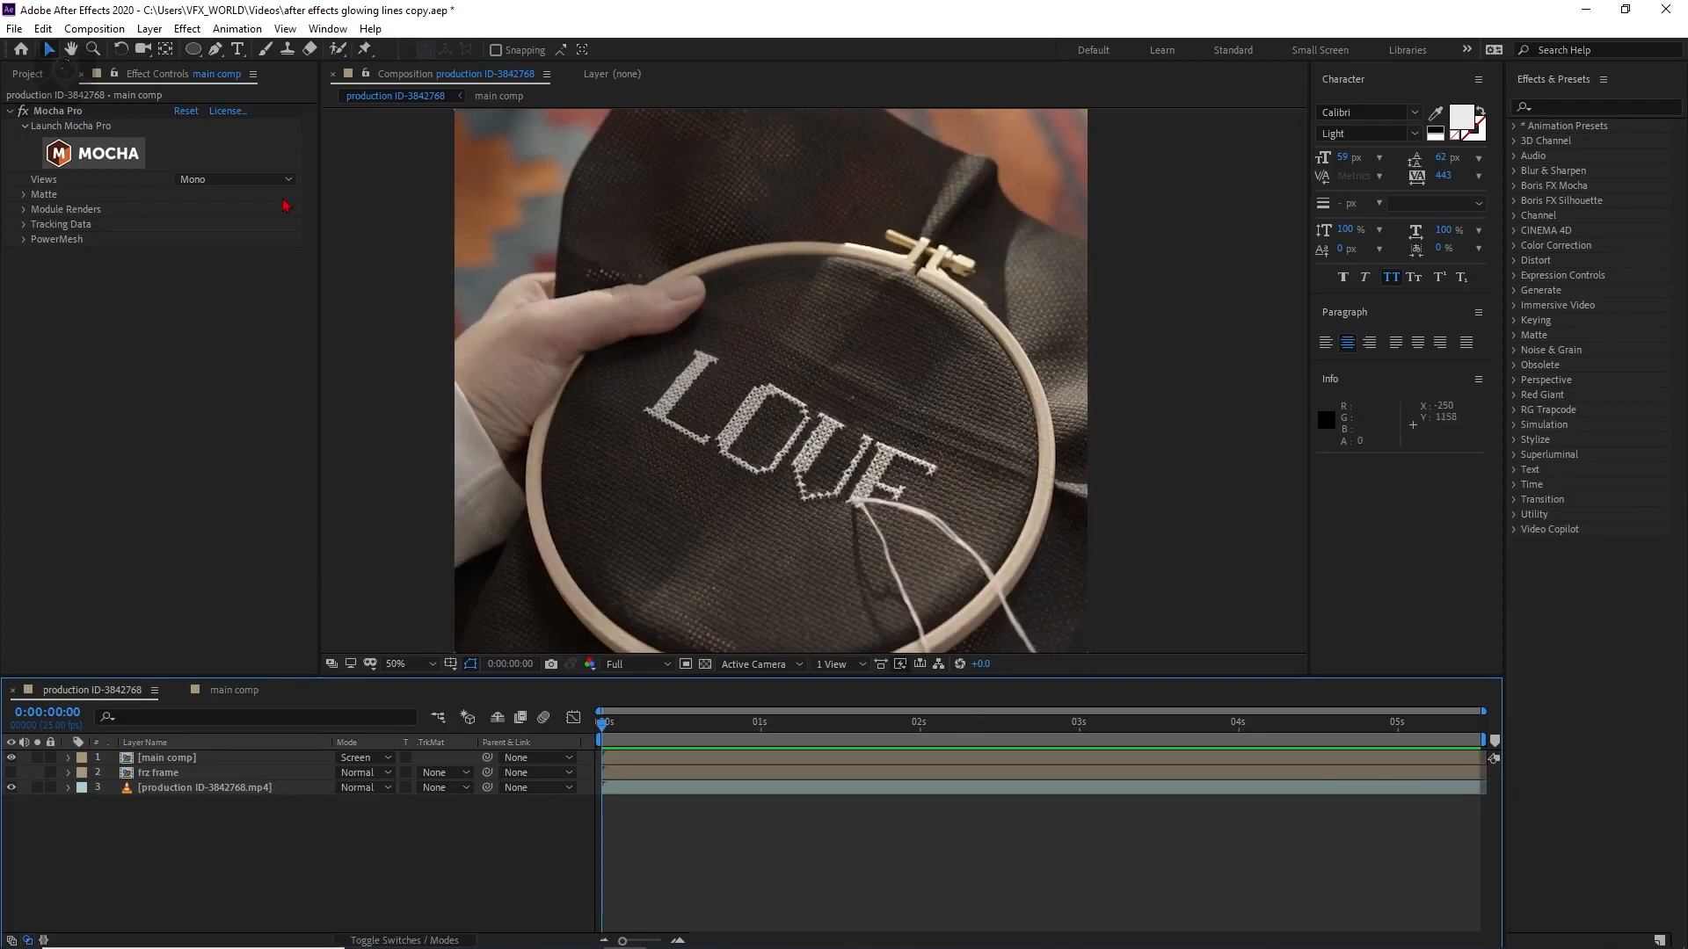
Close the project, answer the save prompt, and load the finished glowing-lines project.
{"action": "left_click", "coordinate": [14, 28]}
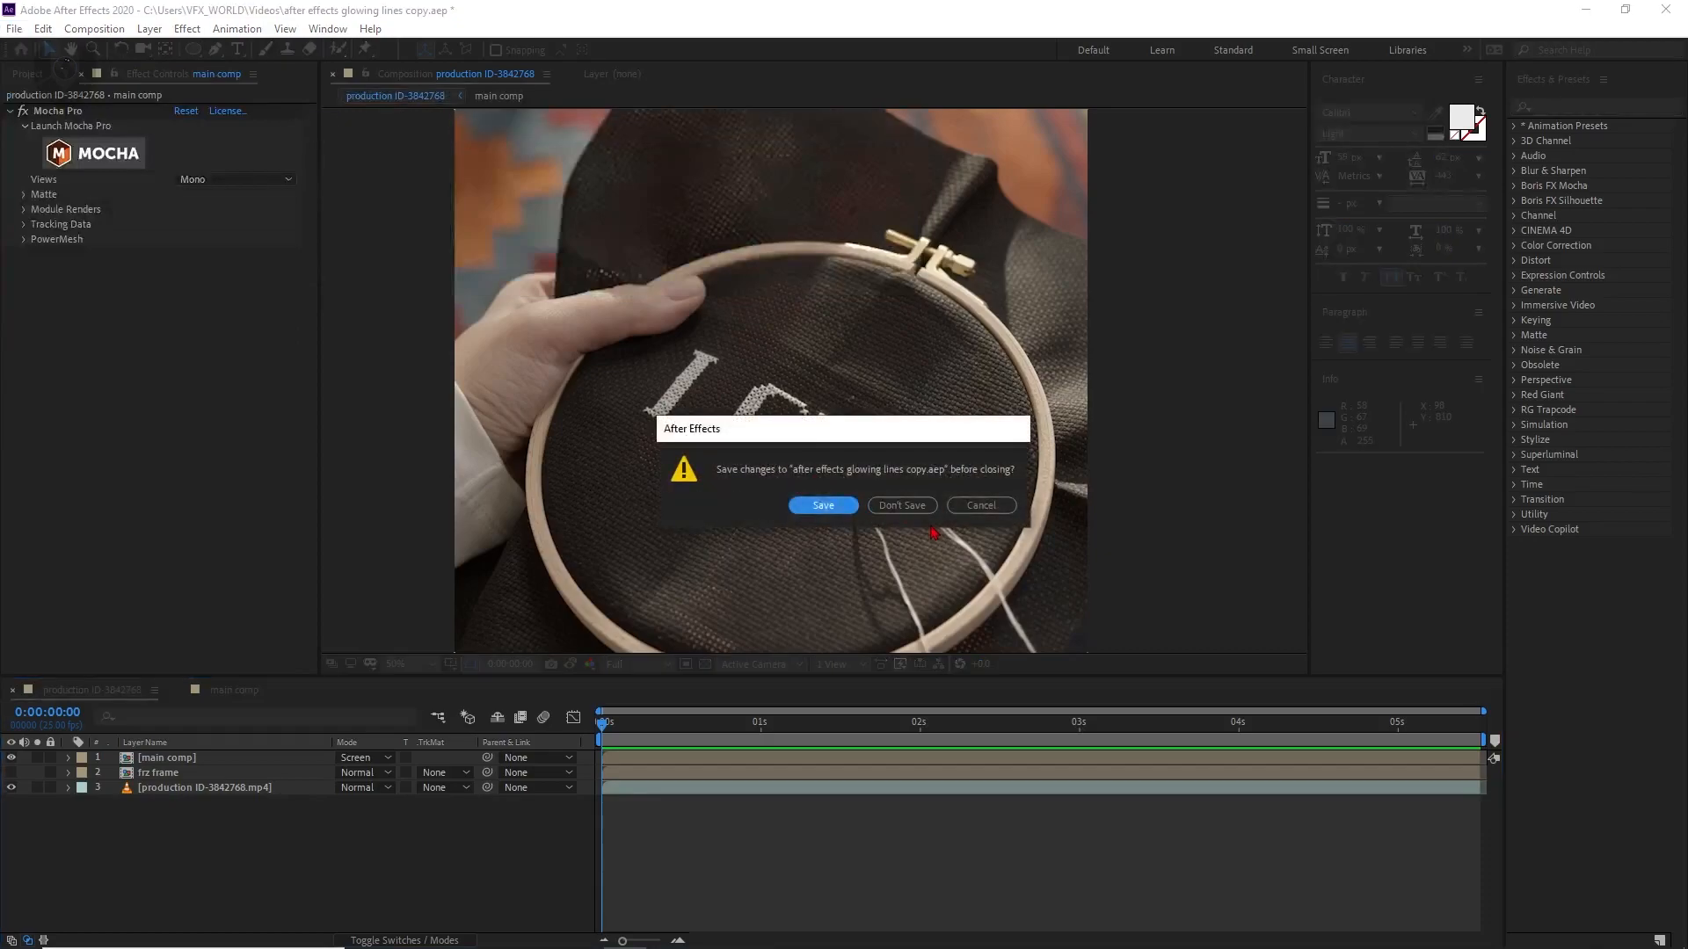
{"action": "left_click", "coordinate": [821, 505]}
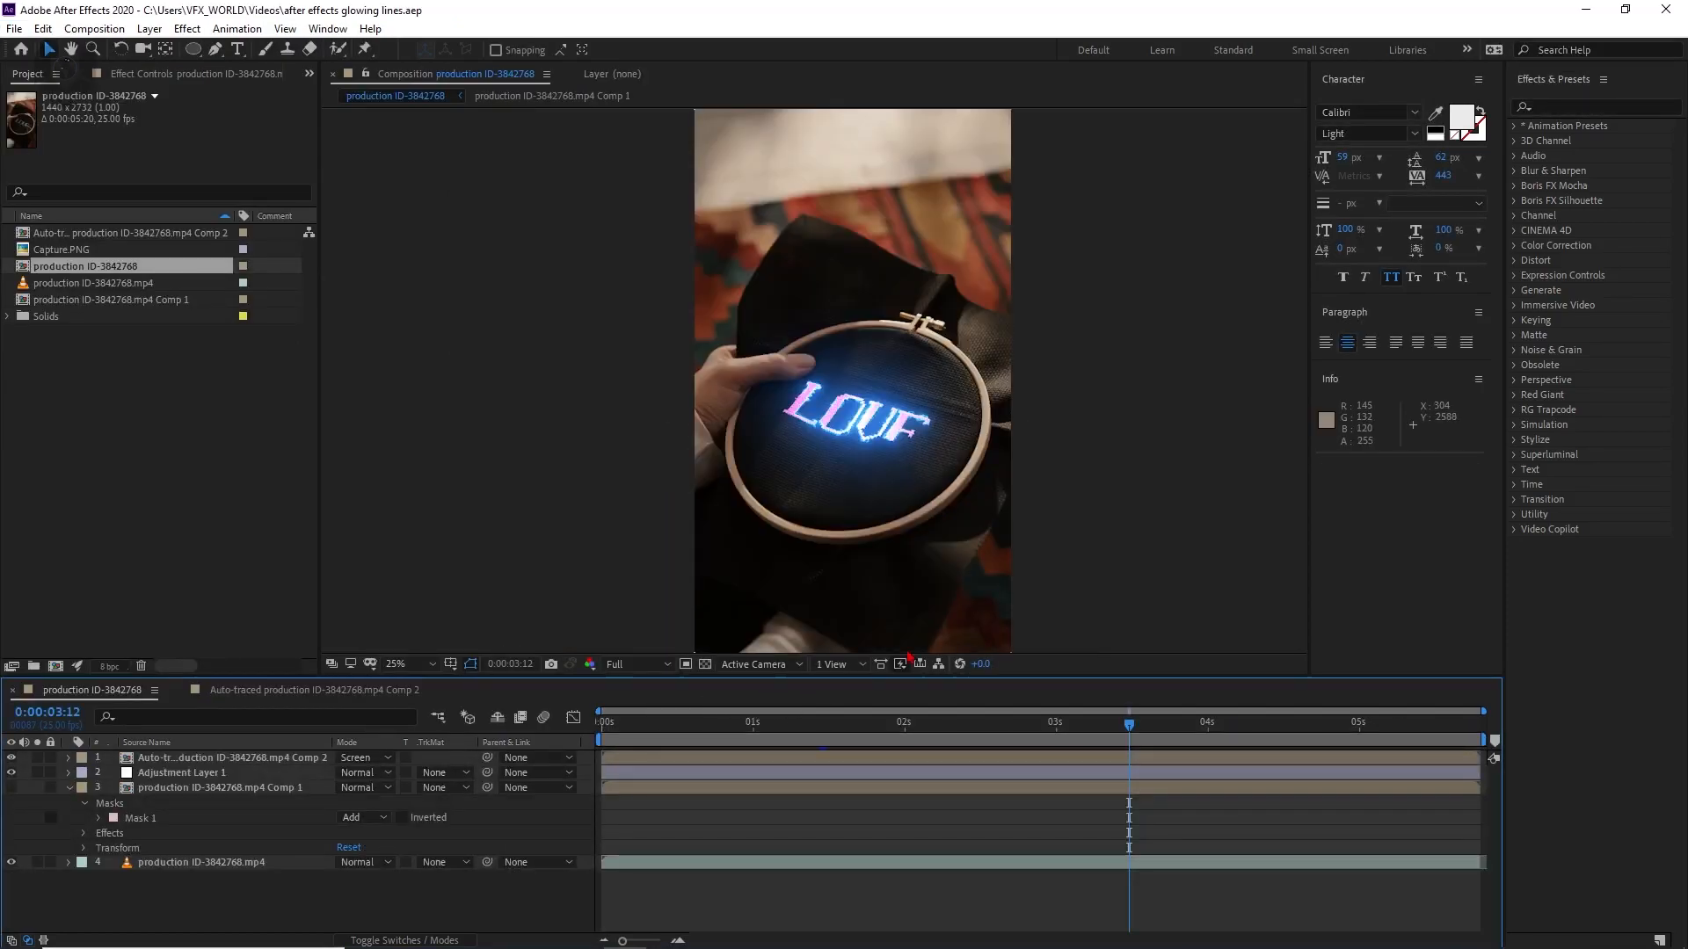
Open Auto-traced Comp 2 and review its Saber glow settings on the pink letters.
{"action": "left_click", "coordinate": [395, 663]}
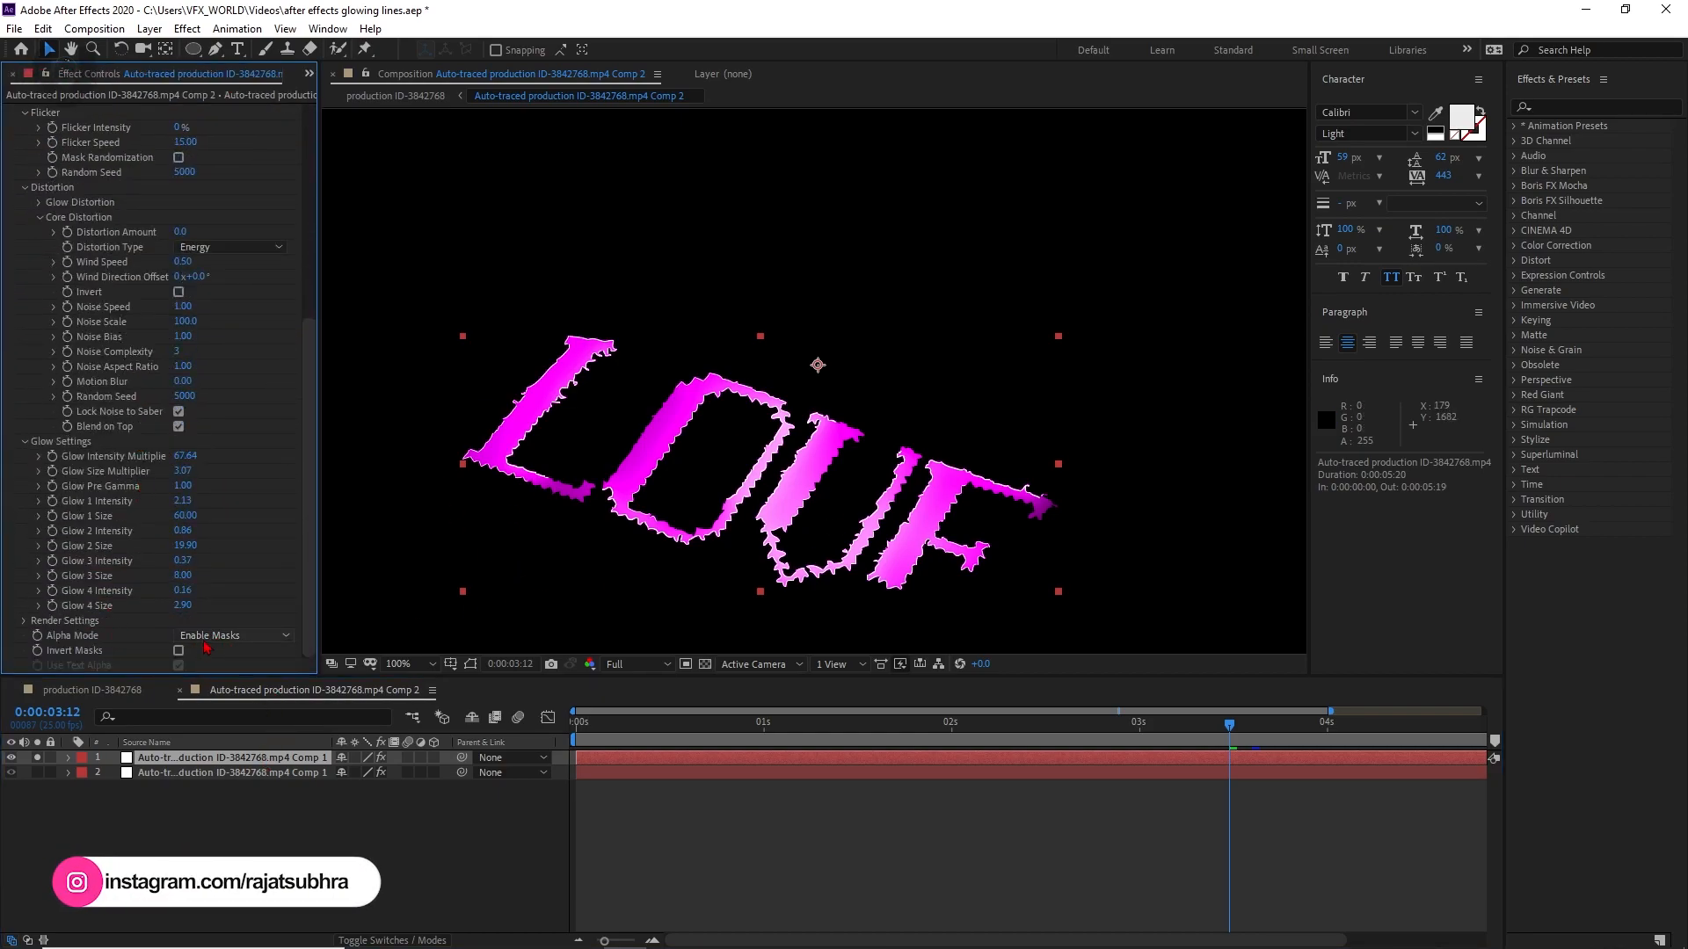
{"action": "left_click", "coordinate": [231, 634]}
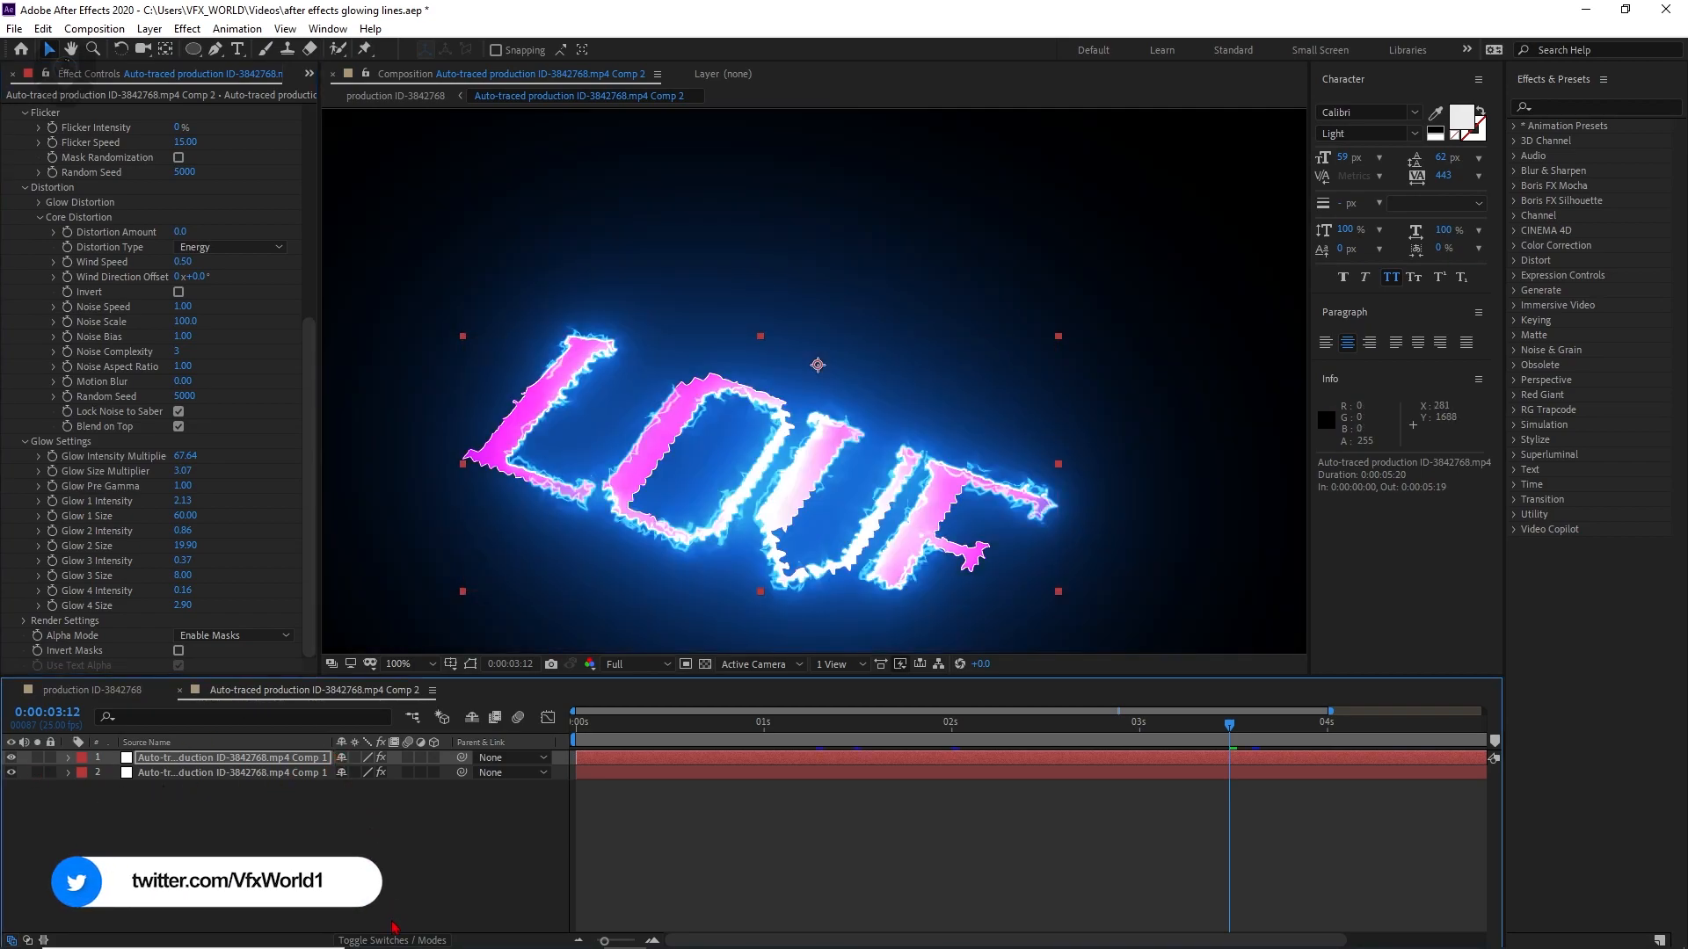
{"action": "left_click", "coordinate": [770, 721]}
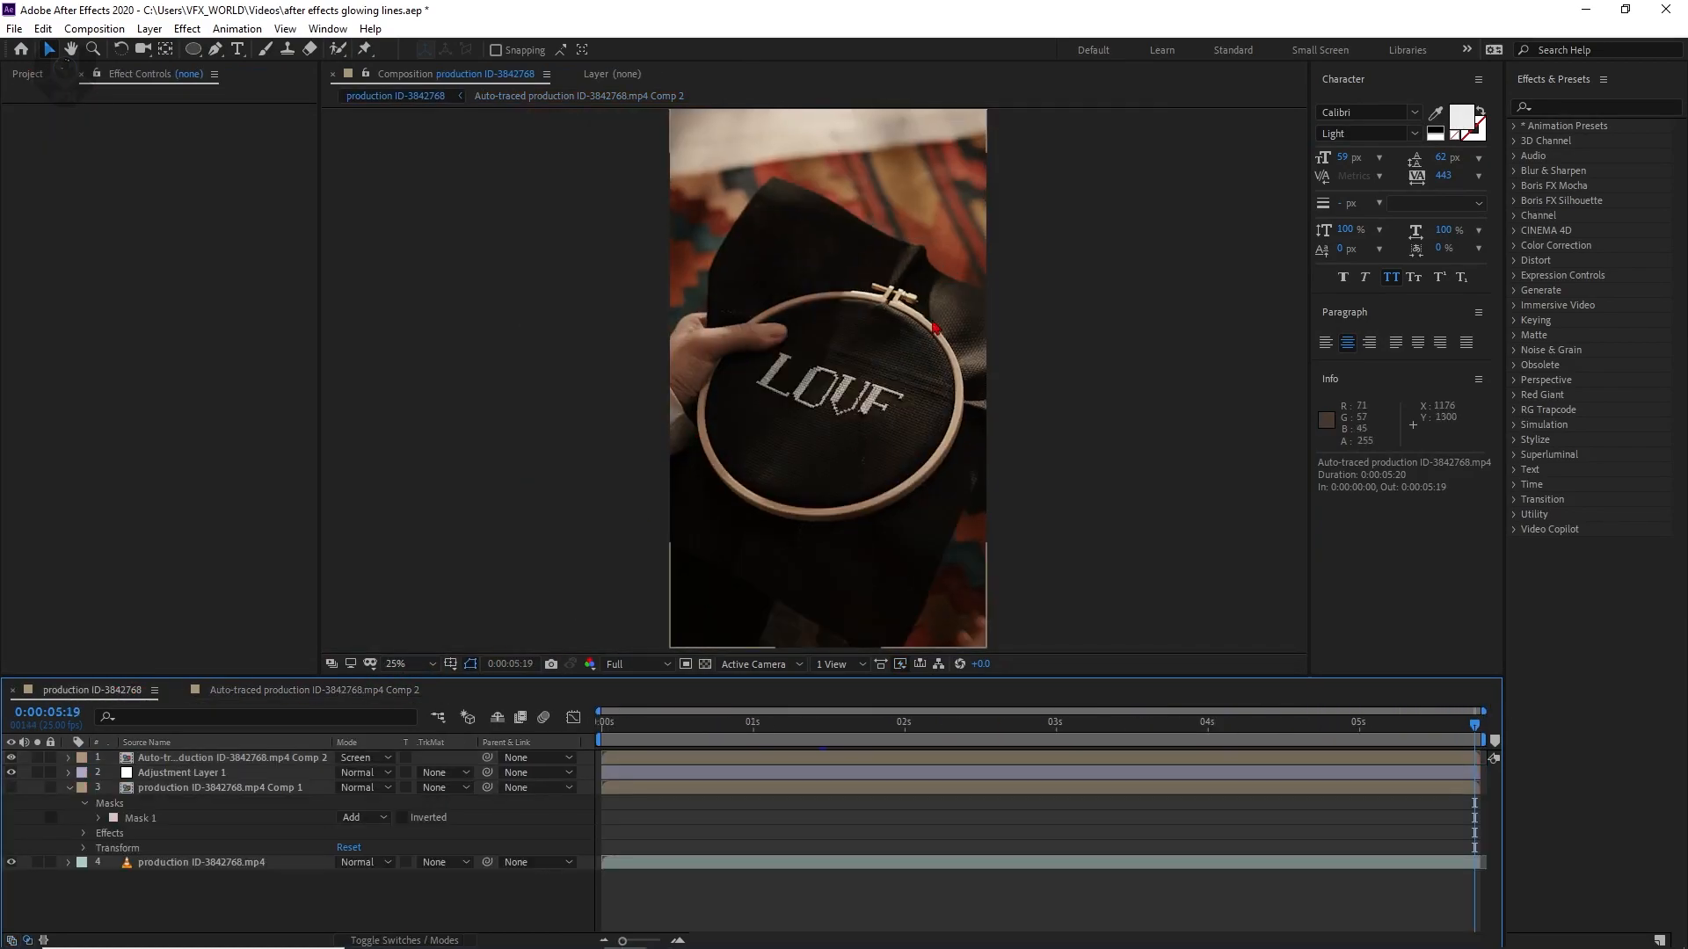
Scrub the production ID-3842768 timeline to preview the glowing letters at 0:00:02:01.
{"action": "left_click", "coordinate": [910, 721]}
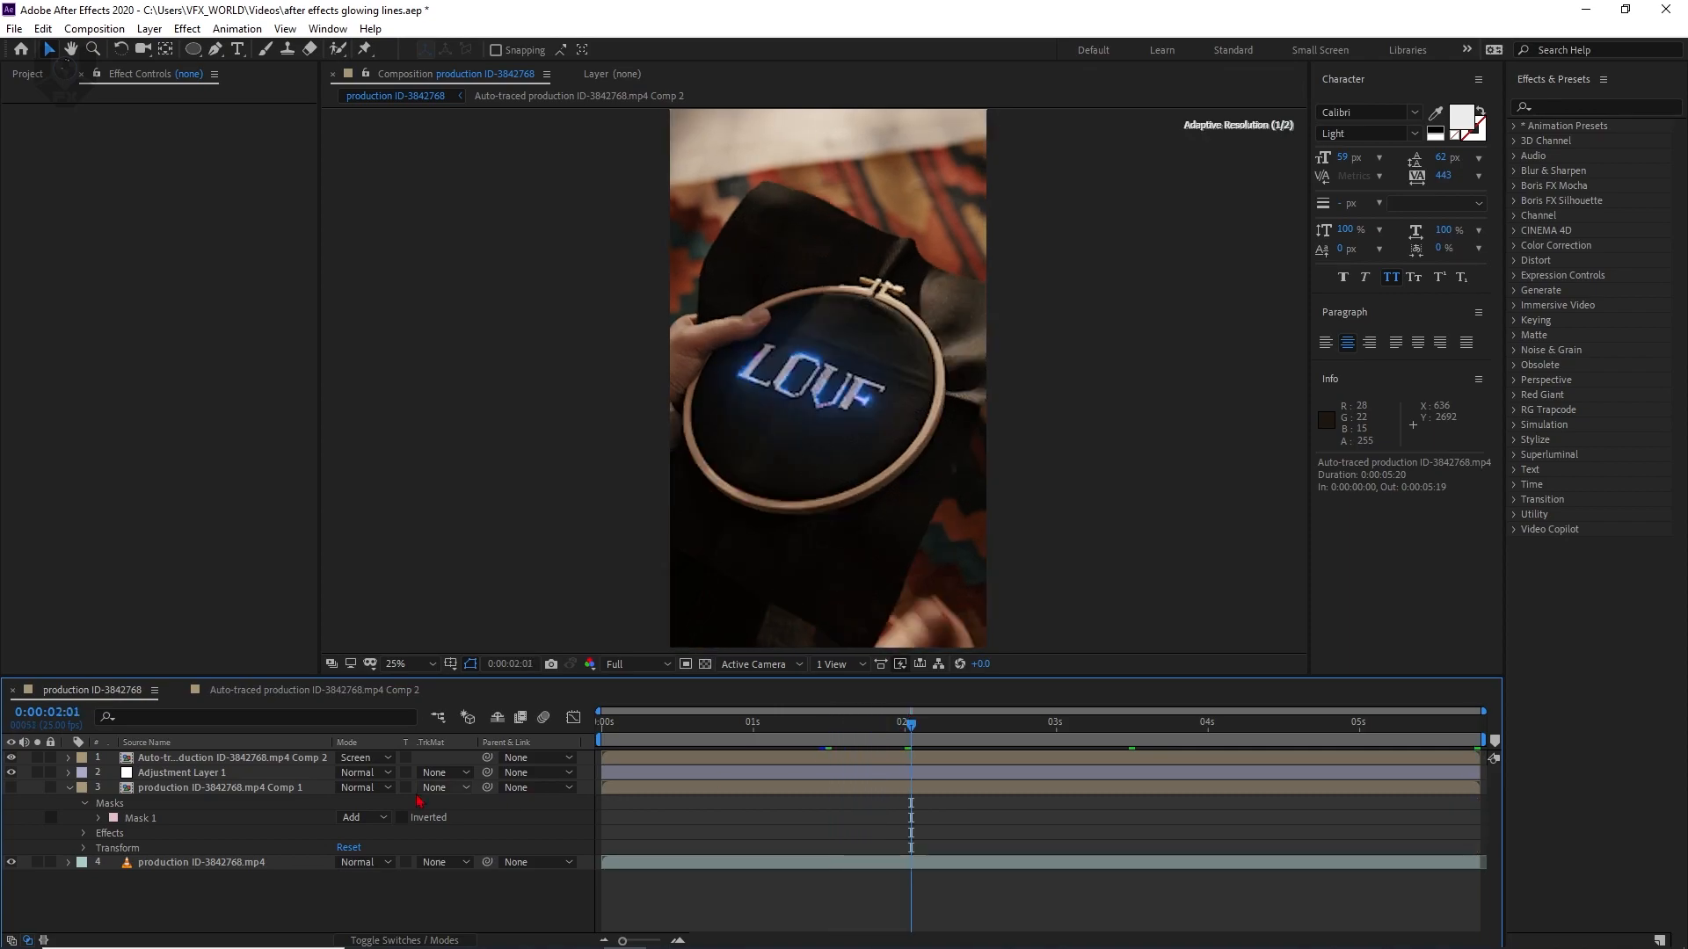